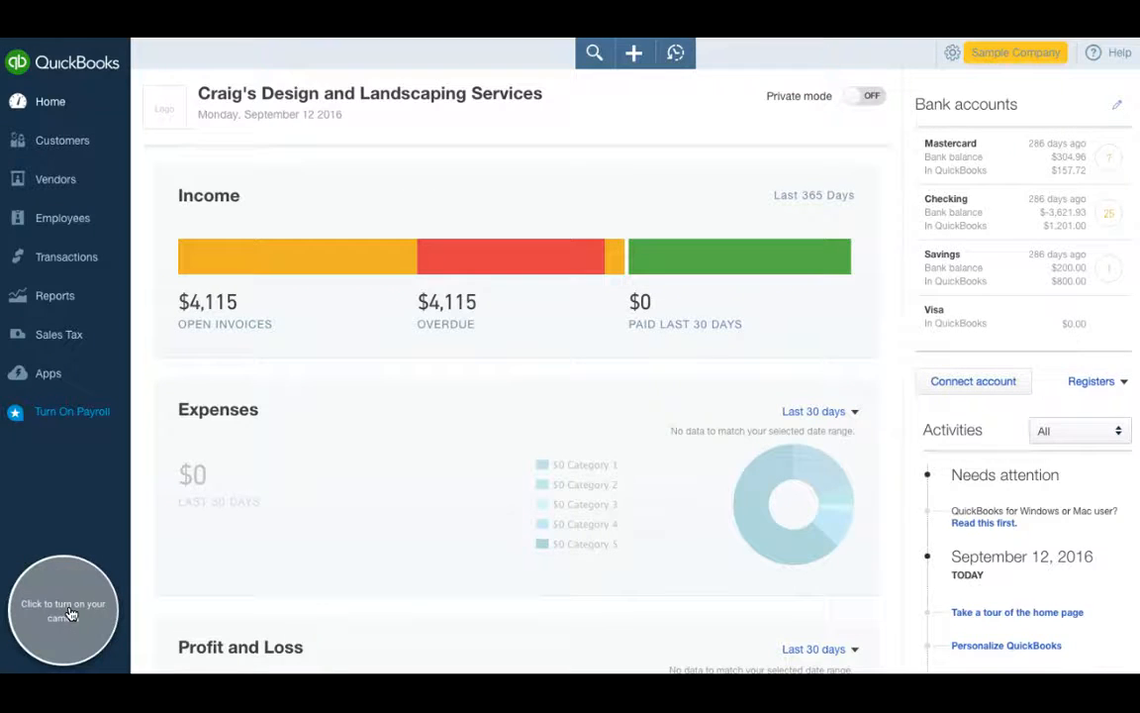
Show the Customers list with balances, unpaid invoice and overdue totals
left_click(63, 610)
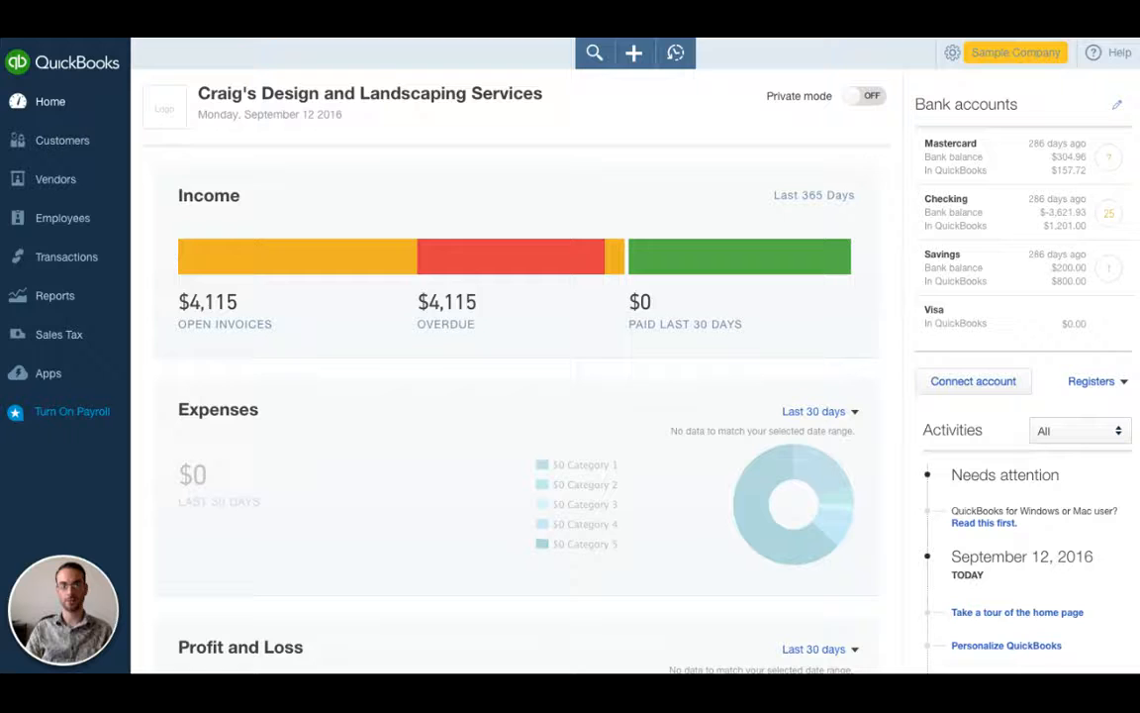
mouse_move(693, 453)
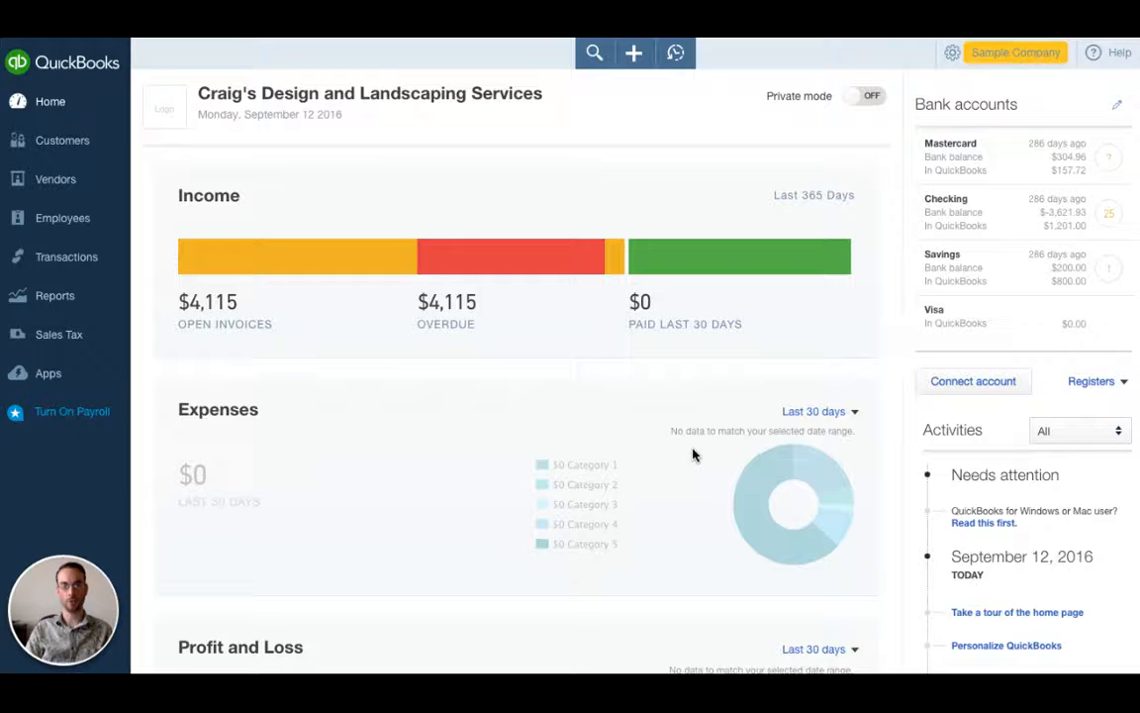
mouse_move(872, 95)
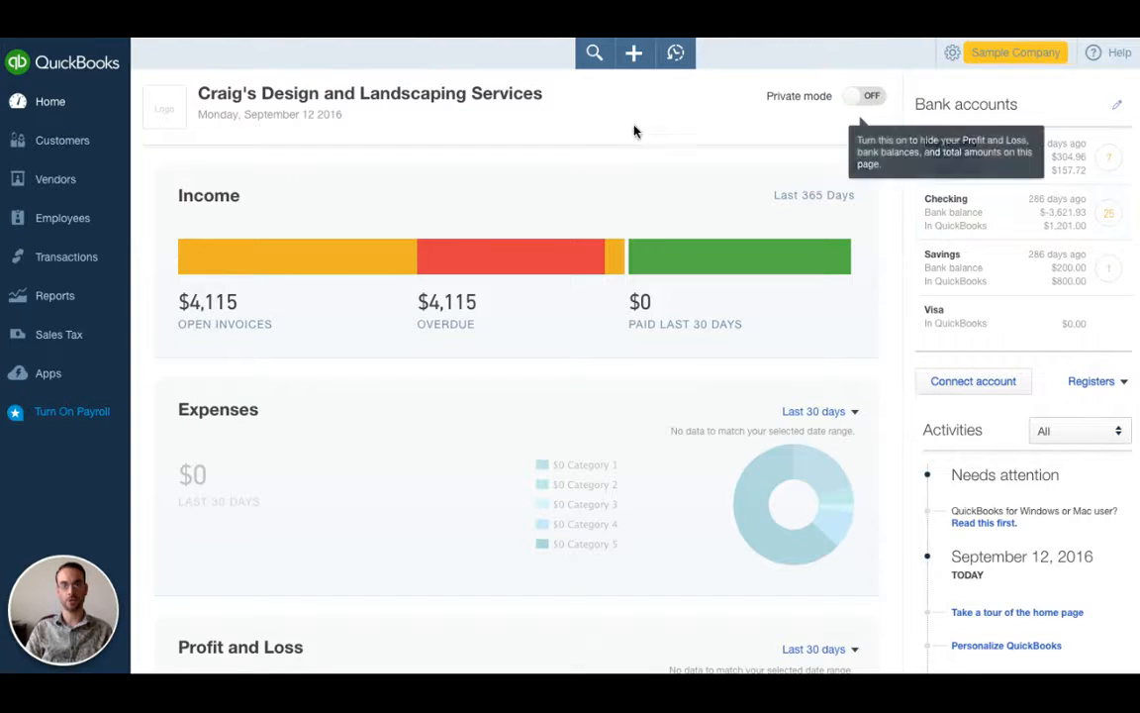
mouse_move(622, 130)
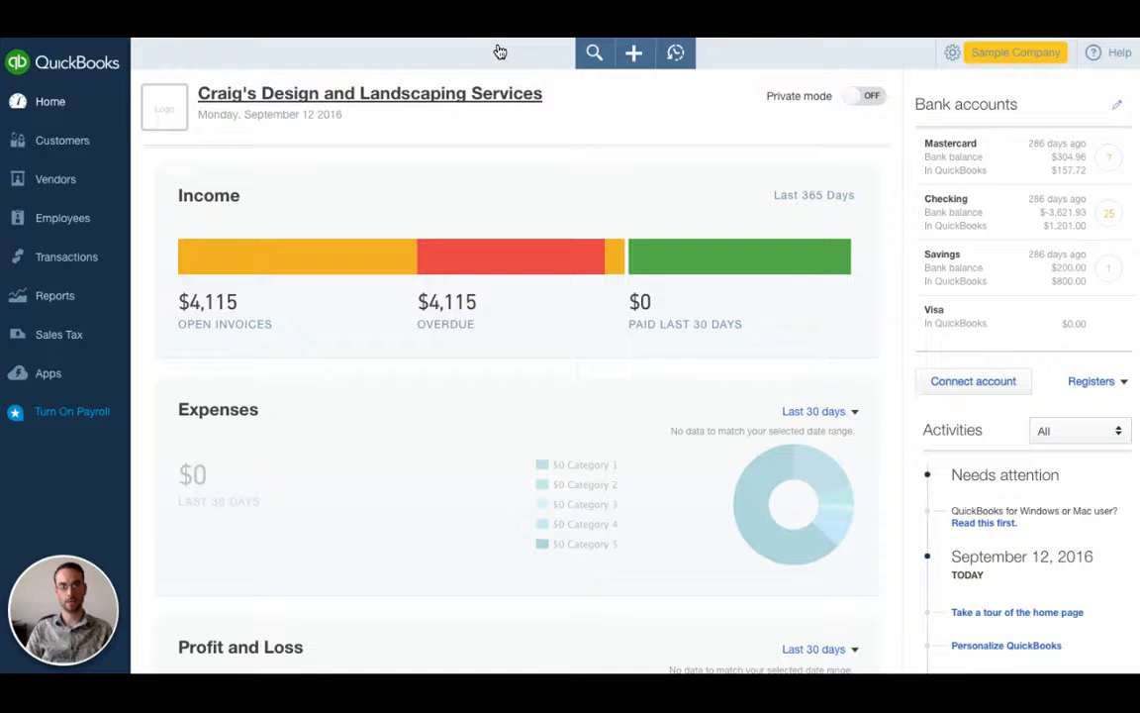
mouse_move(570, 122)
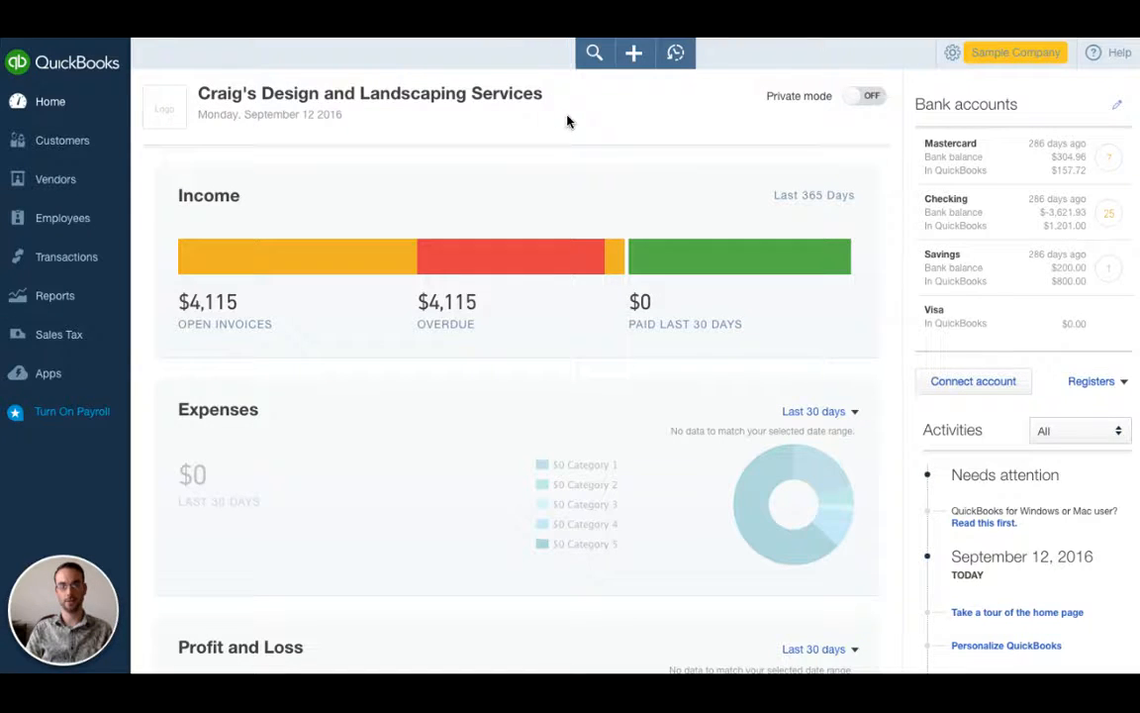
mouse_move(559, 87)
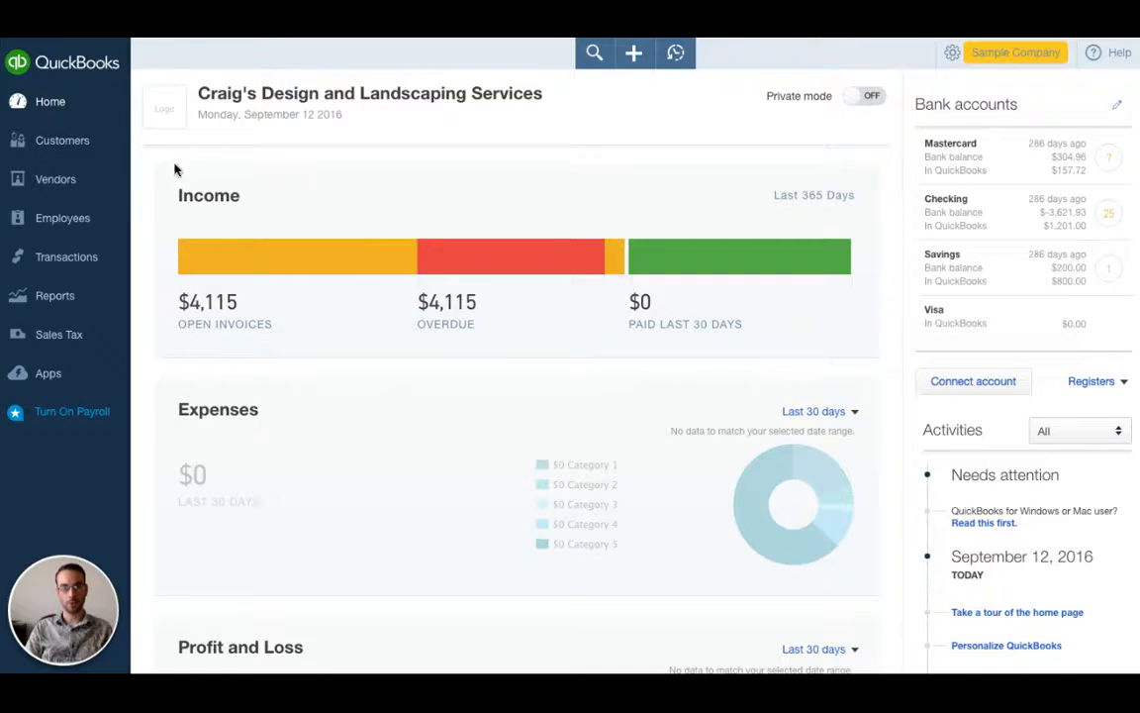
mouse_move(234, 313)
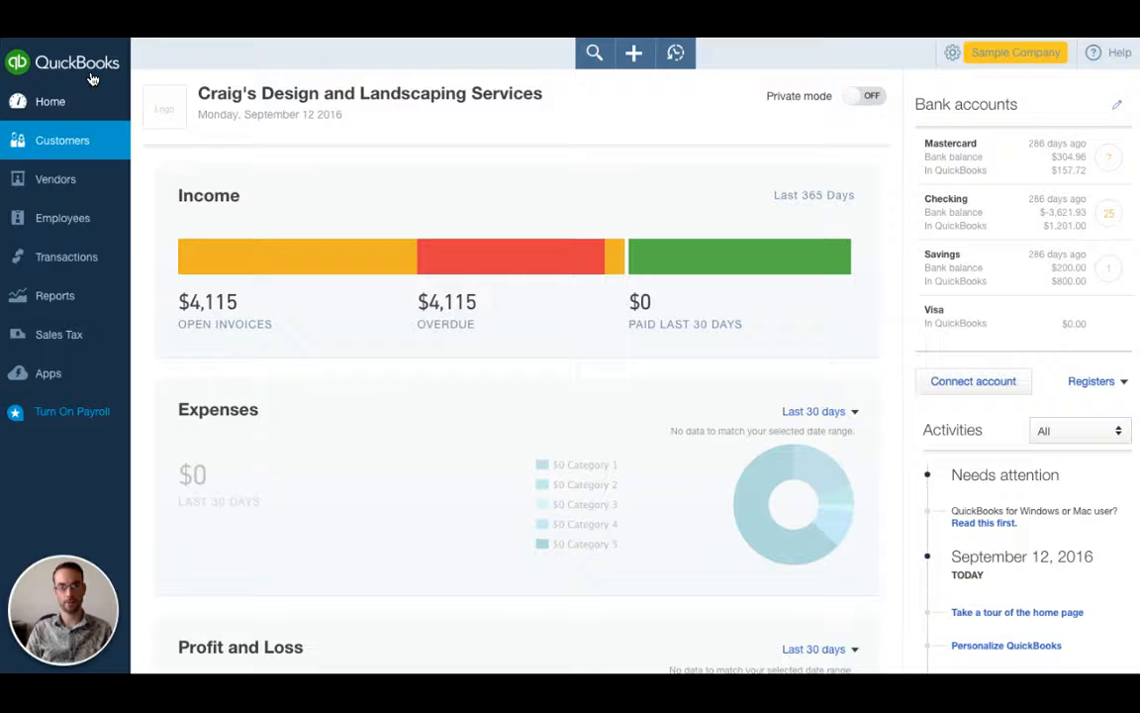
left_click(63, 138)
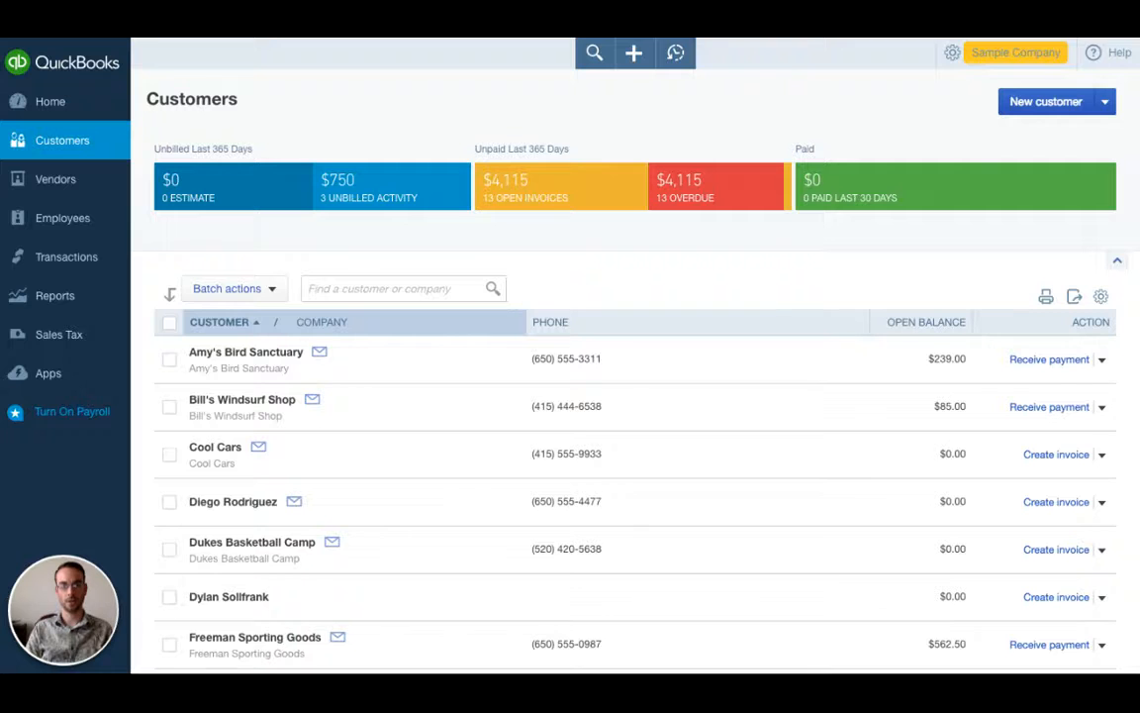
mouse_move(594, 209)
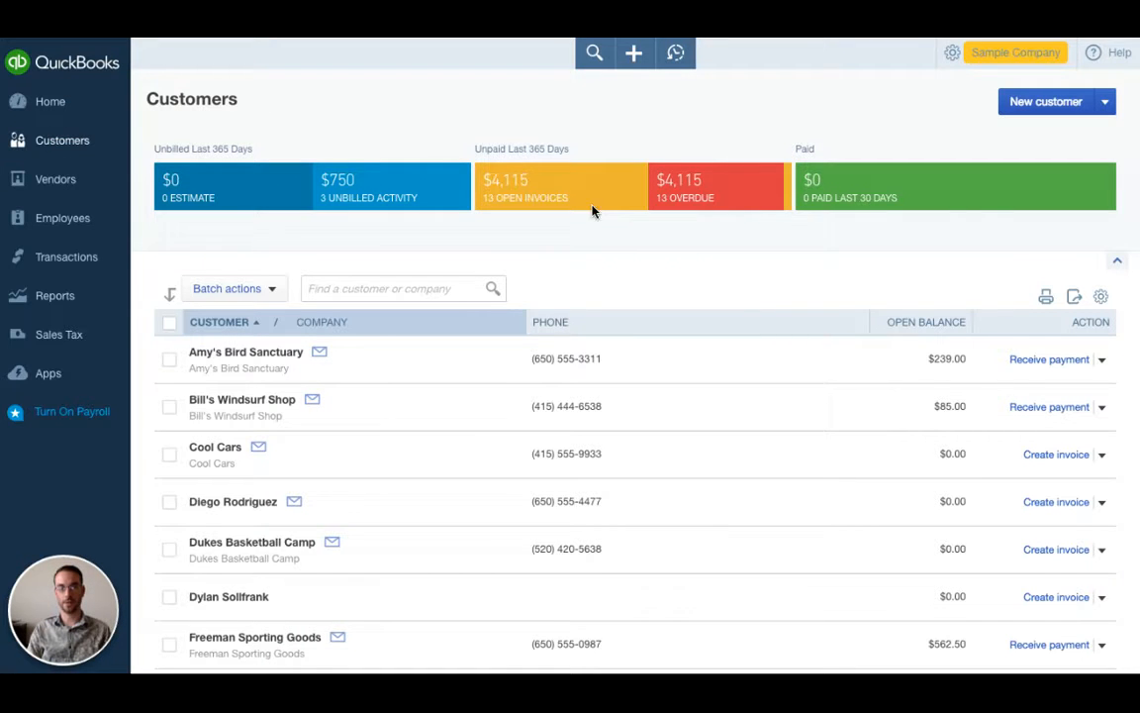
scroll("down", 3)
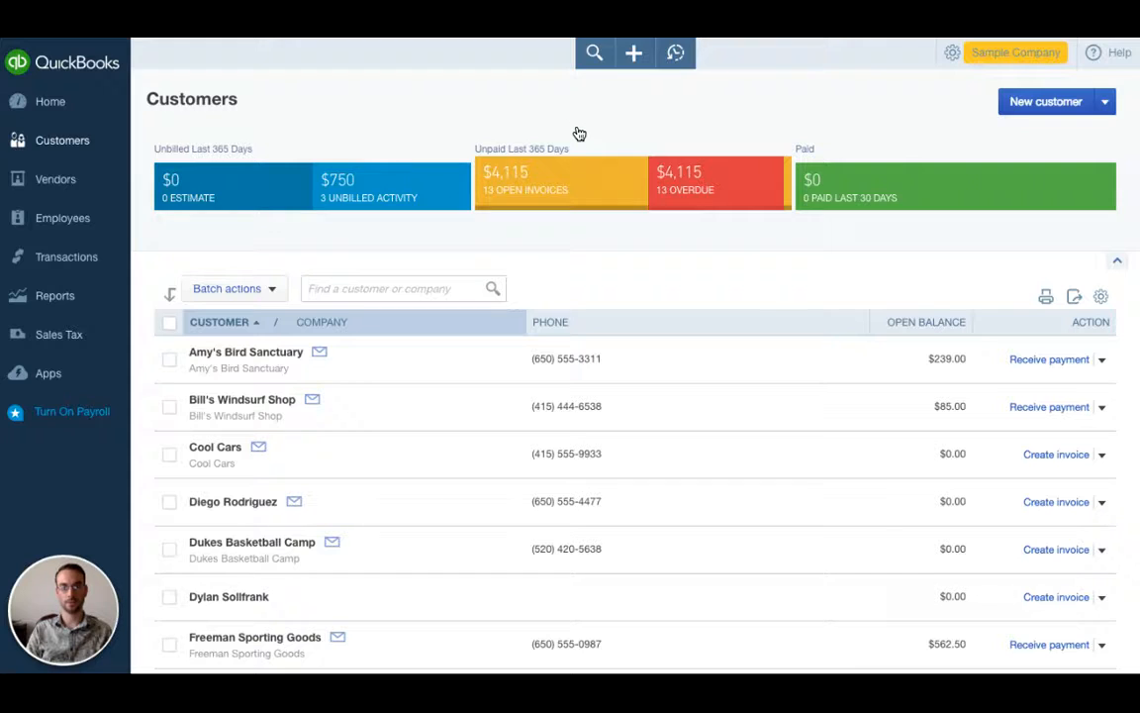
mouse_move(602, 134)
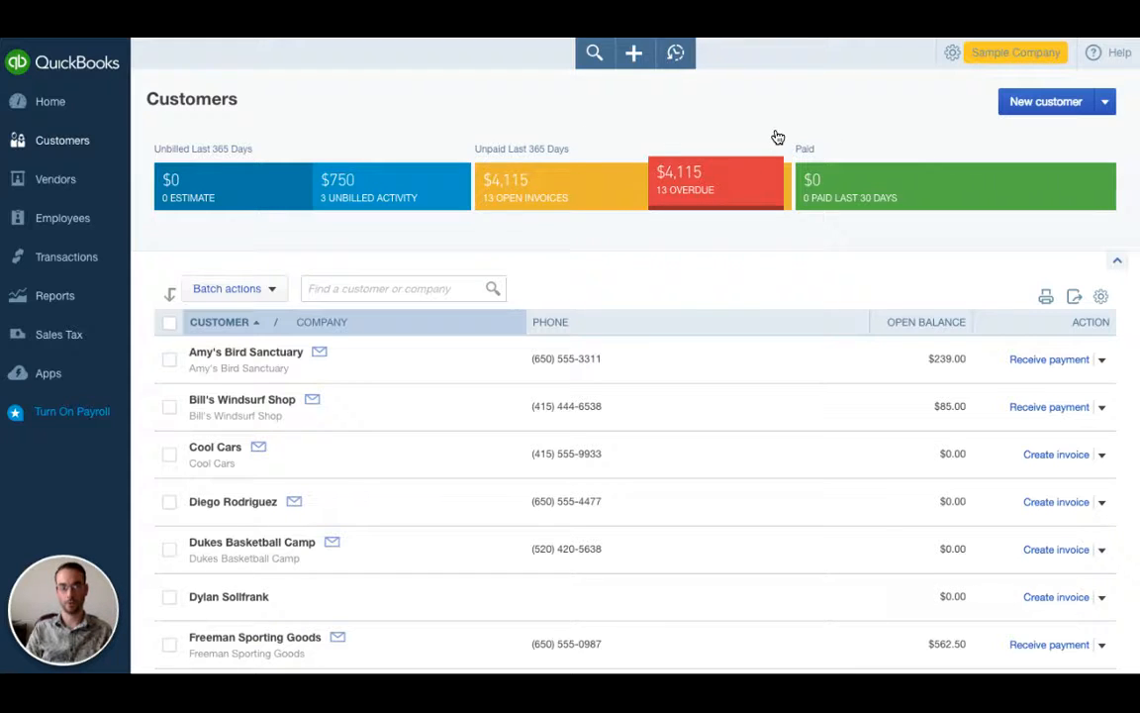
mouse_move(930, 135)
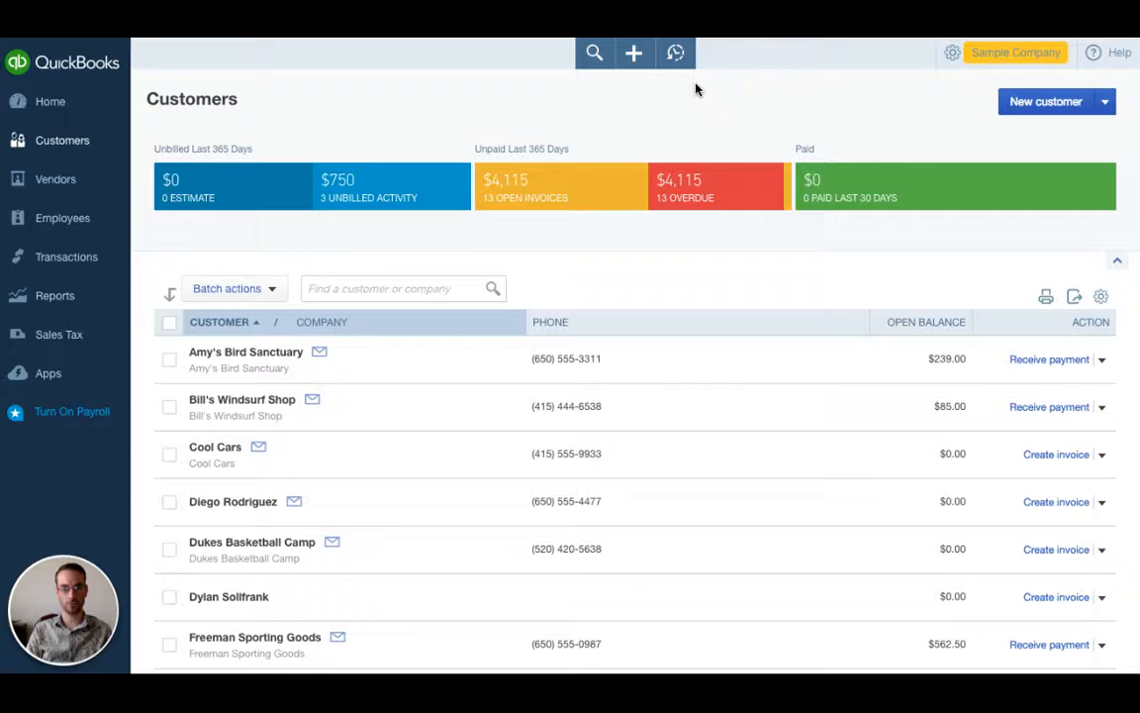
mouse_move(753, 237)
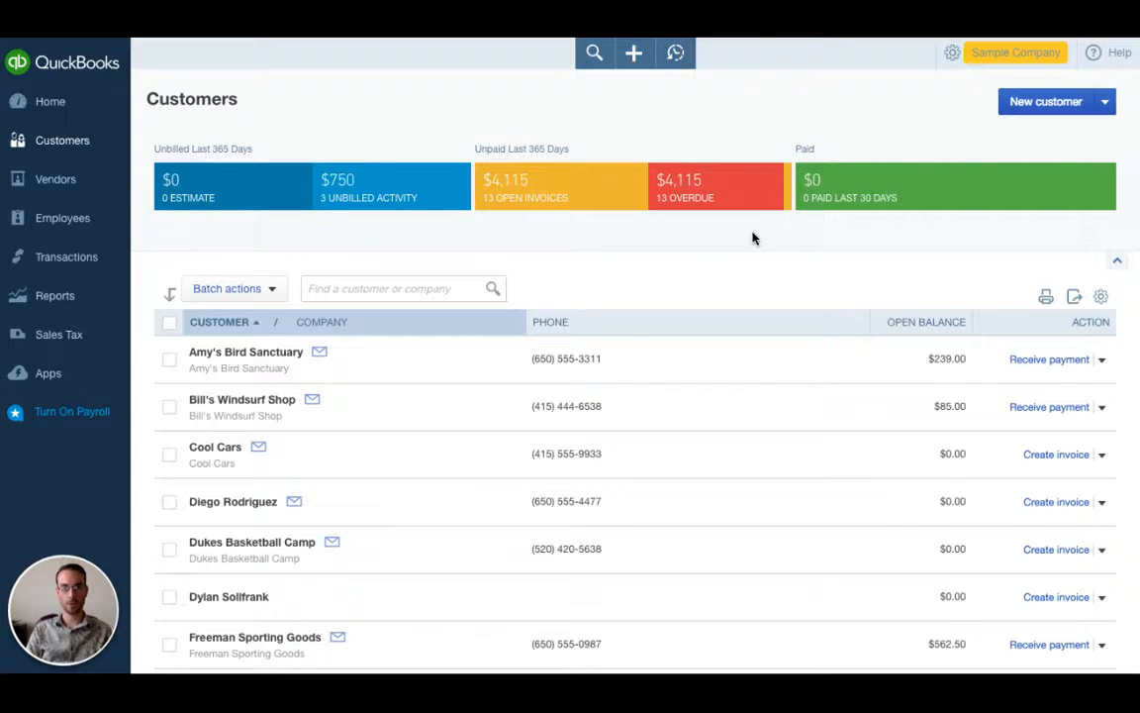
mouse_move(705, 262)
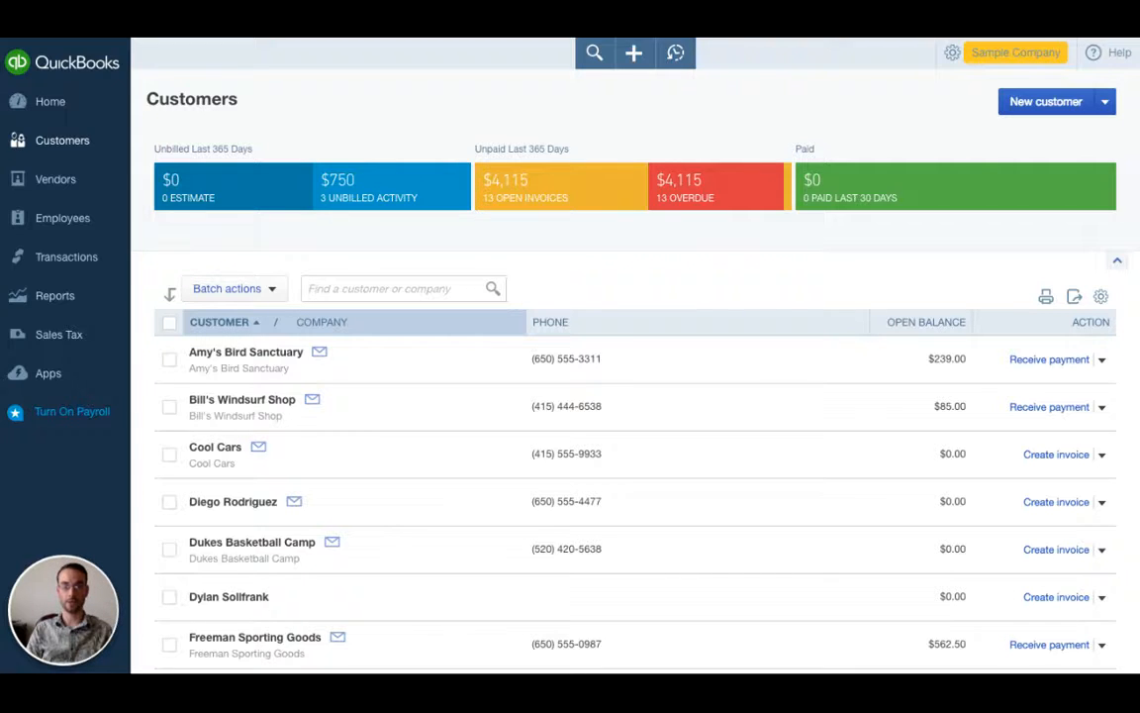
mouse_move(737, 227)
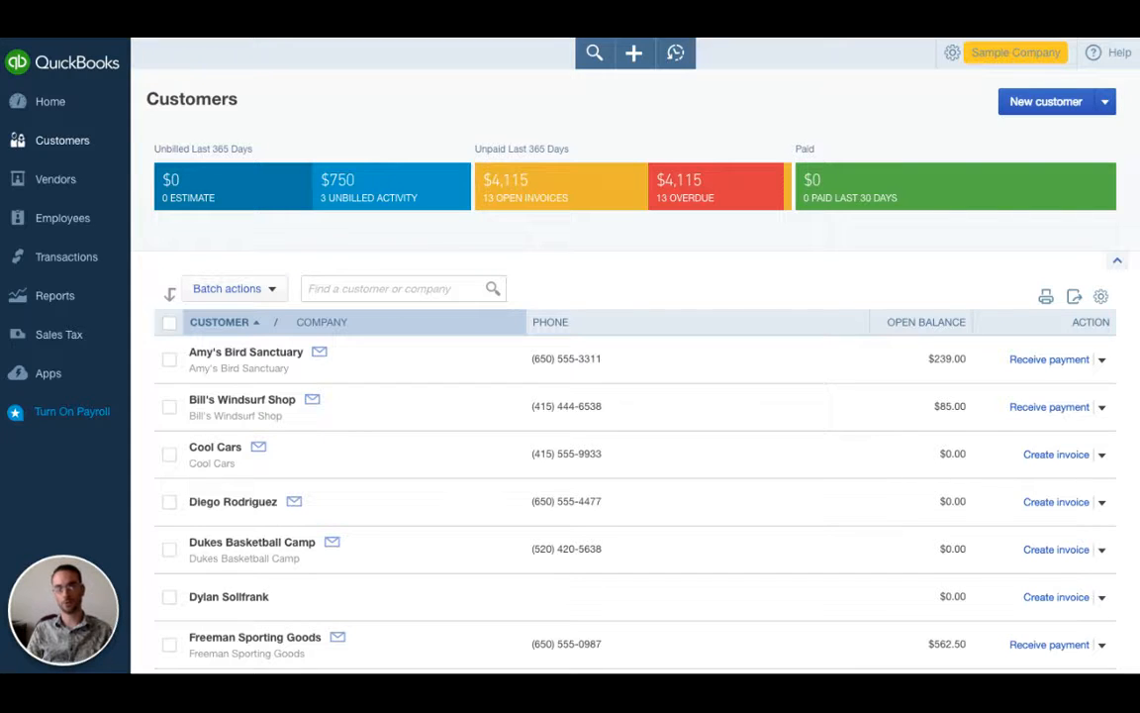
mouse_move(723, 253)
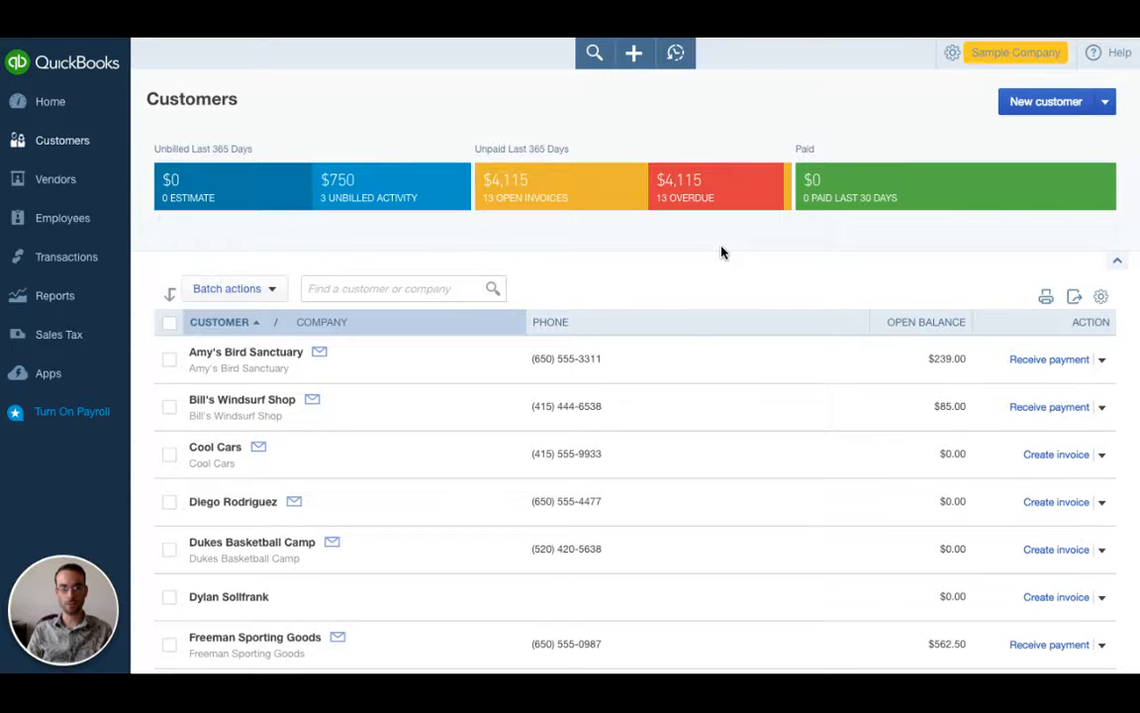
mouse_move(736, 250)
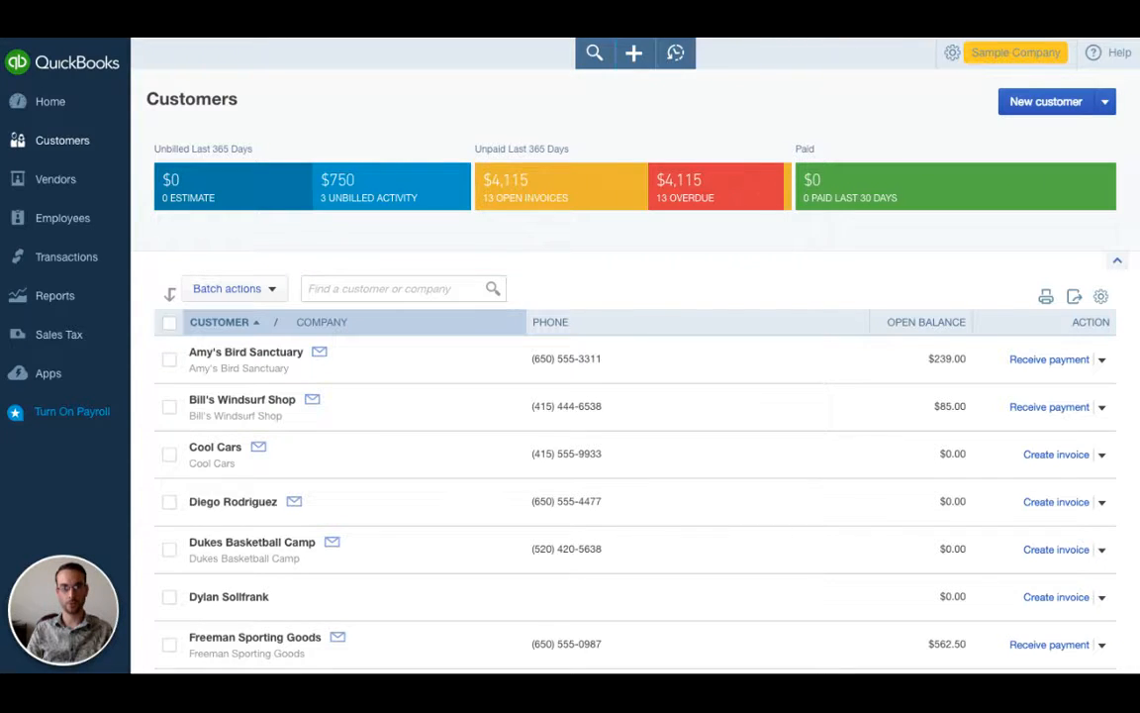
left_click(634, 52)
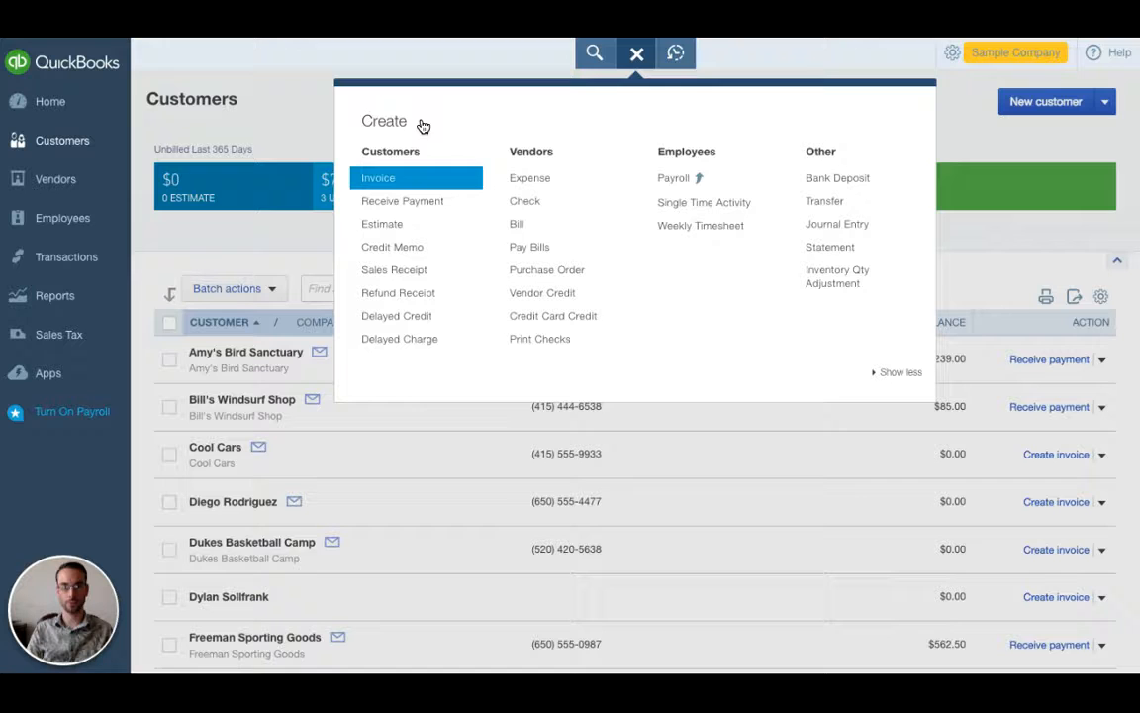
left_click(637, 51)
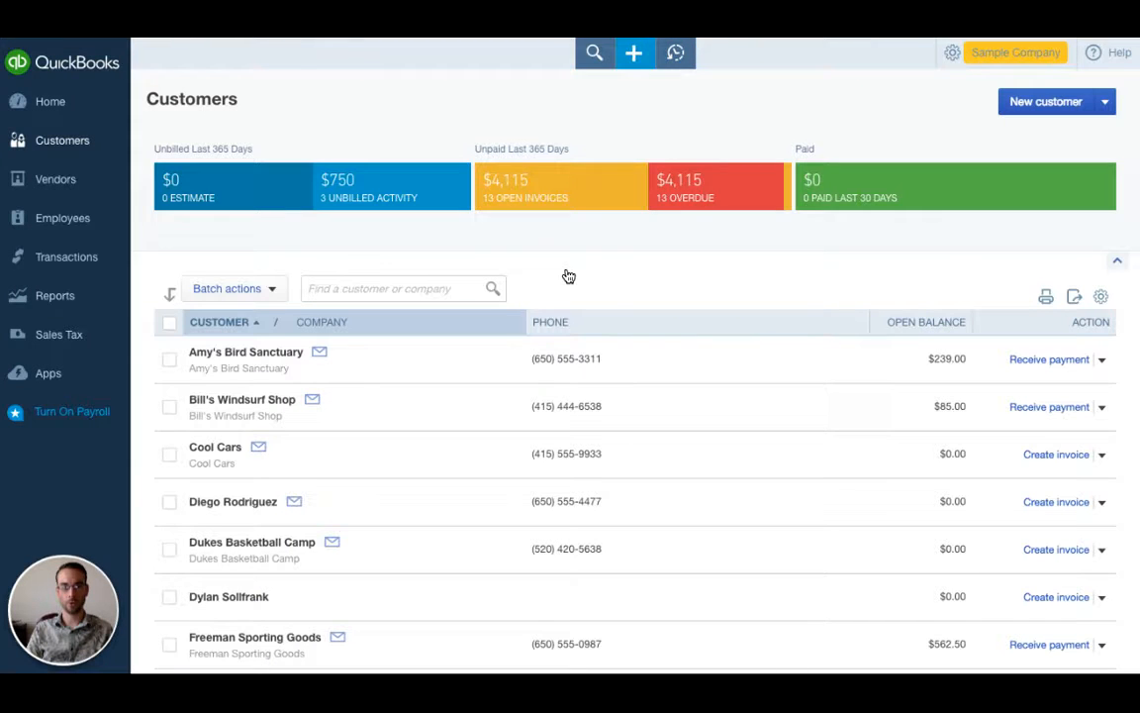
scroll("down", 3)
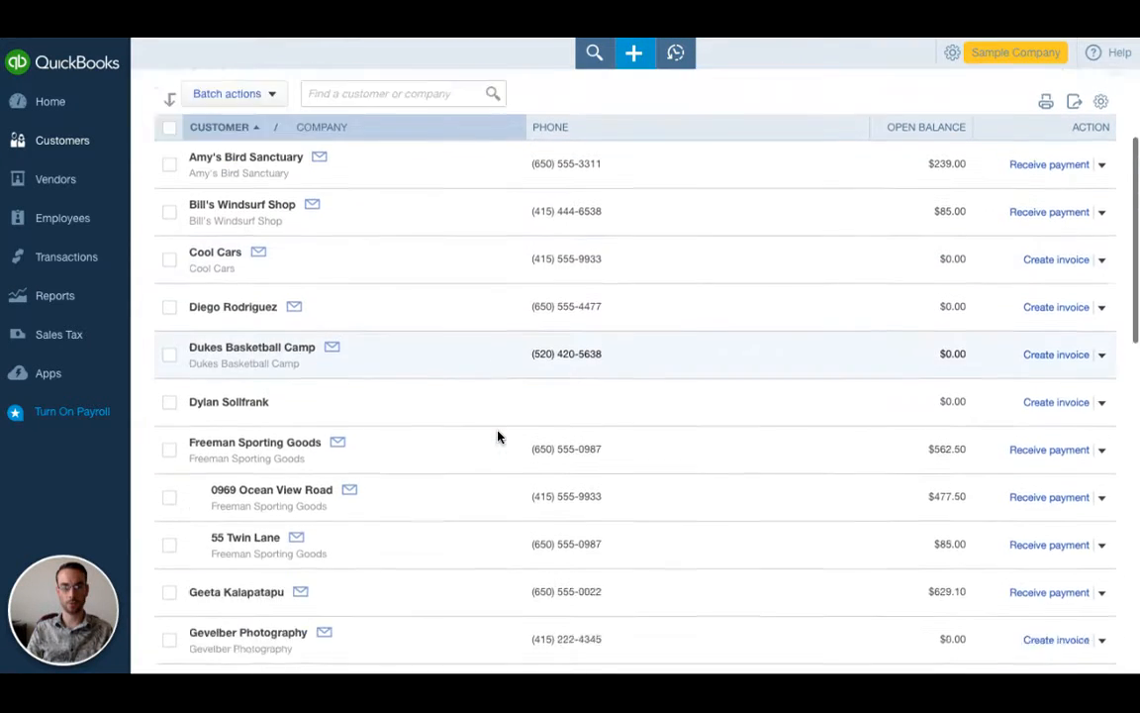
scroll("down", 3)
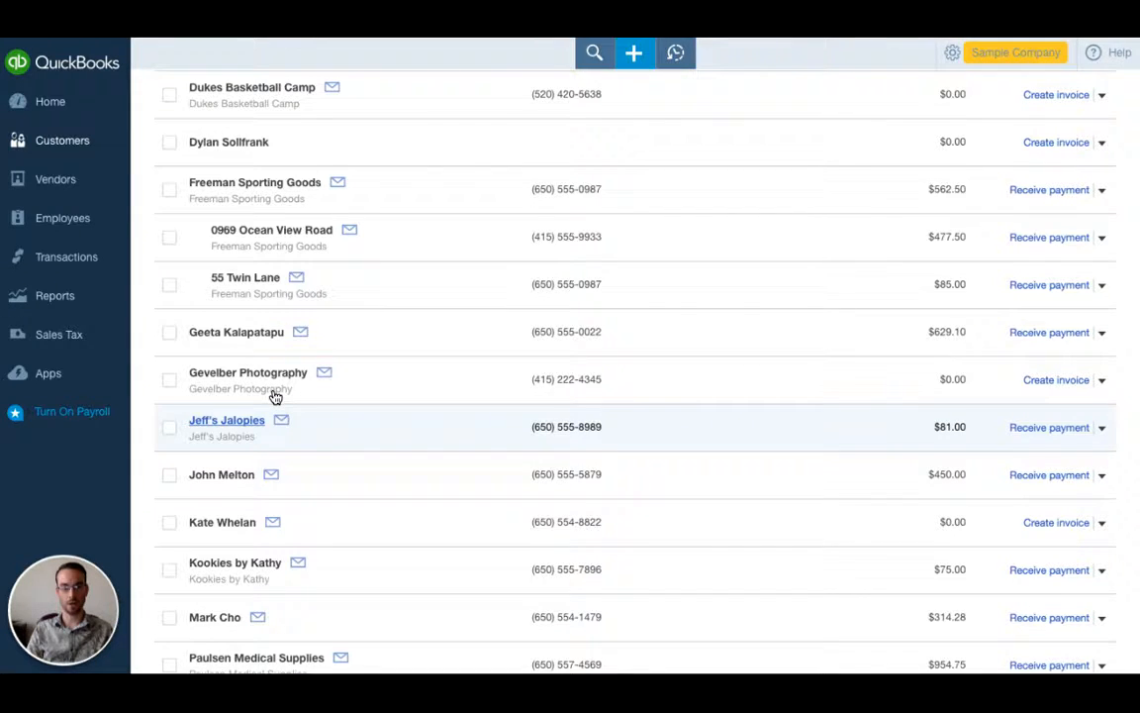
Go into Jeff's Jalopies' record and list the New transaction options
left_click(226, 420)
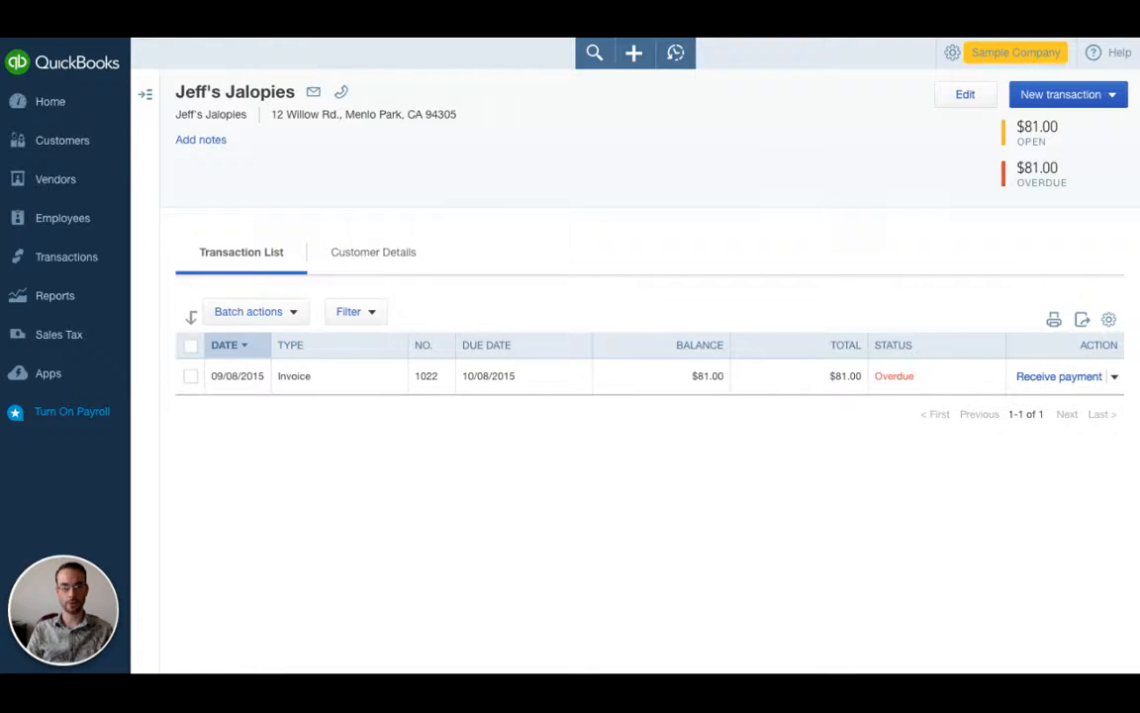
mouse_move(210, 113)
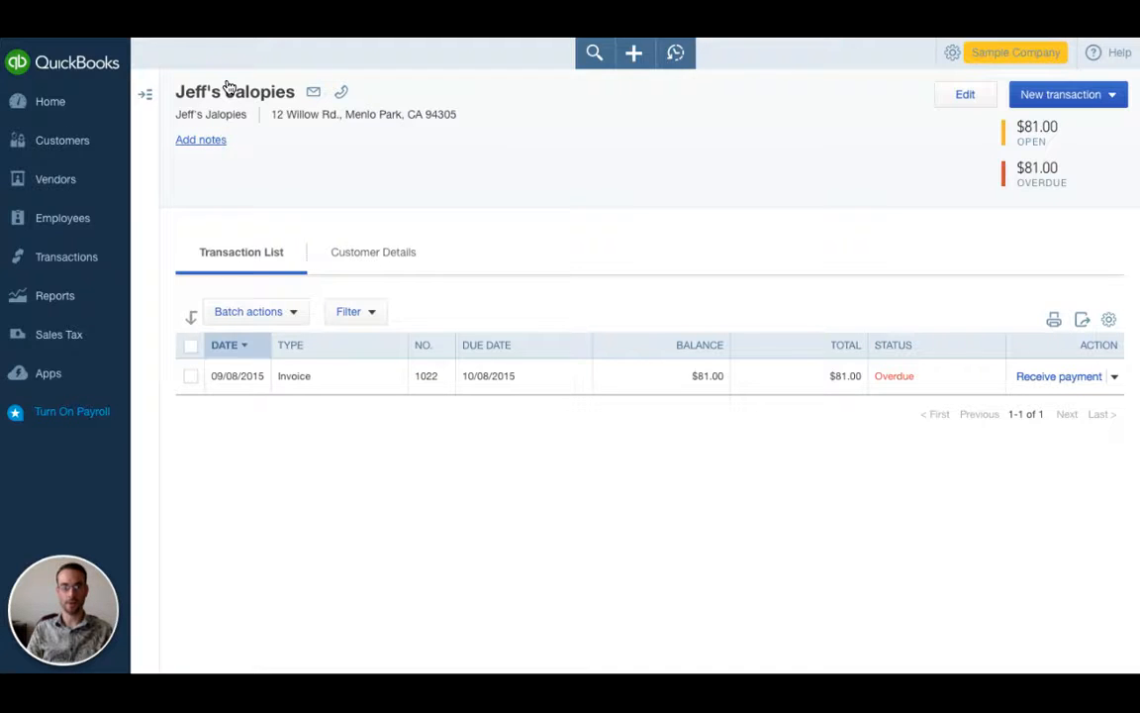
mouse_move(364, 357)
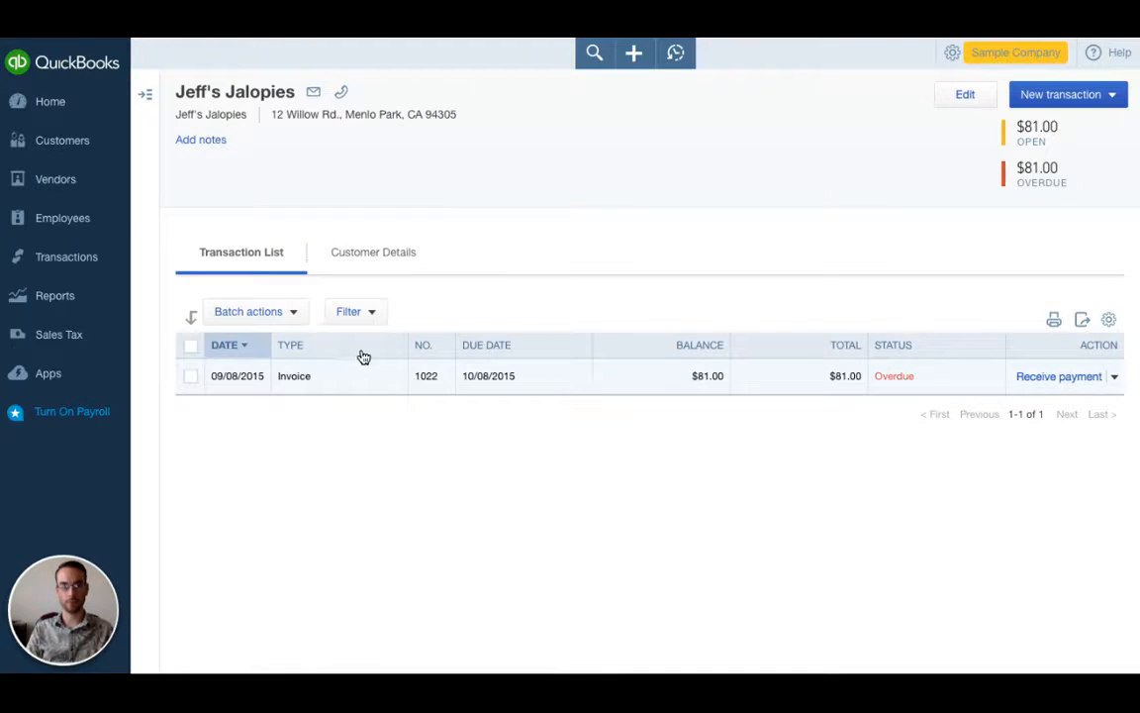
mouse_move(604, 356)
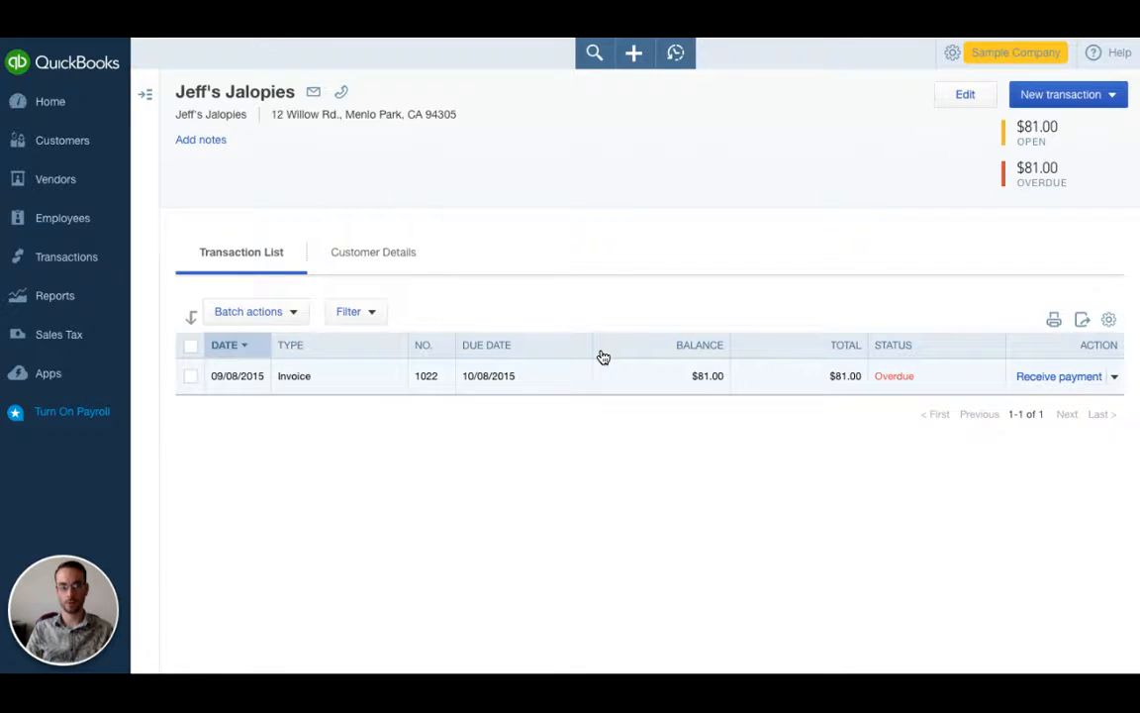
mouse_move(662, 347)
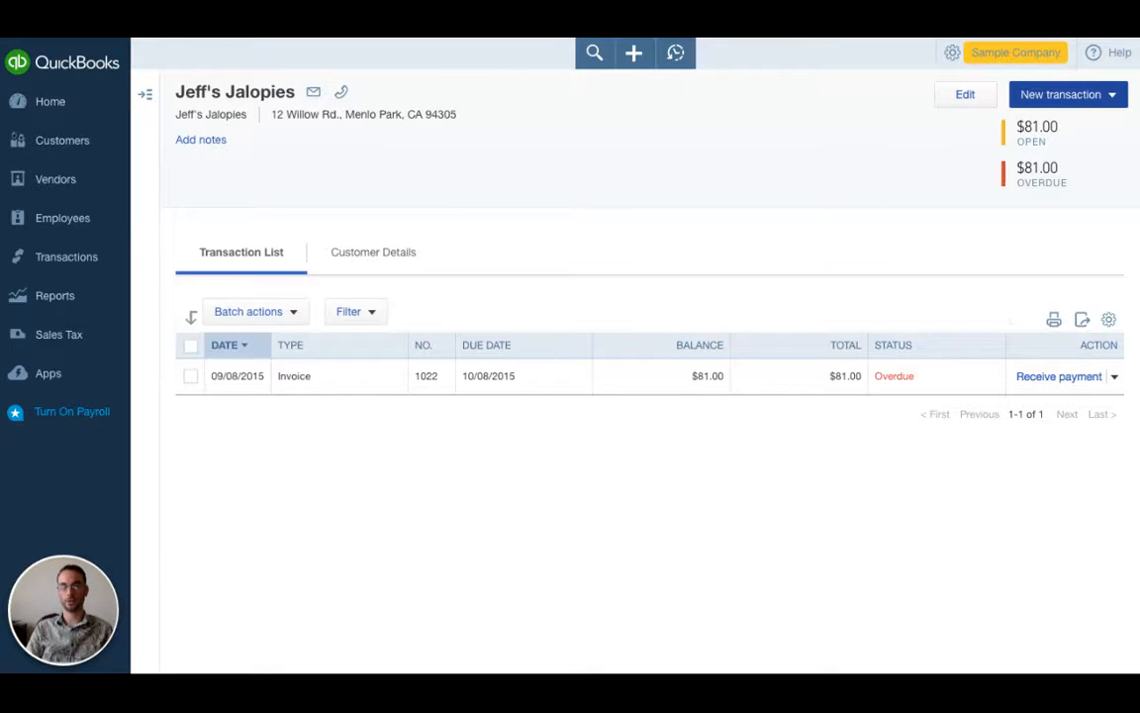
left_click(1069, 95)
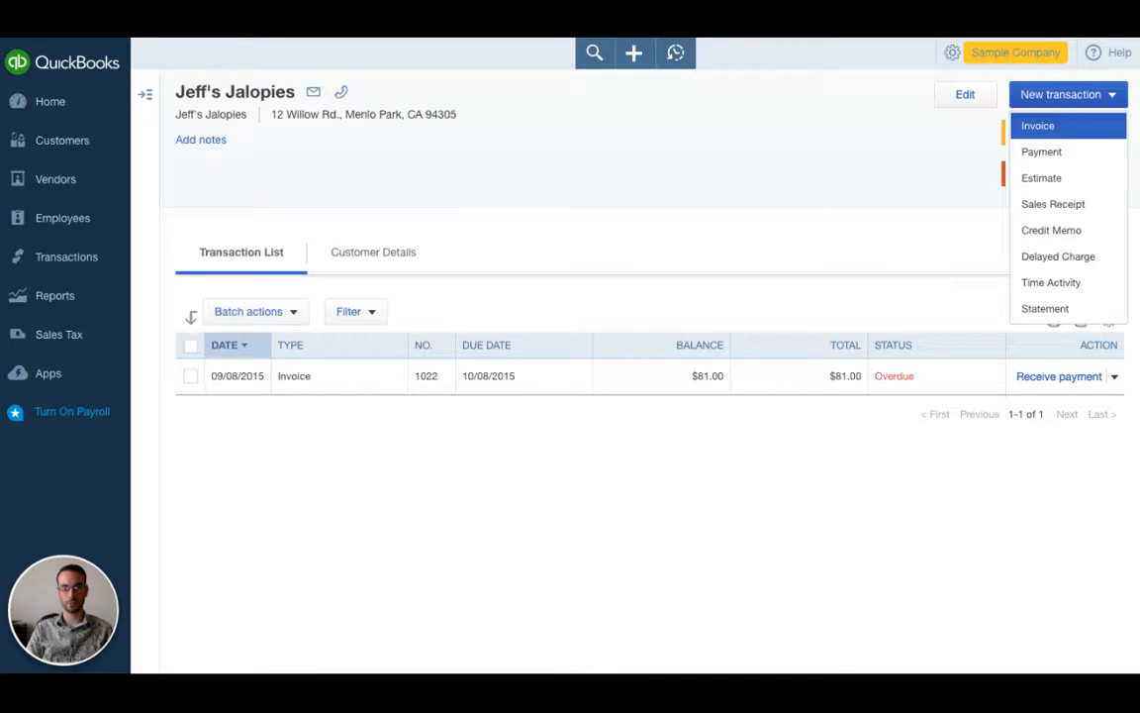
Begin a blank Net 30 invoice for Jeff's Jalopies and peek at the save options
left_click(1038, 125)
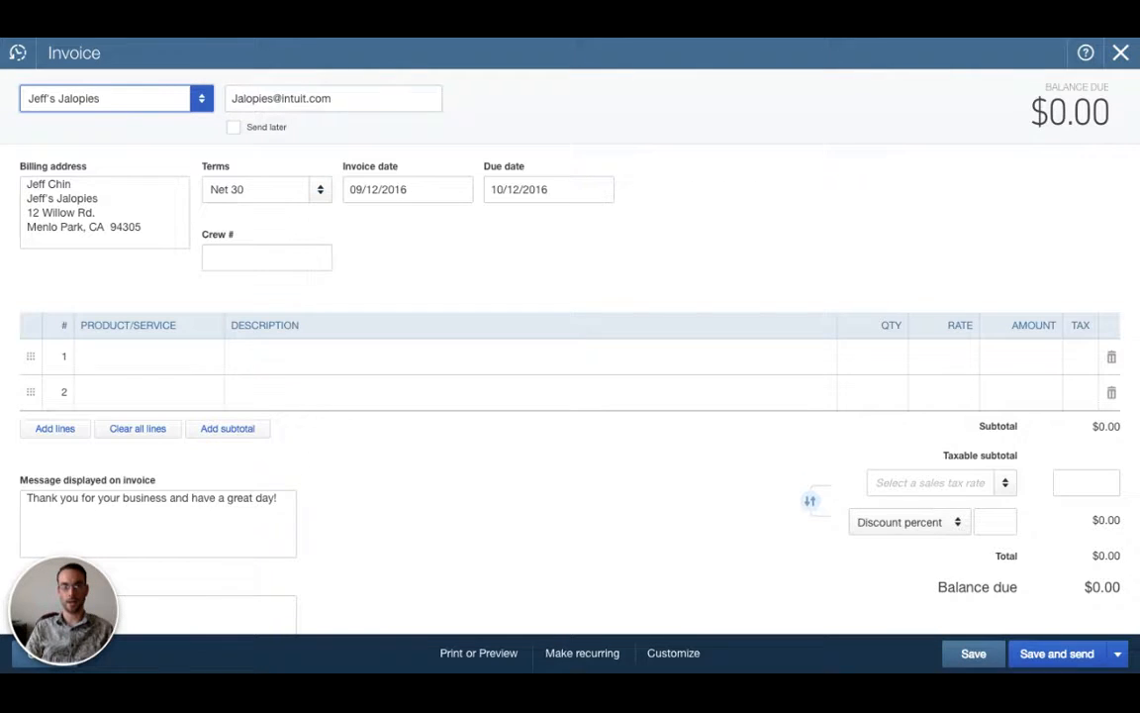
left_click(1117, 653)
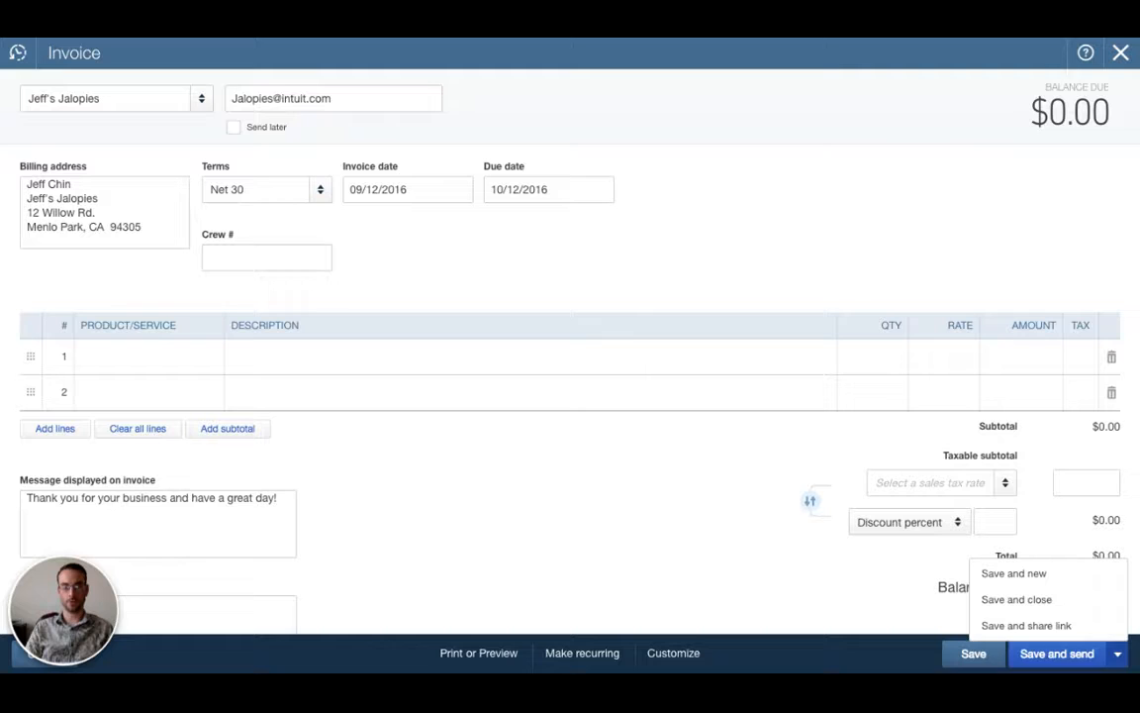
mouse_move(1026, 625)
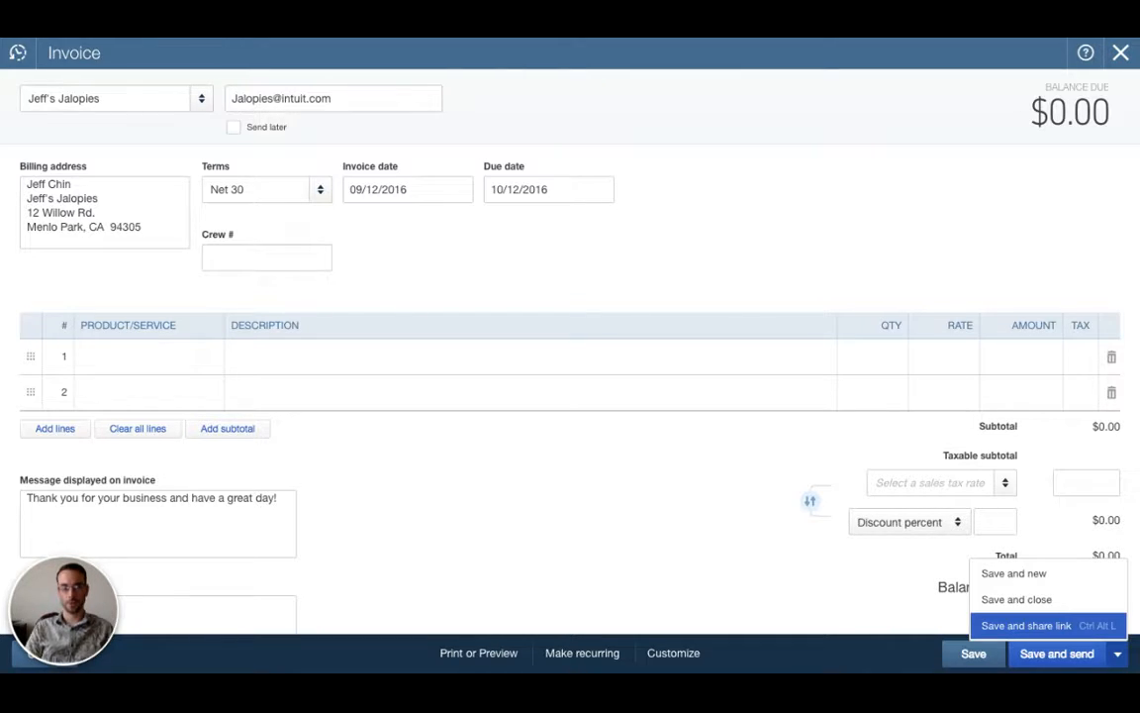
mouse_move(895, 238)
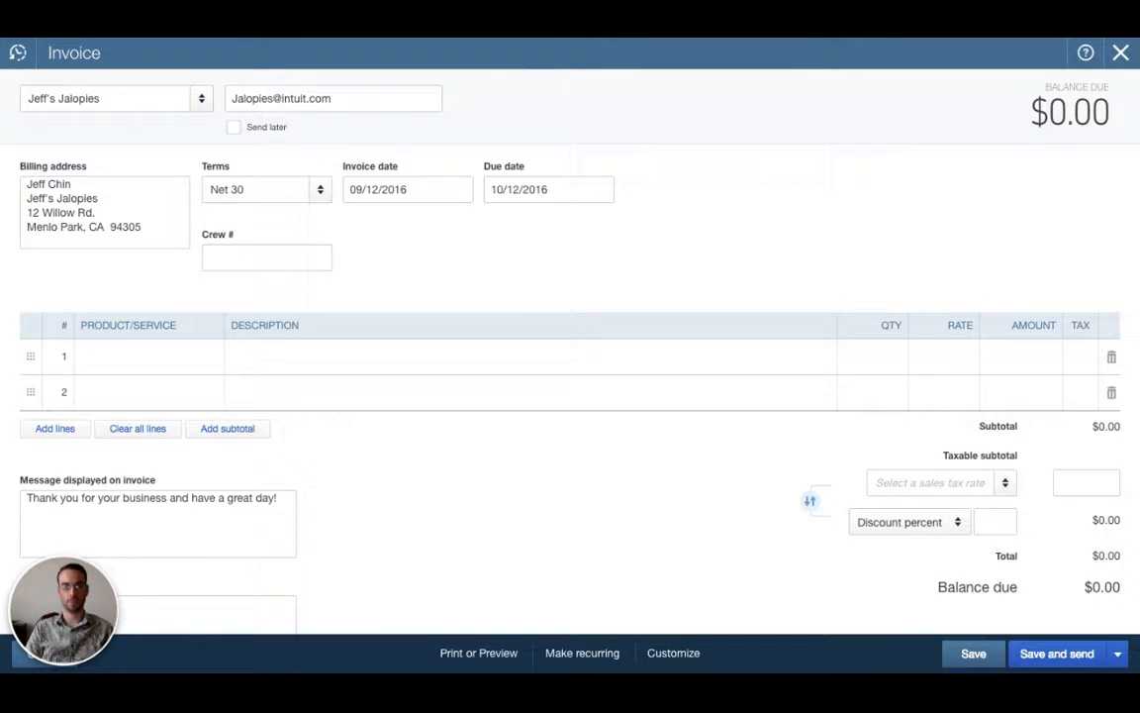
mouse_move(887, 265)
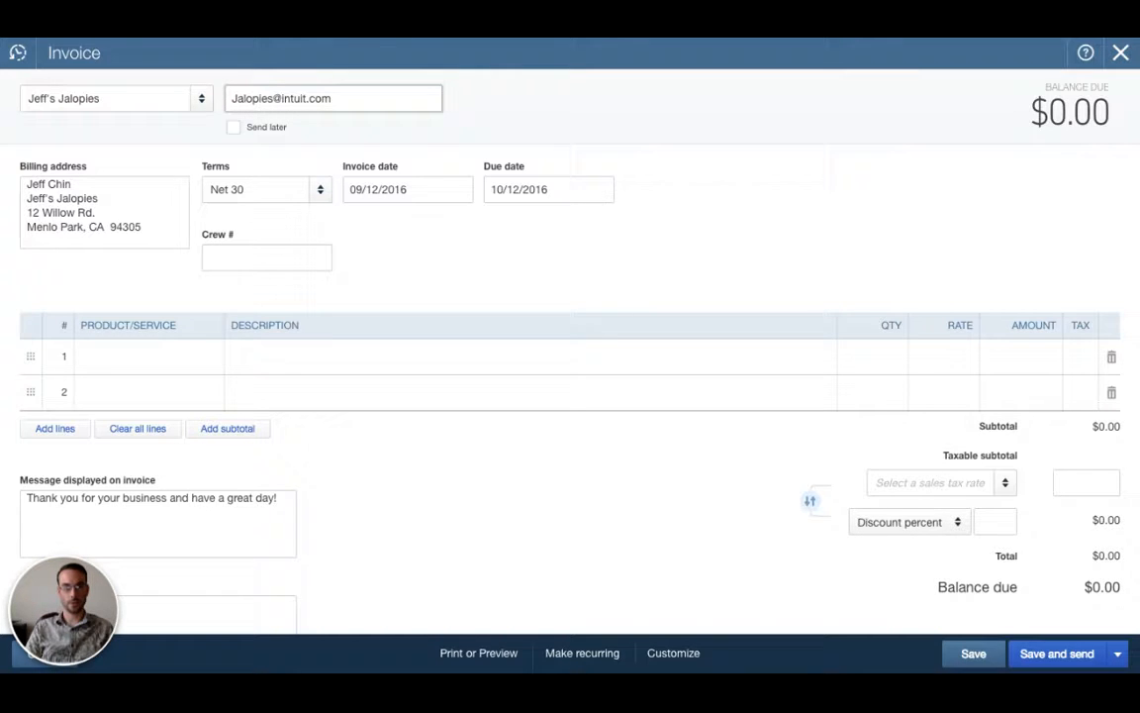
mouse_move(408, 266)
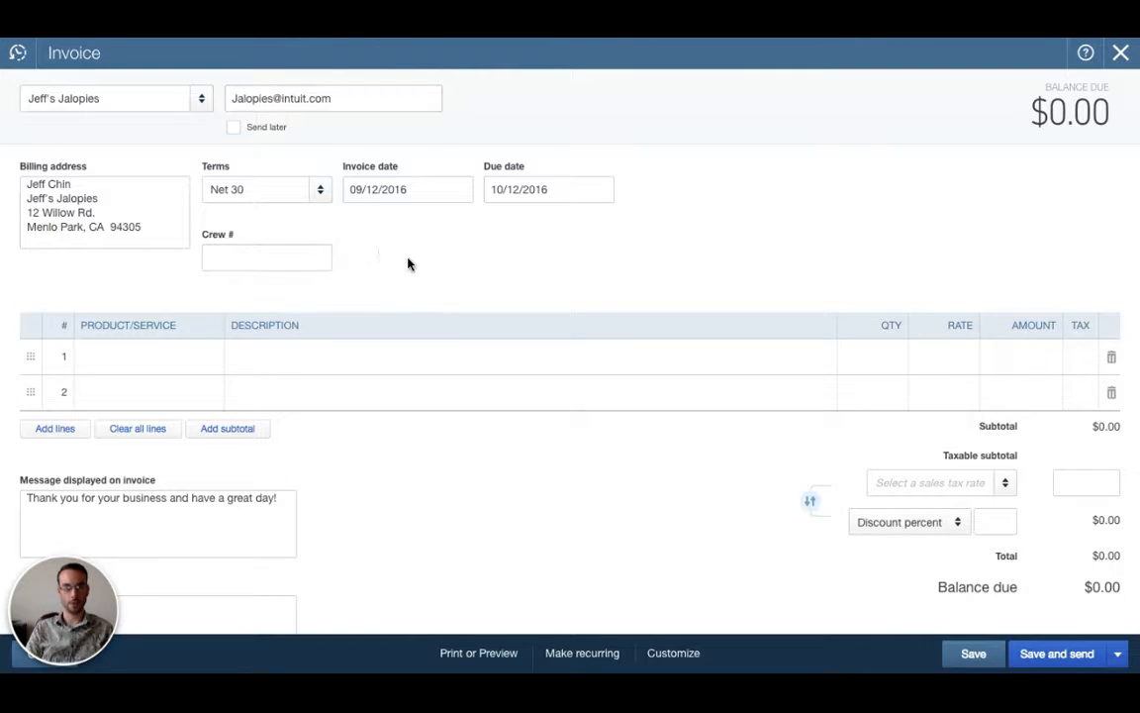
mouse_move(345, 166)
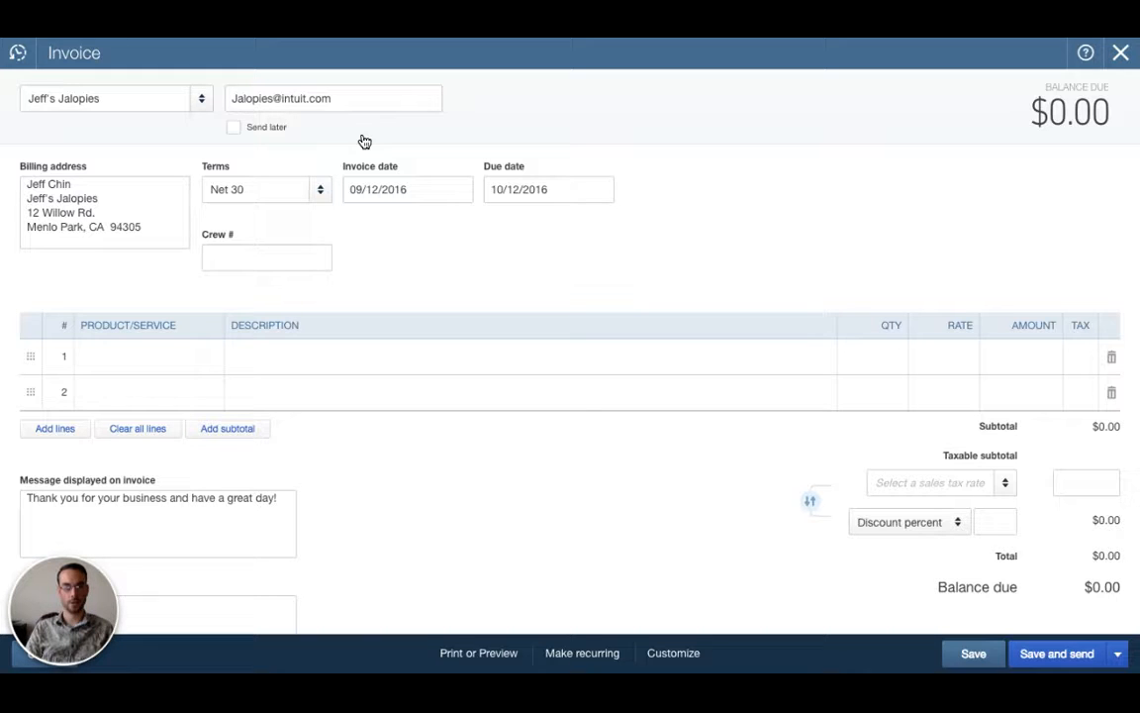
left_click(408, 190)
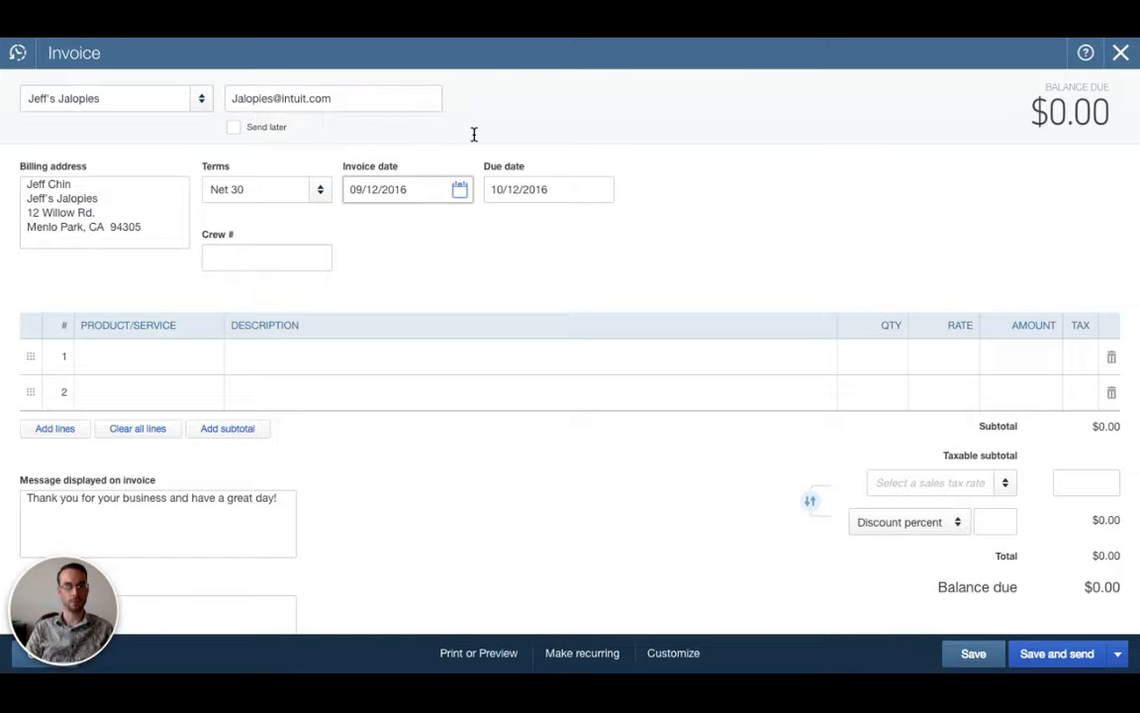
left_click(551, 190)
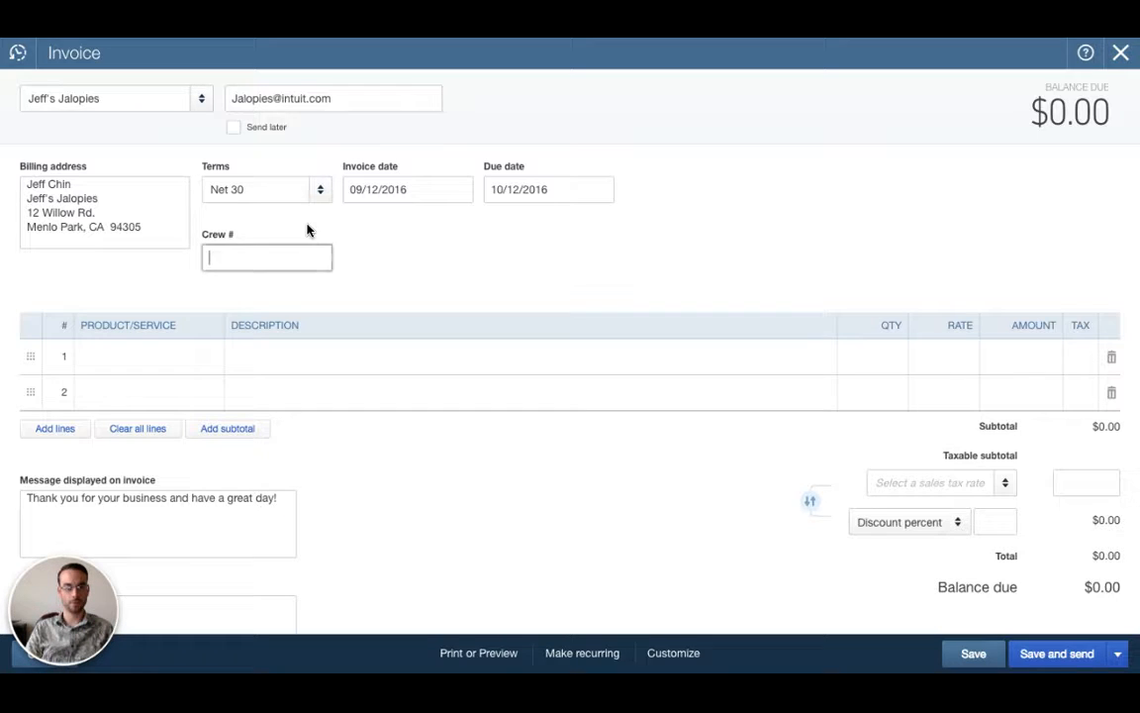
mouse_move(208, 216)
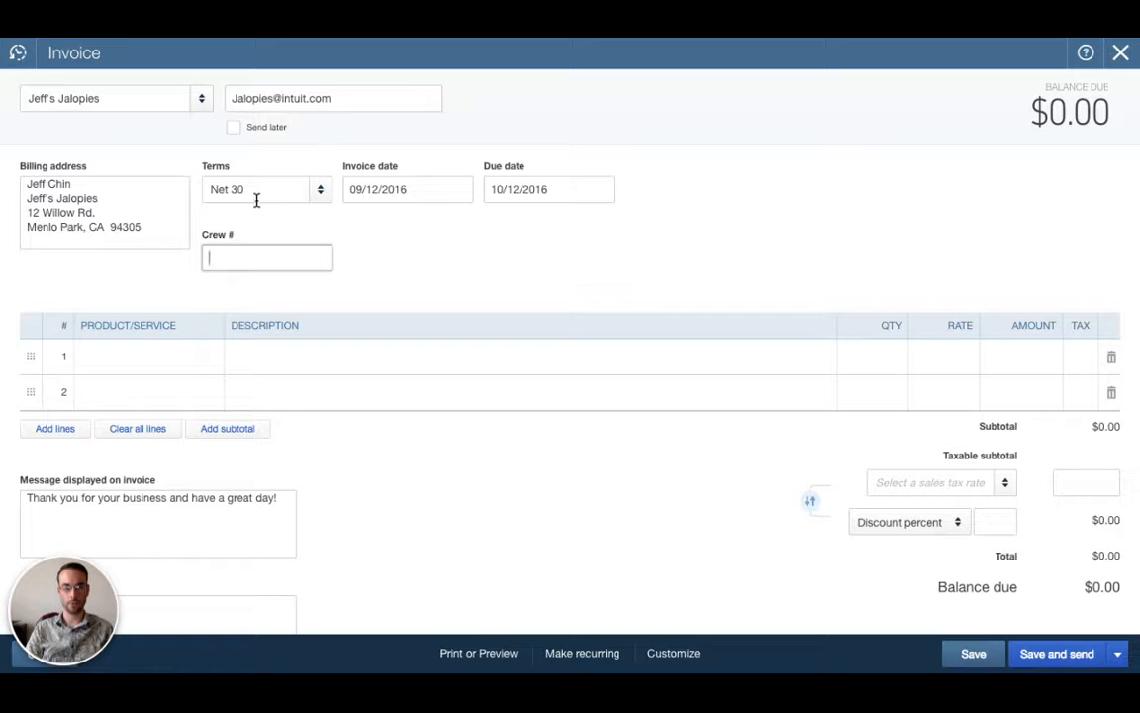
mouse_move(305, 210)
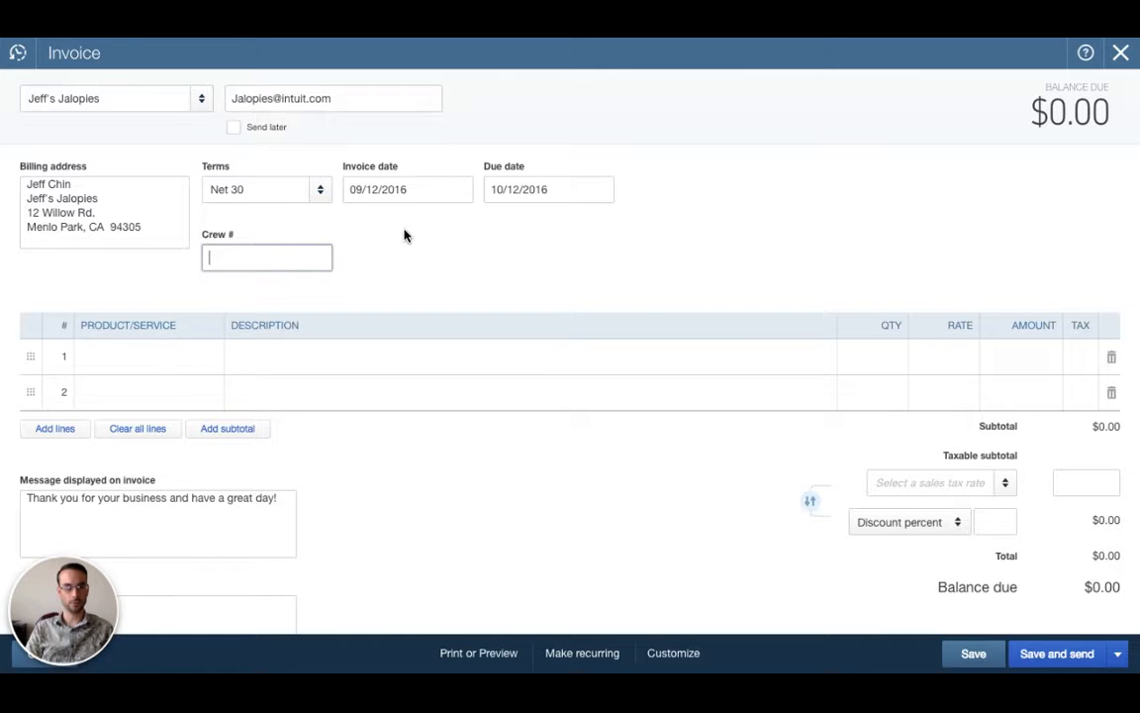
scroll("down", 3)
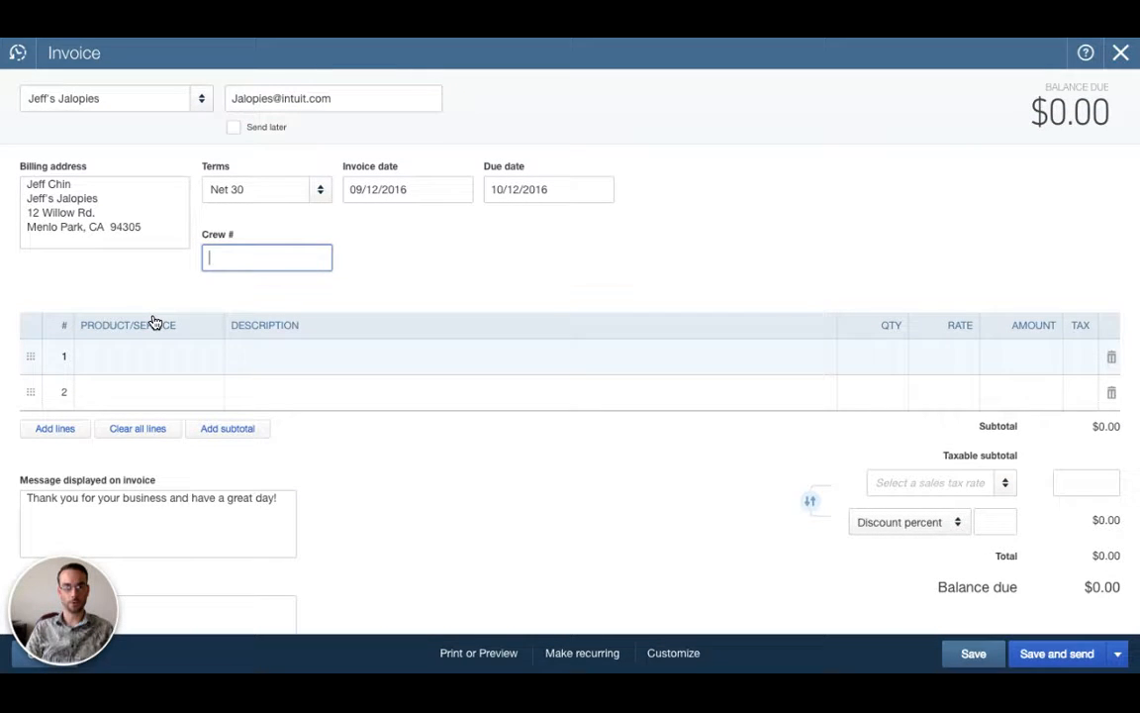
Add line 1 as Gardening, quantity 10 at rate 50, for a $500.00 balance due
left_click(139, 356)
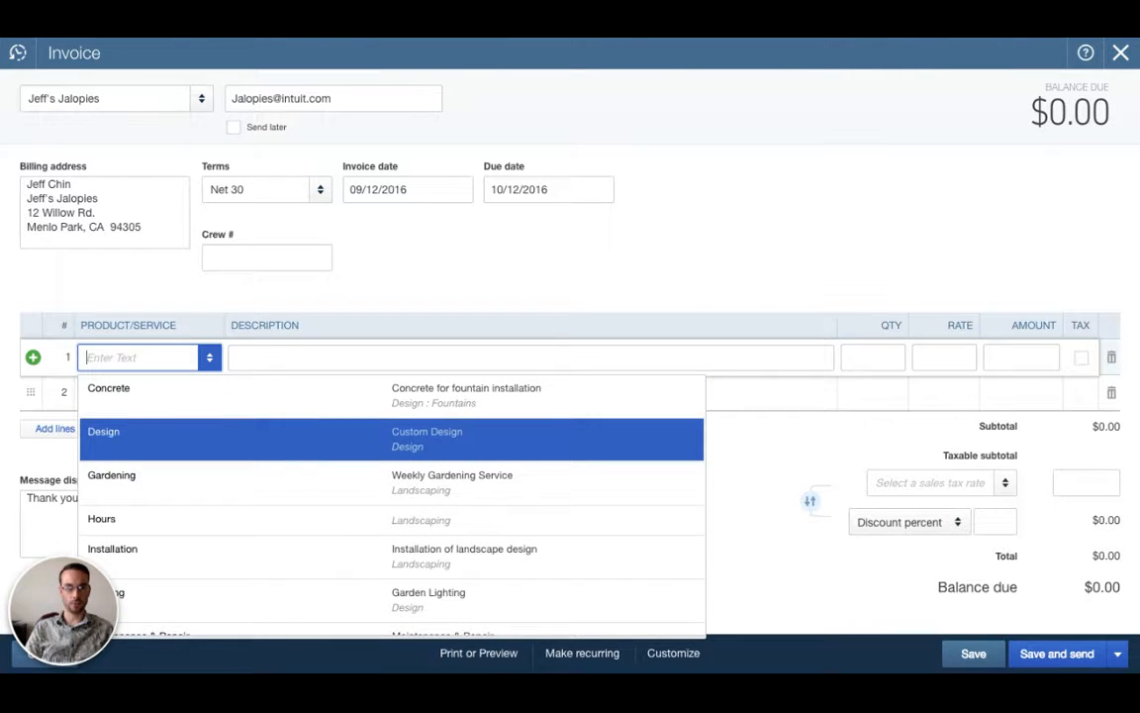
left_click(111, 475)
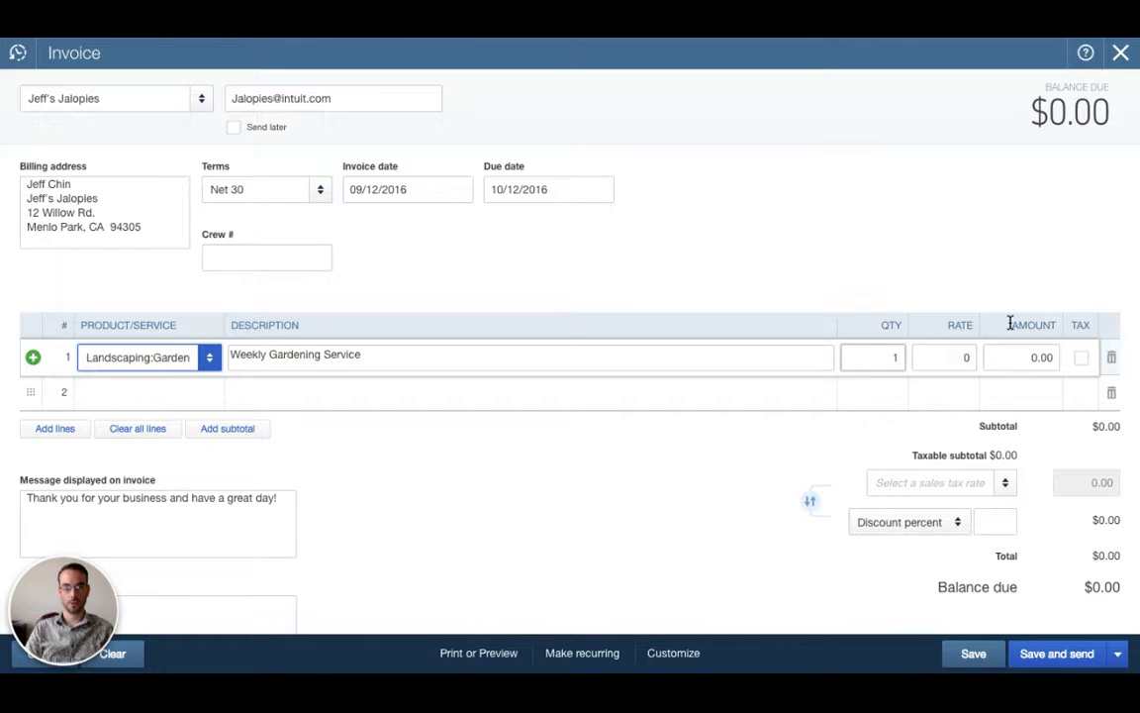
left_click(873, 356)
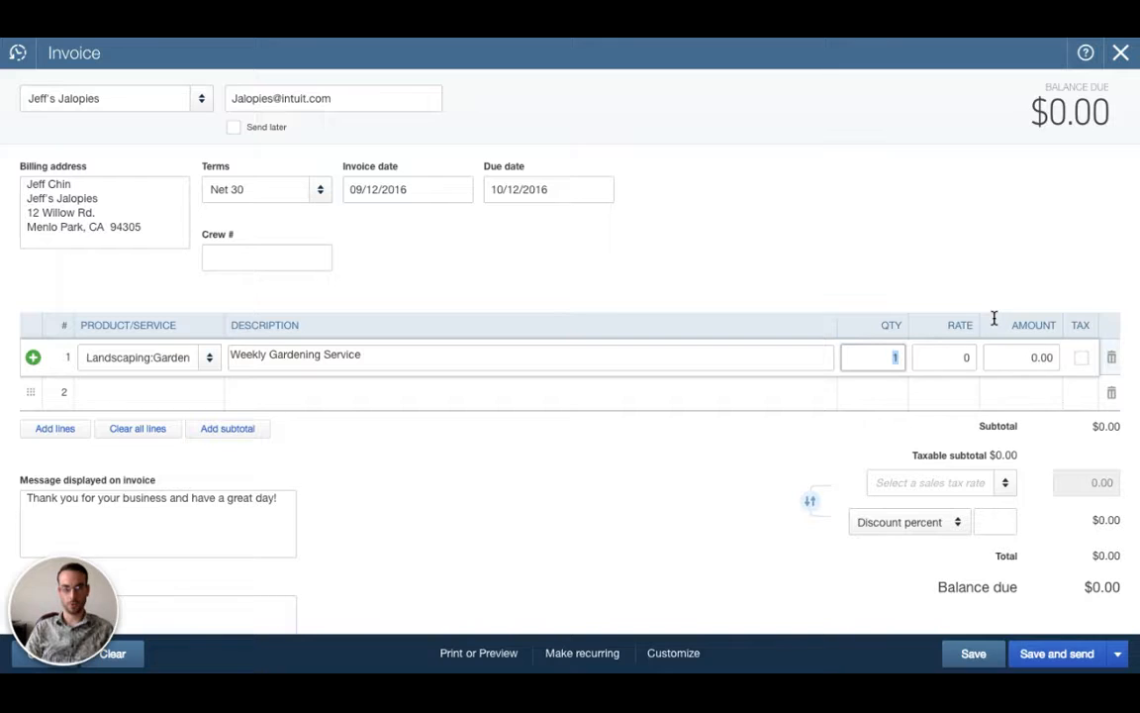
type("10")
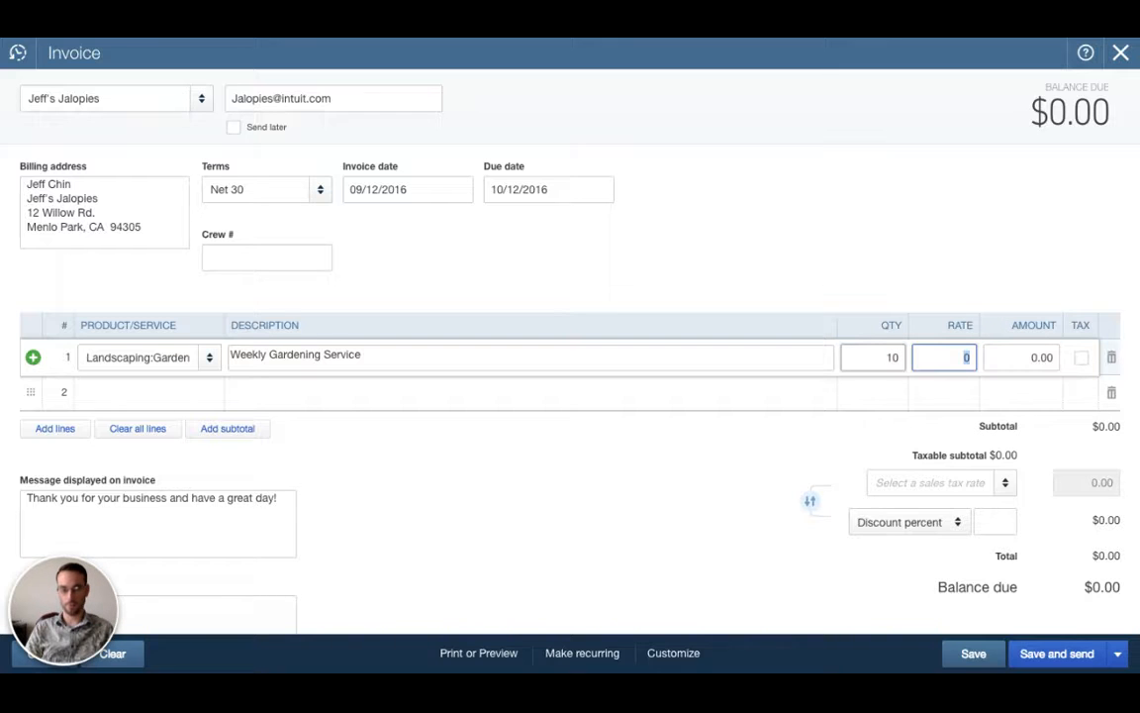
type("50")
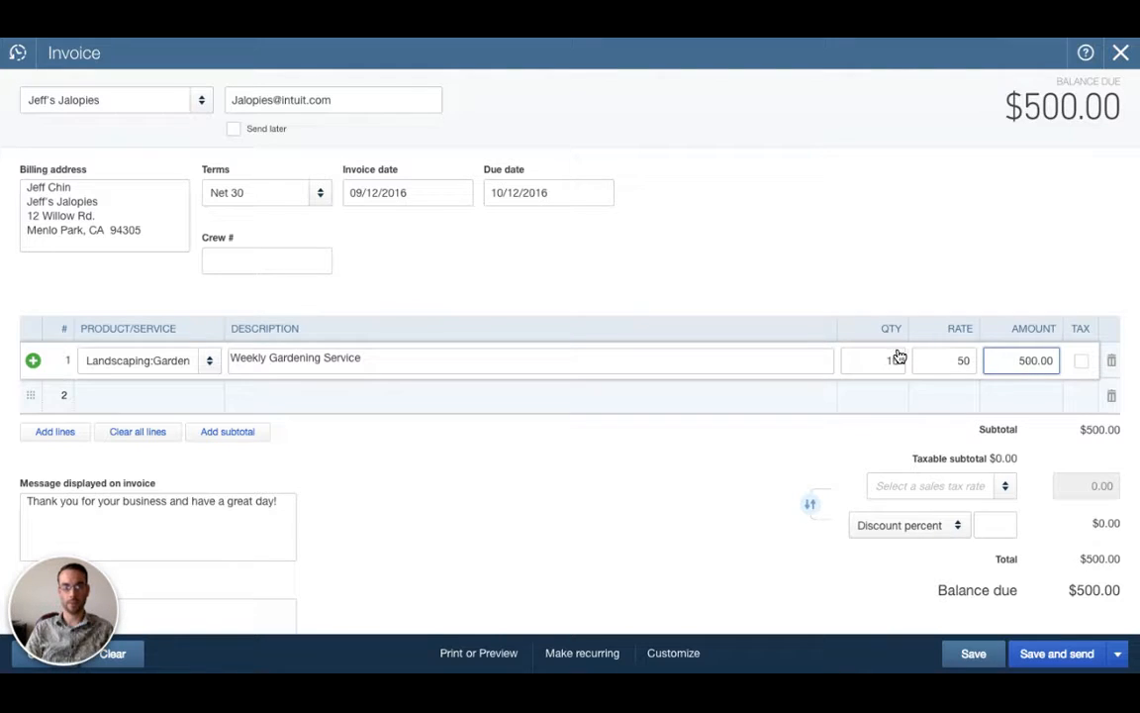
type("10")
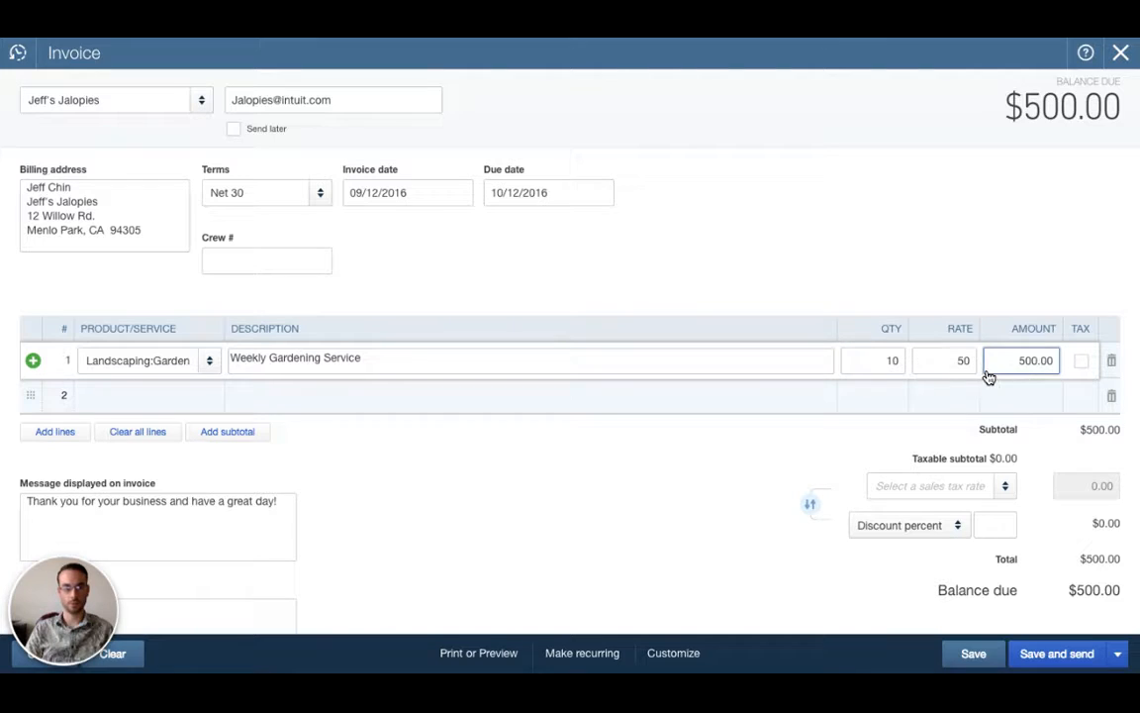
scroll("down", 3)
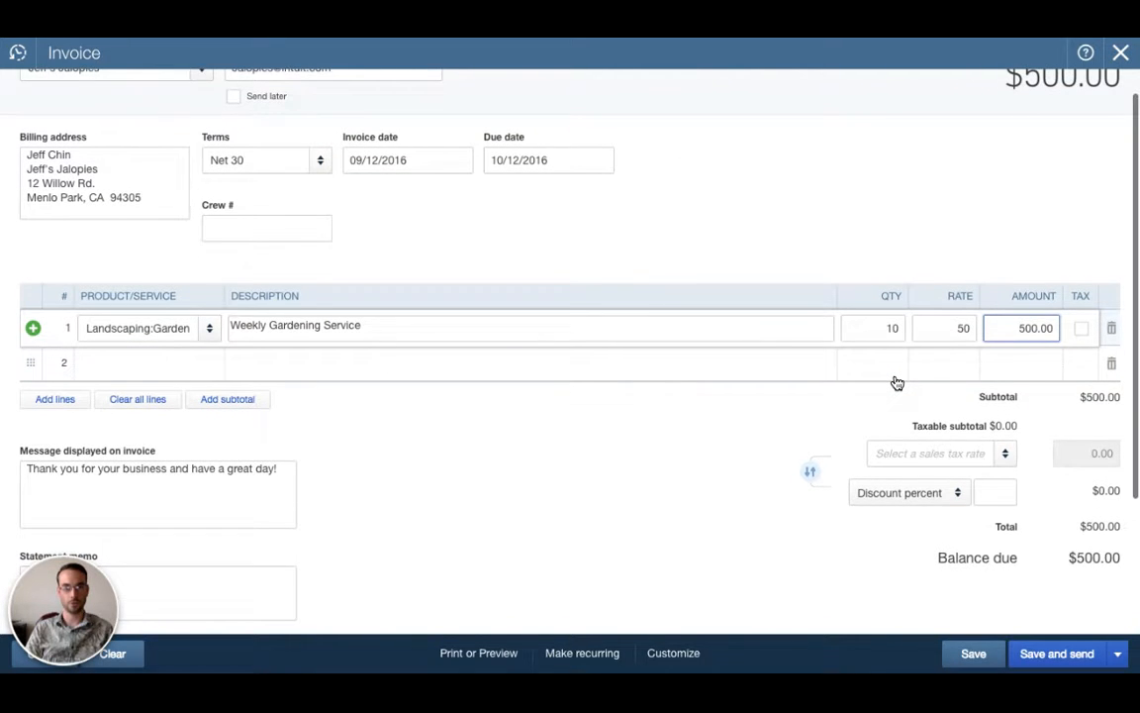
scroll("down", 3)
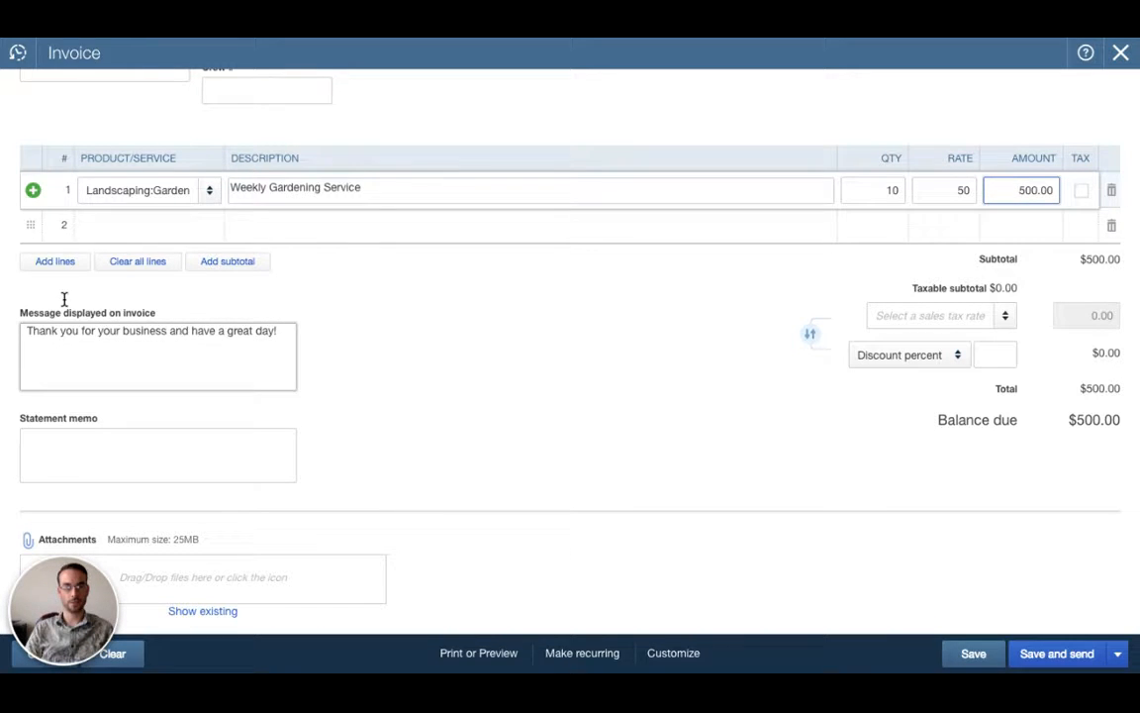
left_click(315, 297)
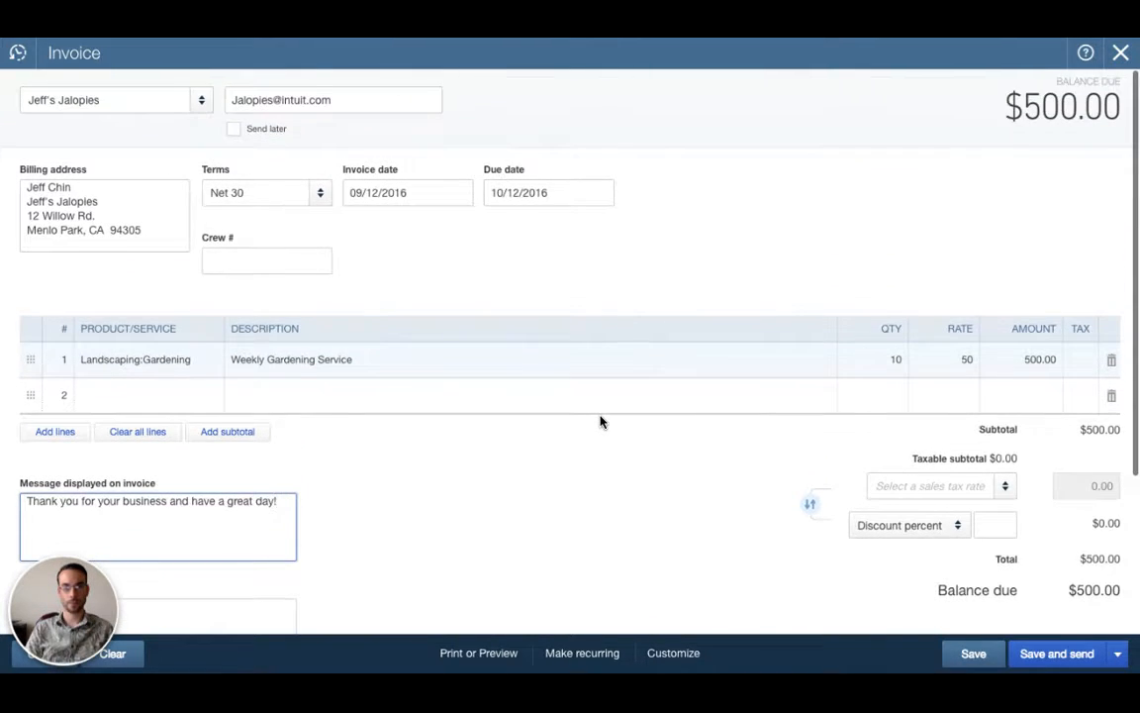
scroll("down", 3)
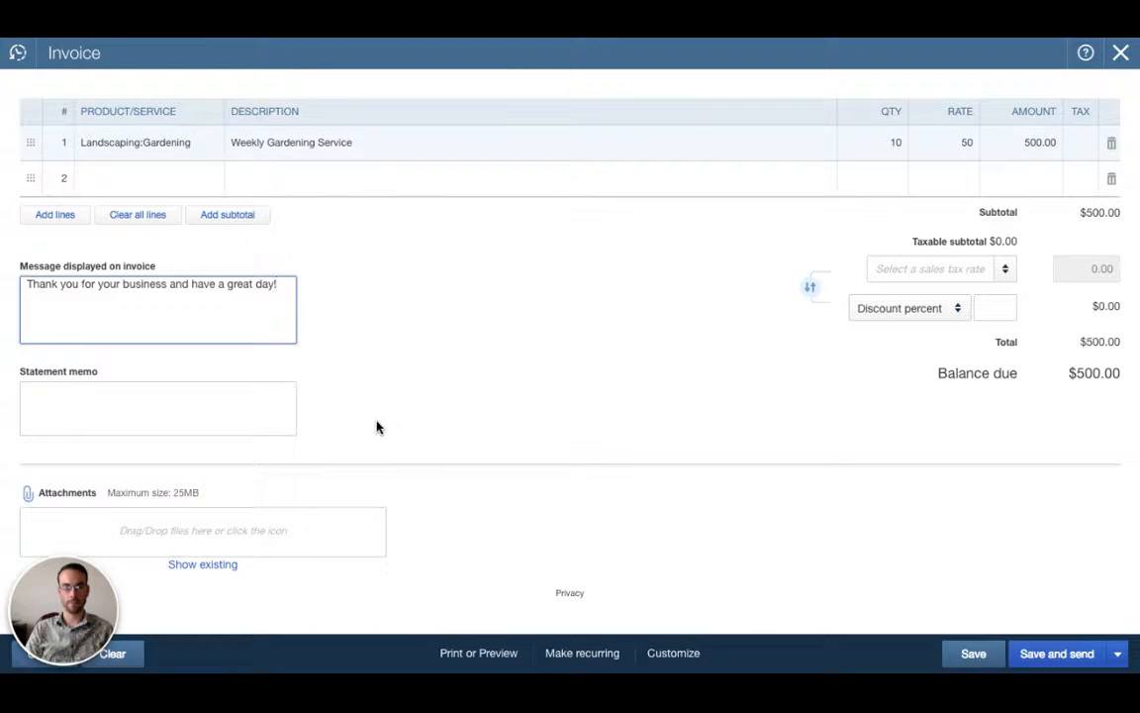
left_click(159, 408)
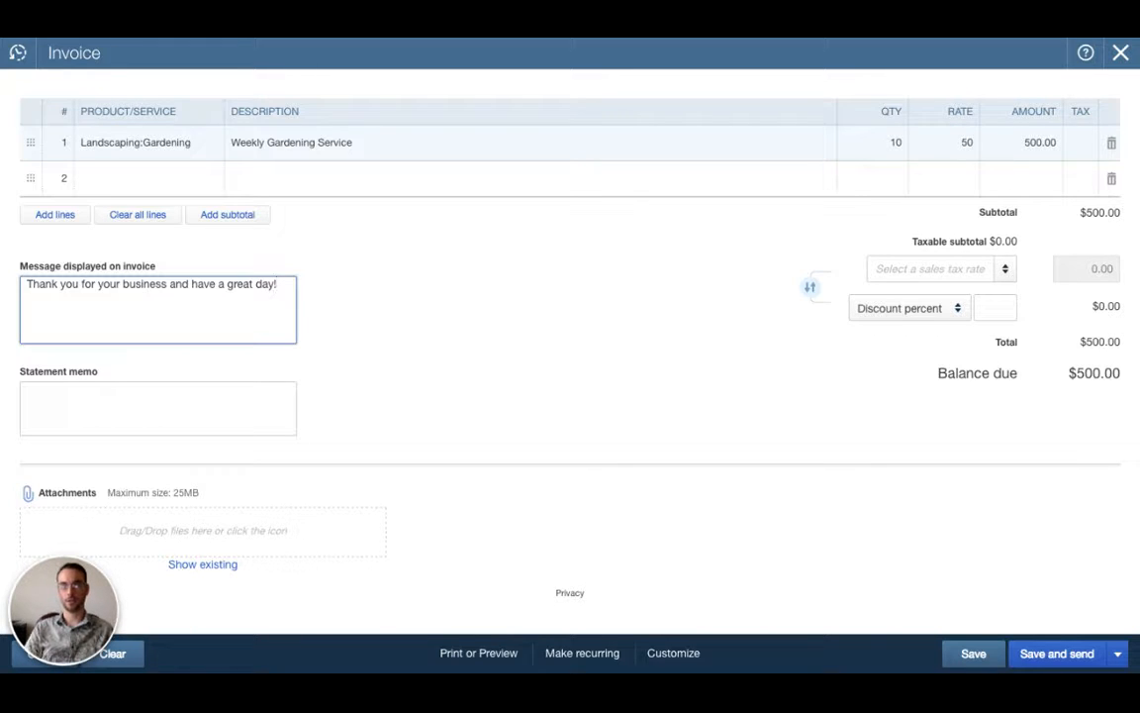
mouse_move(320, 514)
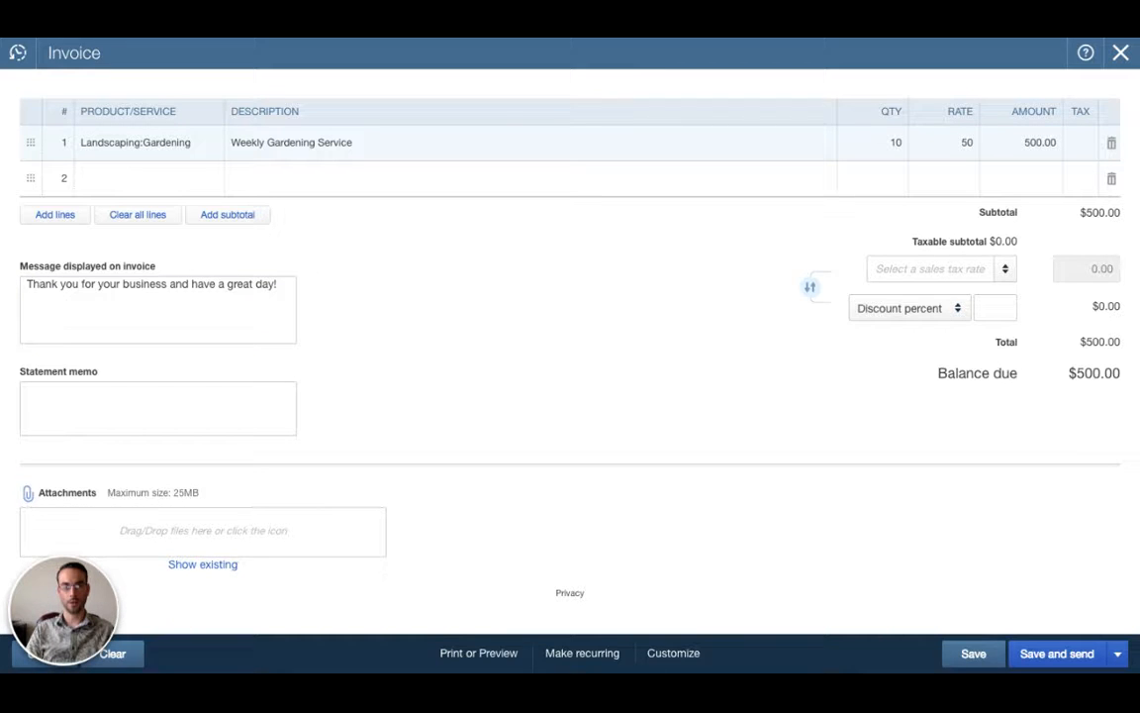
left_click(202, 530)
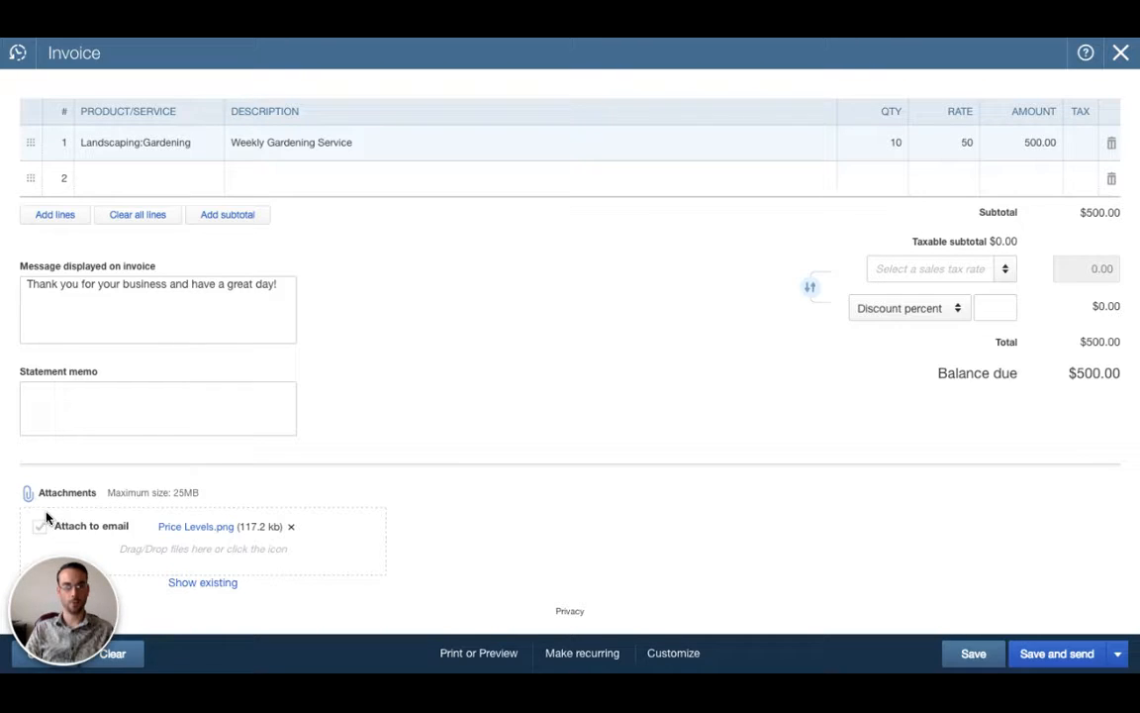
Mark the attached Price Levels.png to be emailed with the $500 invoice
left_click(39, 527)
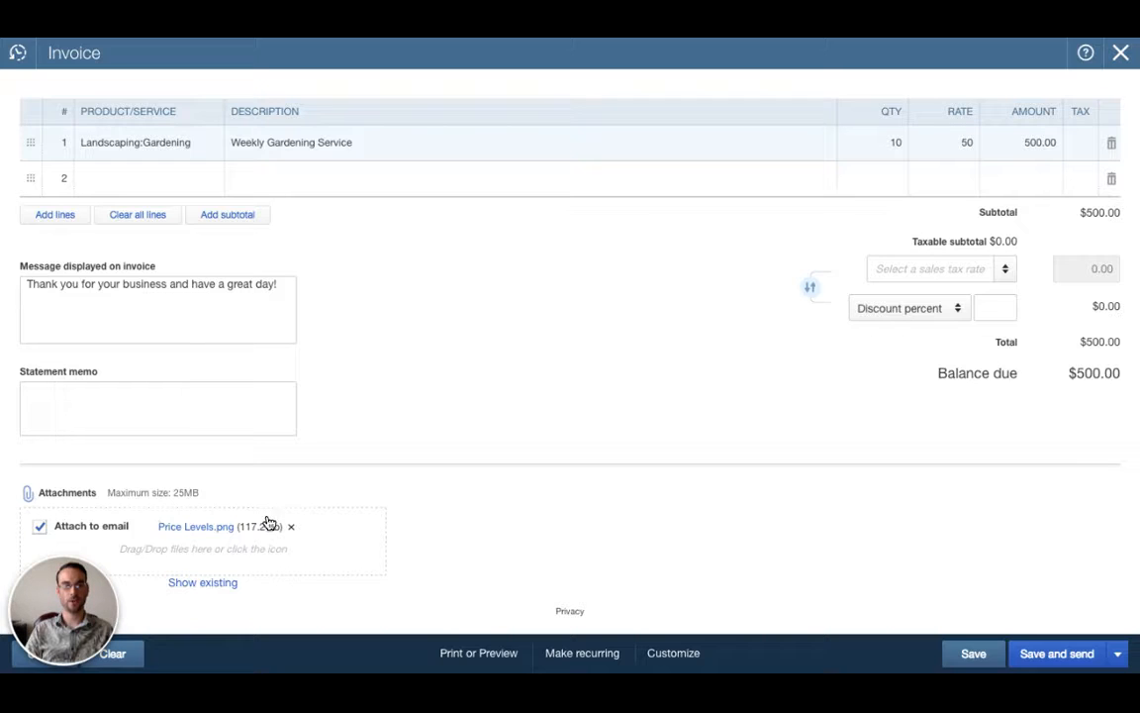
mouse_move(313, 527)
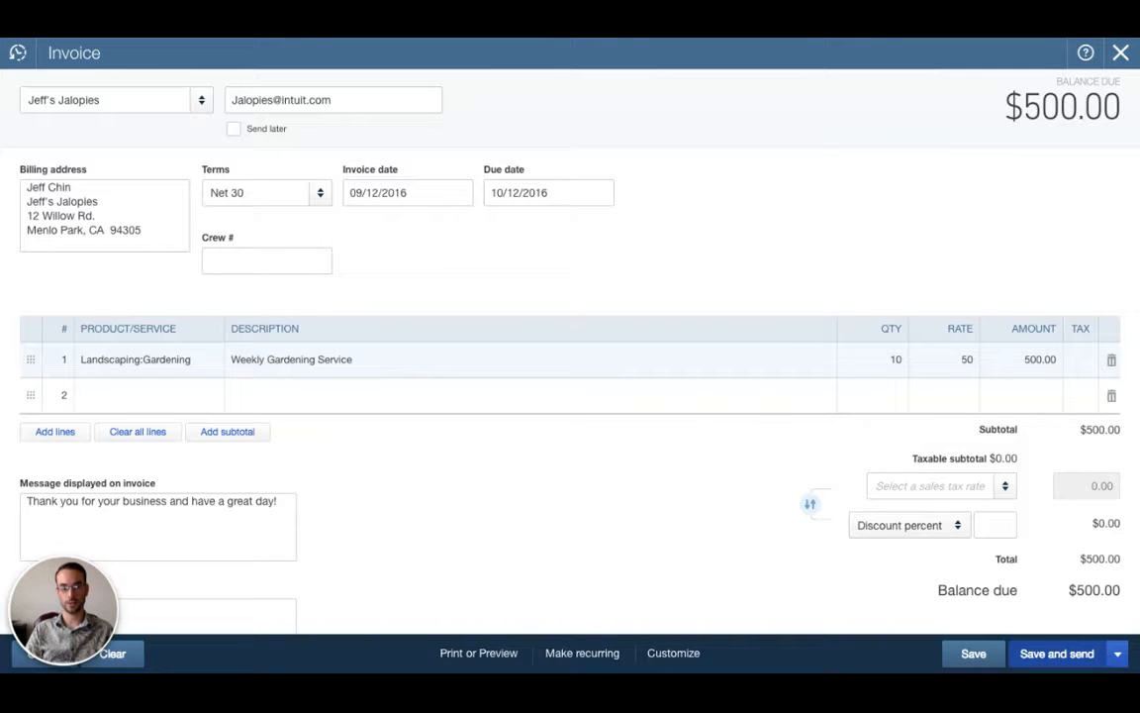
Save as invoice 1038, review the email preview and send it to Jeff's Jalopies
left_click(1058, 654)
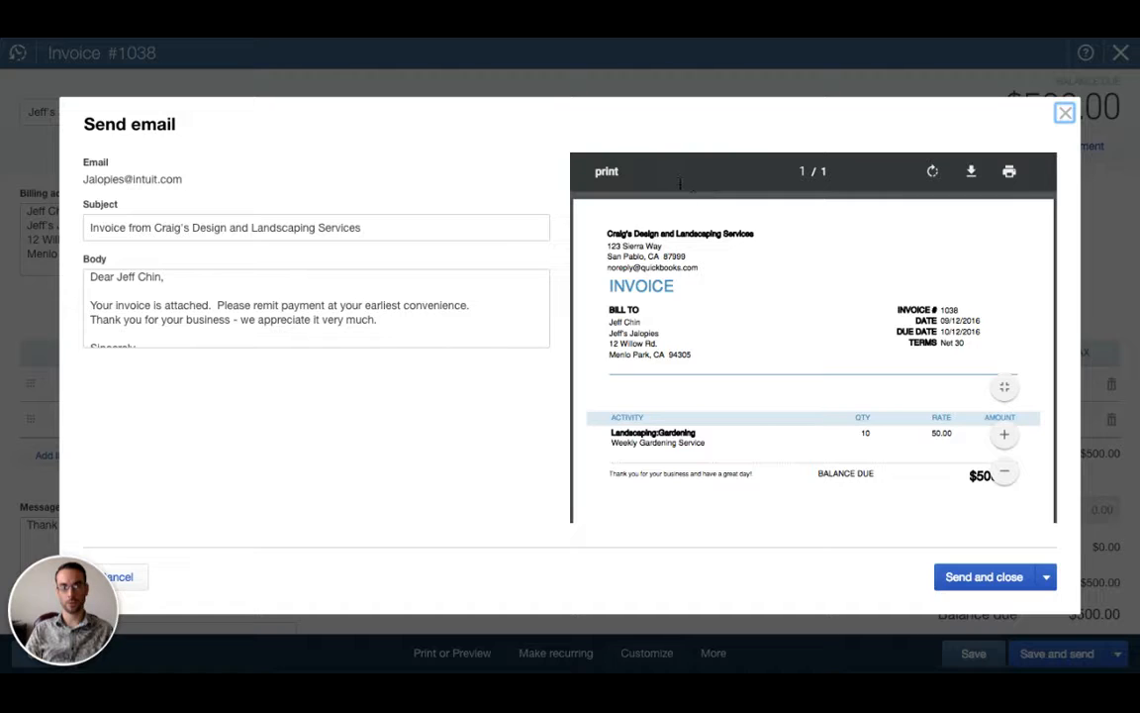
mouse_move(876, 230)
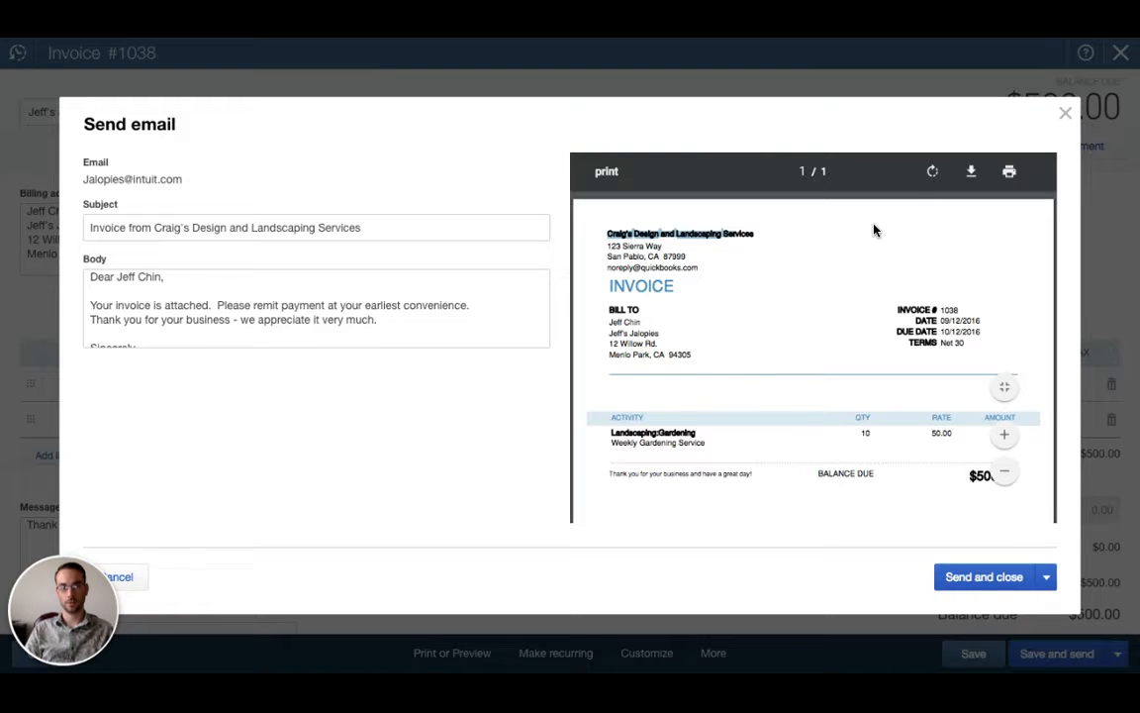
mouse_move(731, 234)
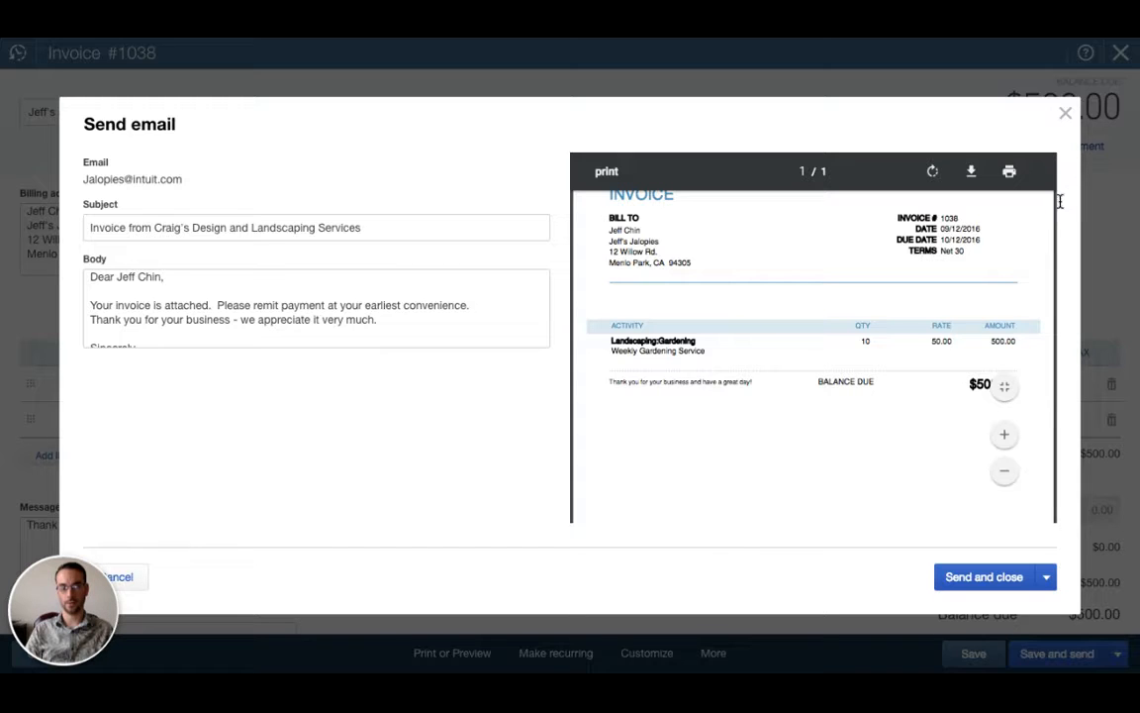
mouse_move(1065, 234)
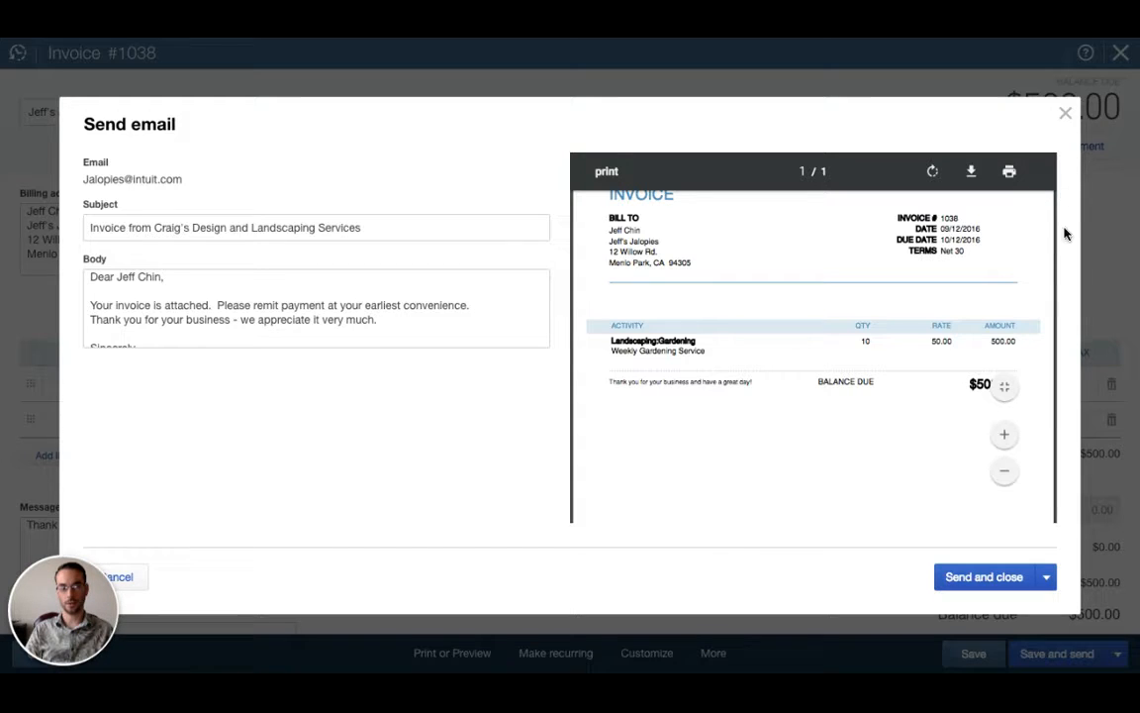
scroll("down", 3)
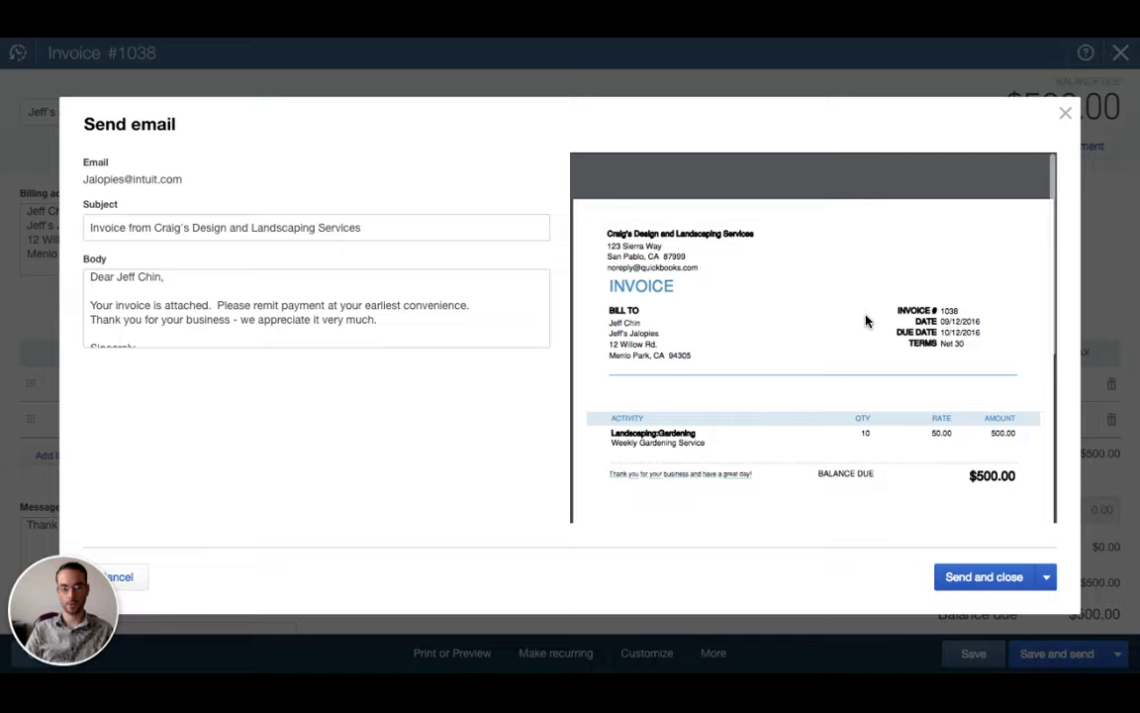
mouse_move(748, 337)
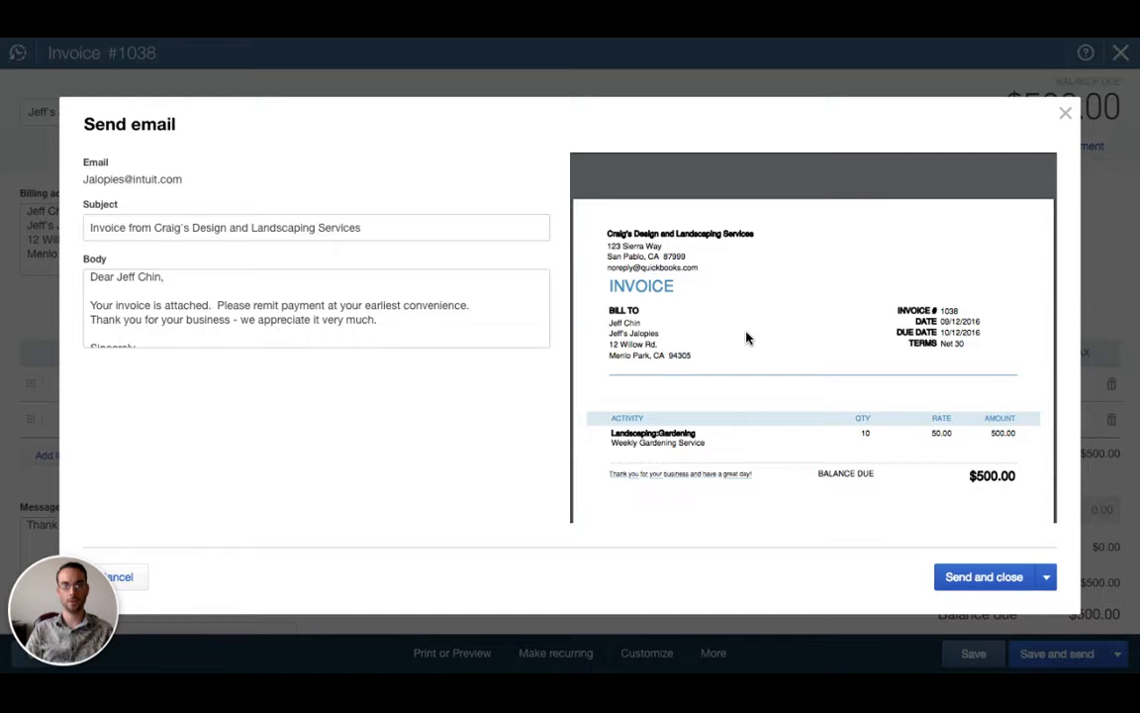
scroll("down", 3)
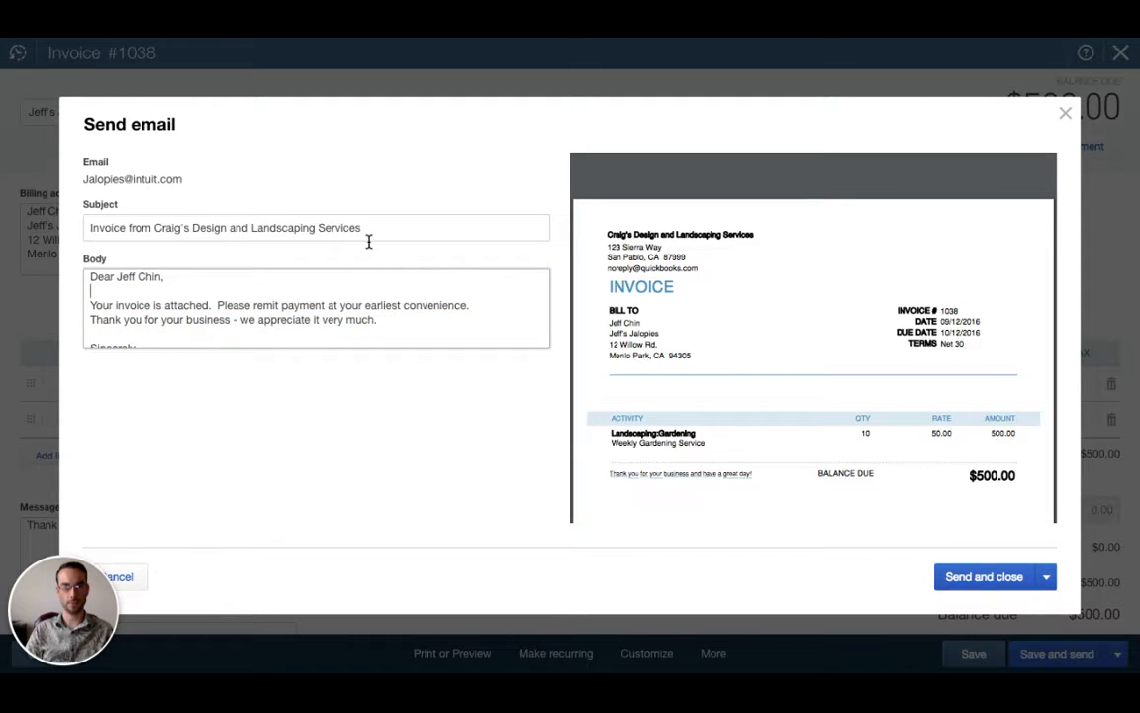
mouse_move(238, 283)
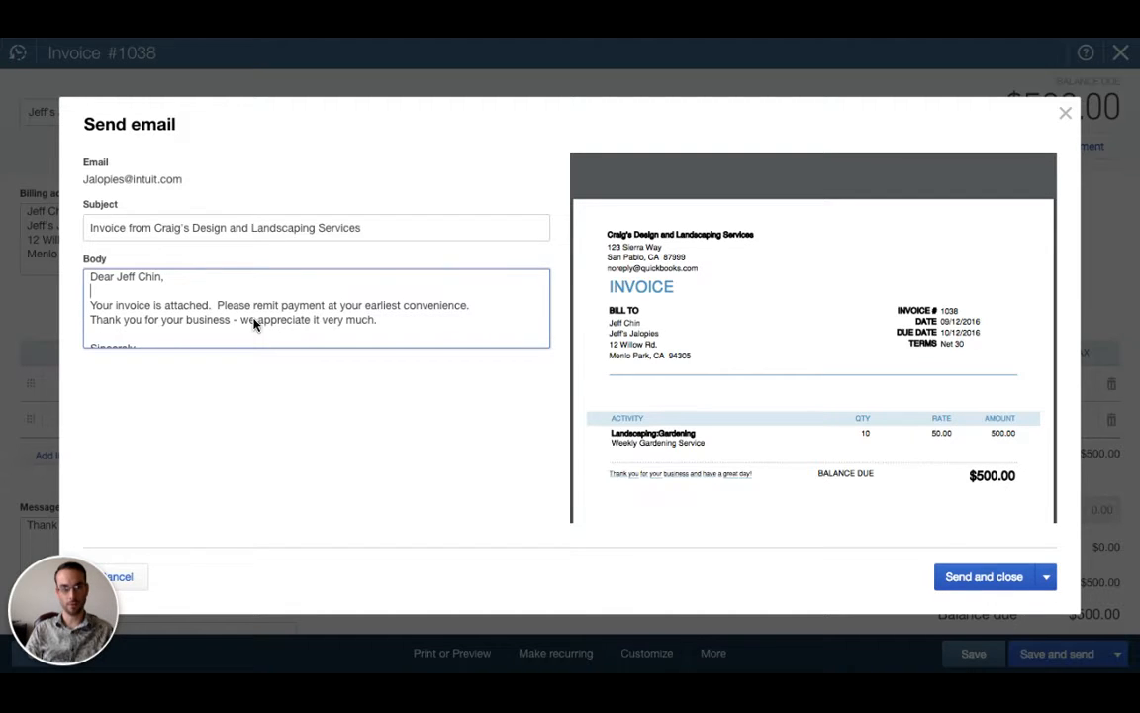
mouse_move(808, 507)
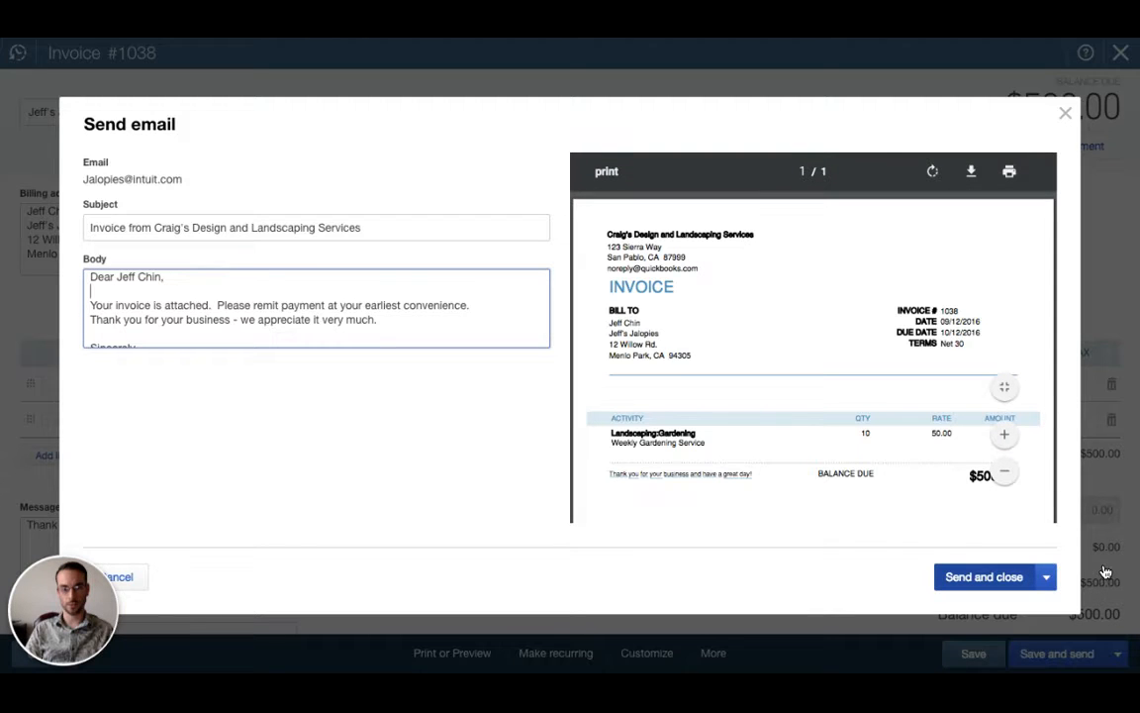
left_click(982, 576)
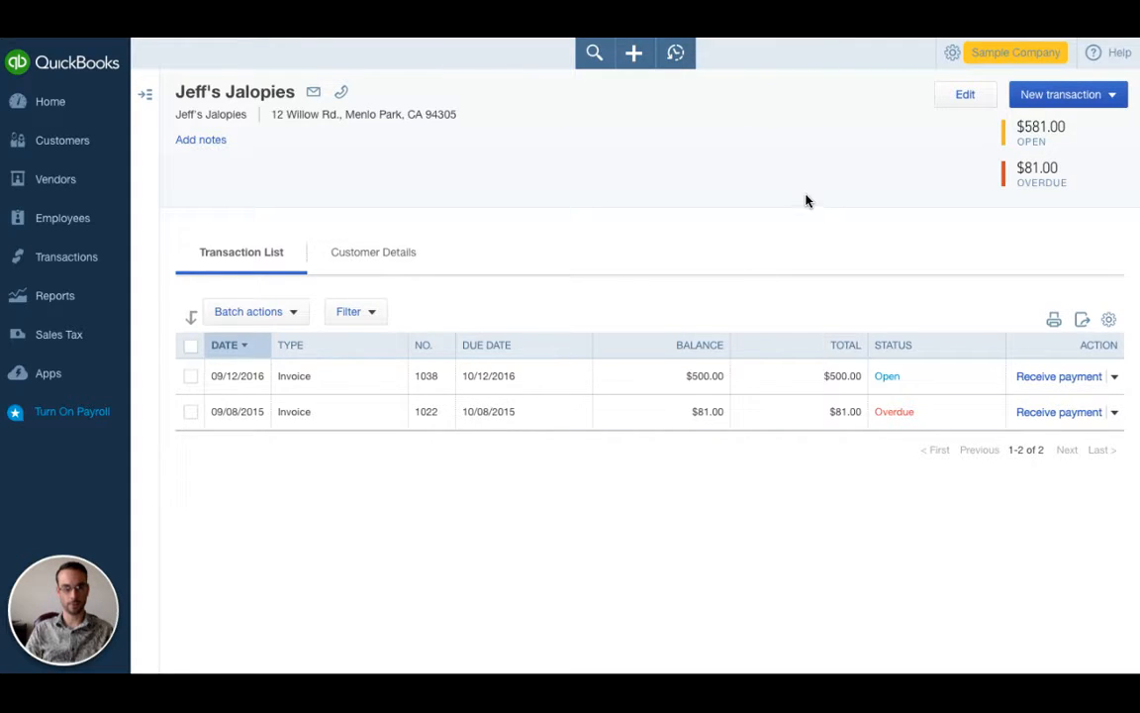
mouse_move(737, 67)
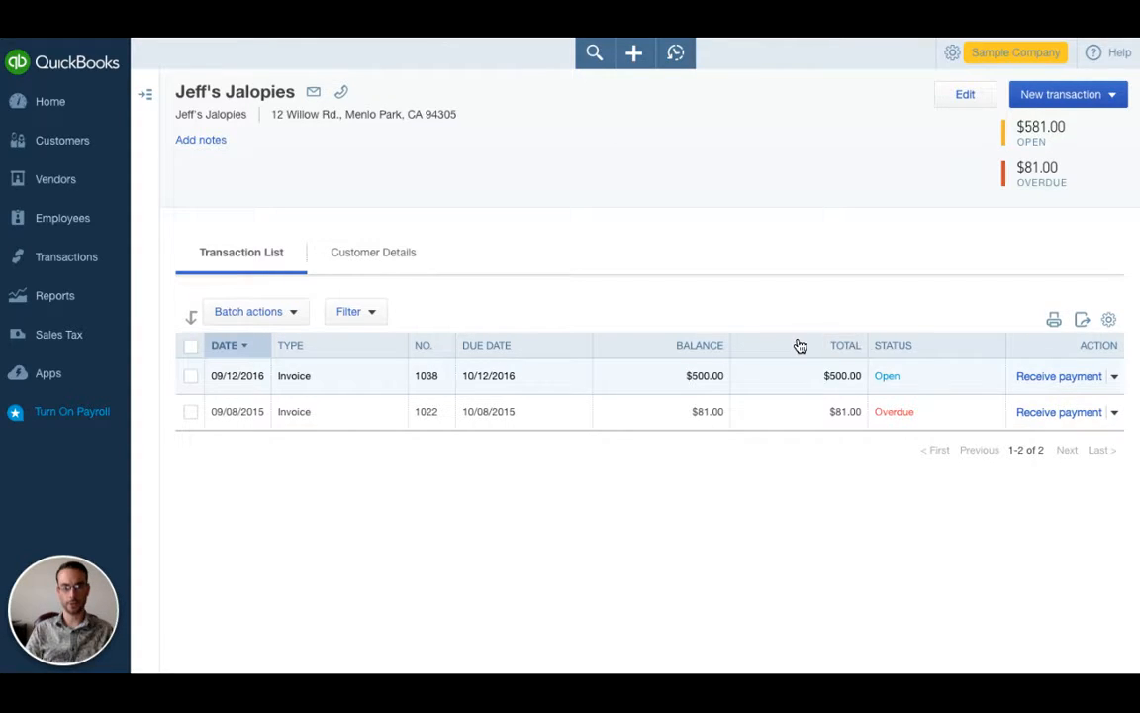
mouse_move(1006, 355)
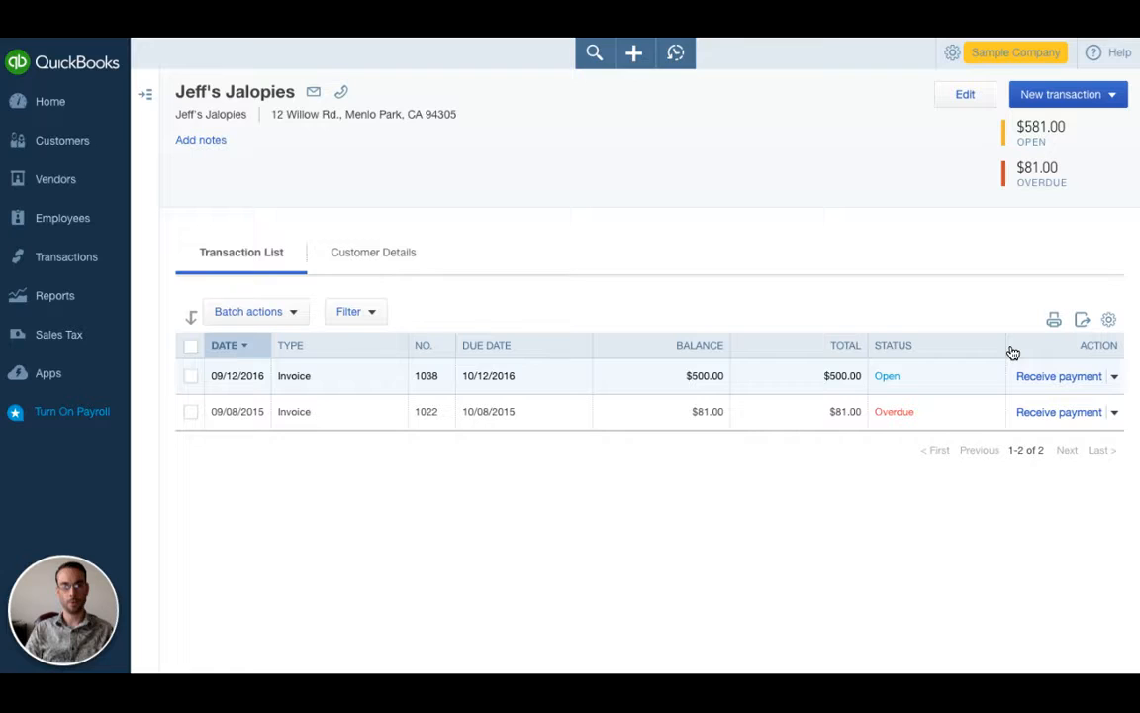
mouse_move(1025, 344)
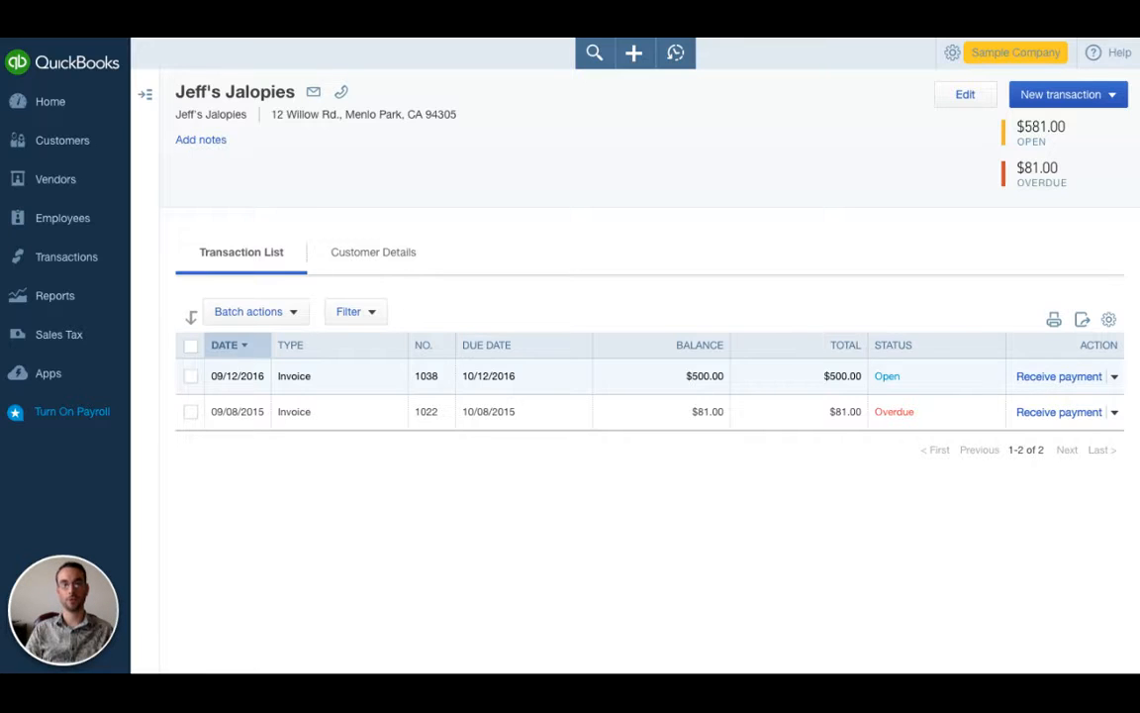
mouse_move(877, 354)
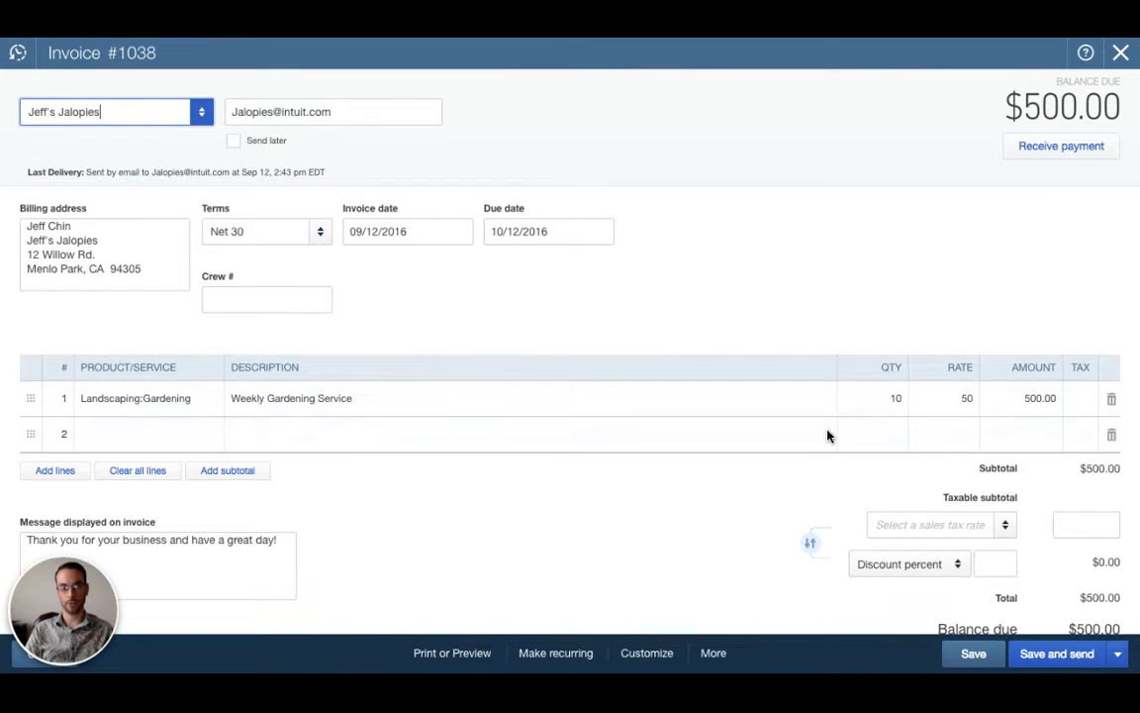
scroll("down", 3)
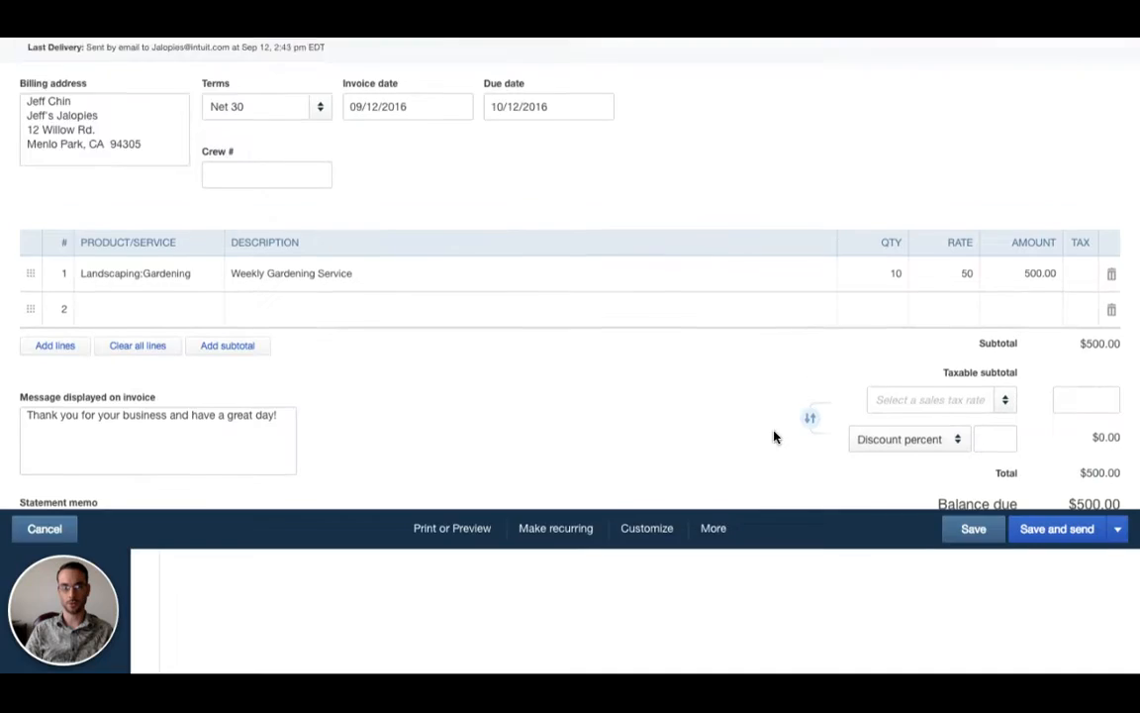
scroll("down", 3)
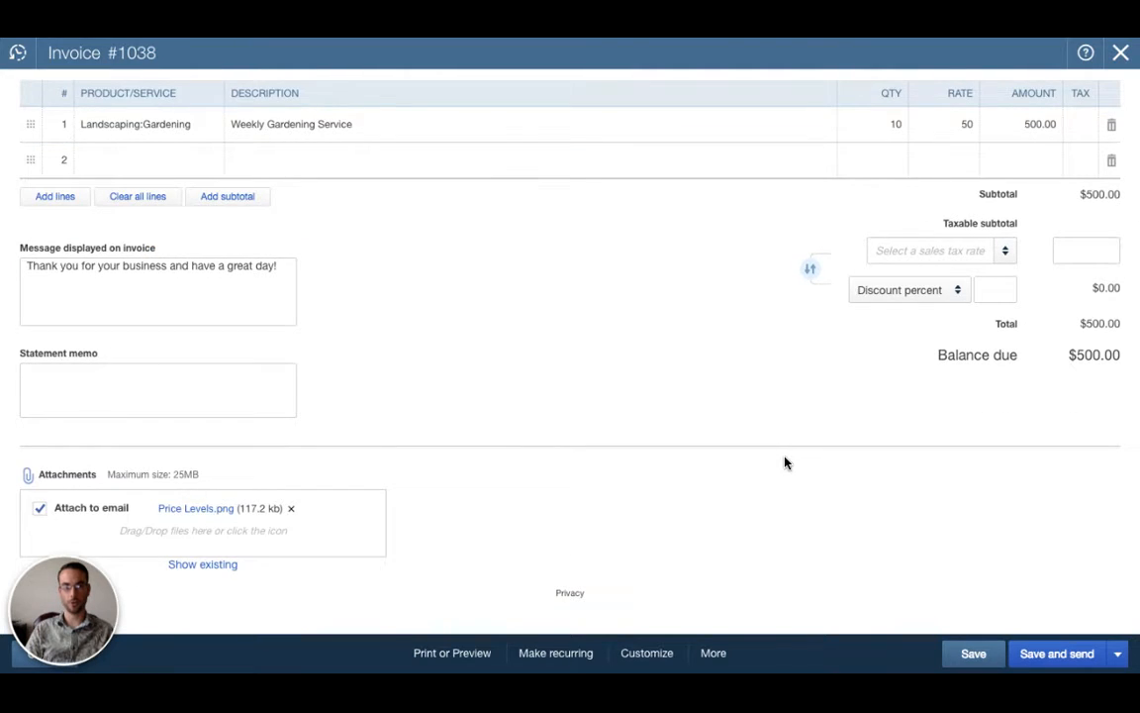
mouse_move(776, 438)
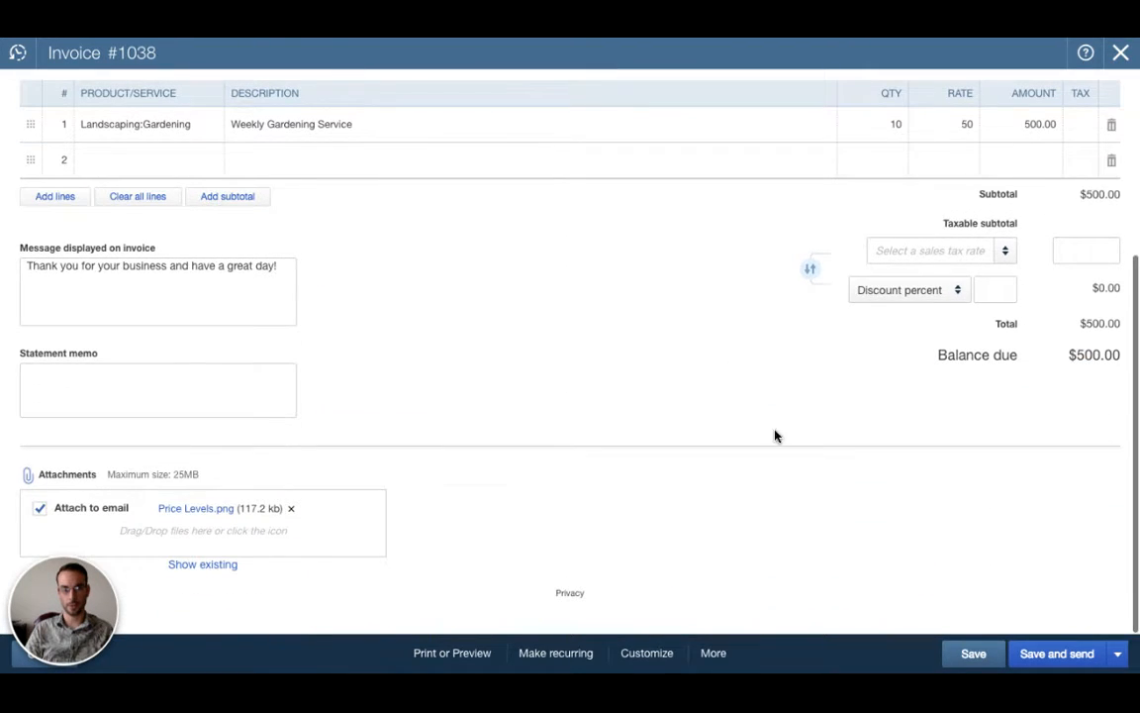
mouse_move(800, 428)
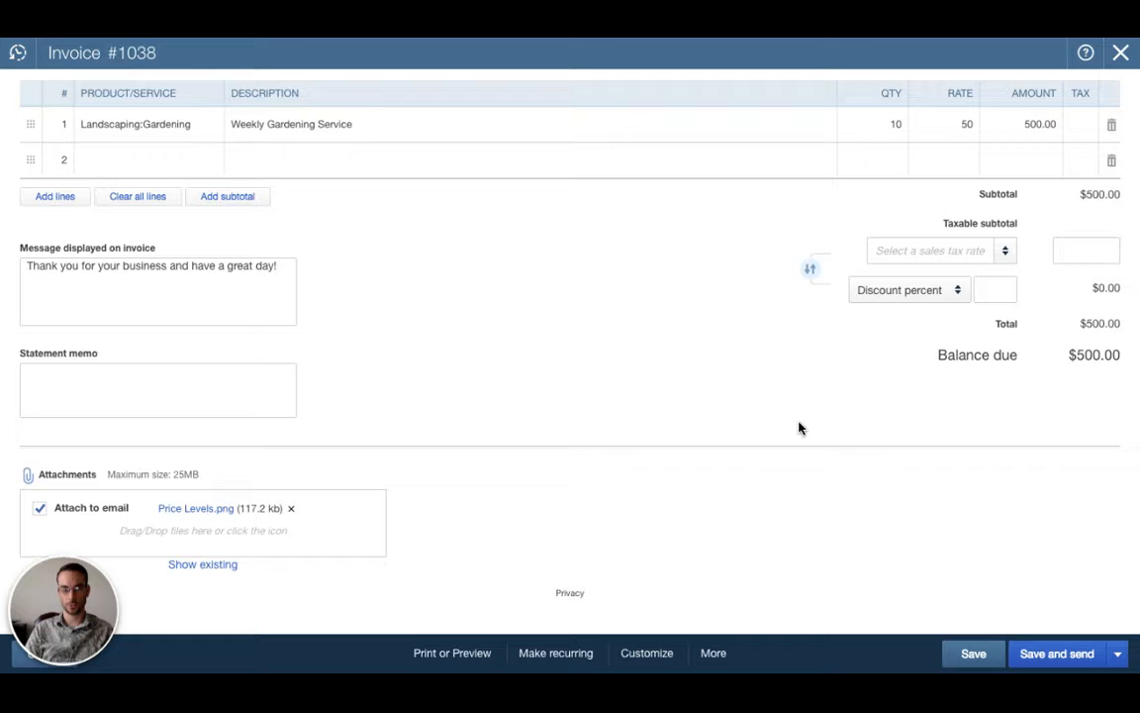
mouse_move(740, 313)
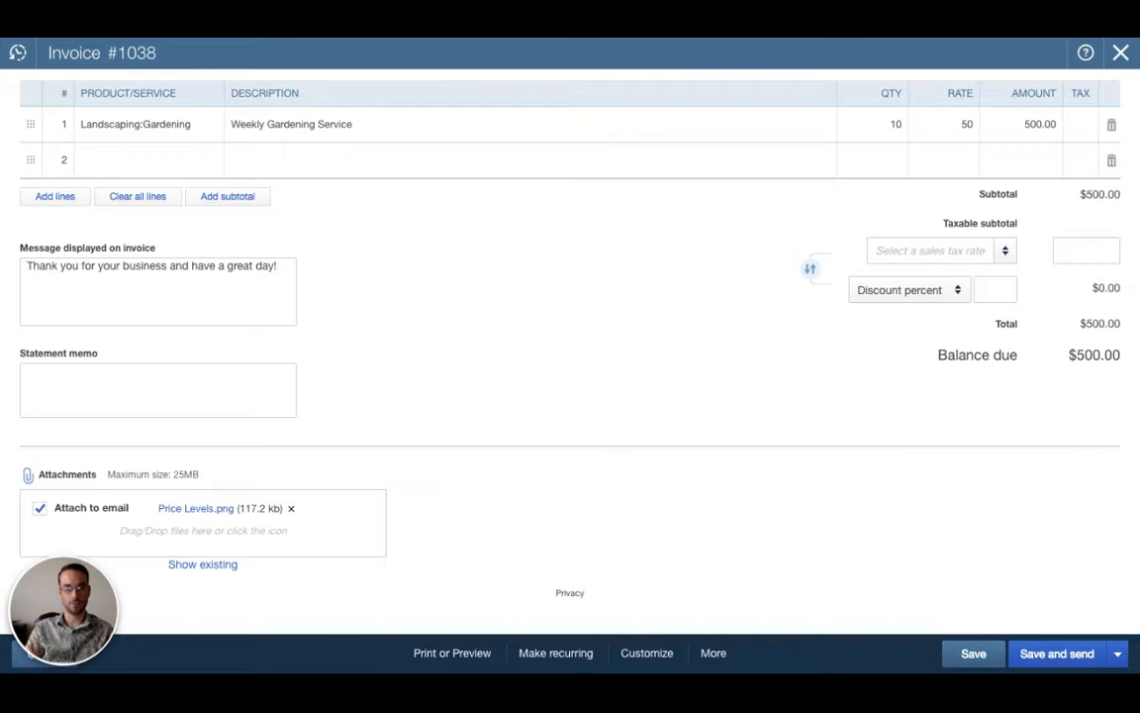
mouse_move(737, 374)
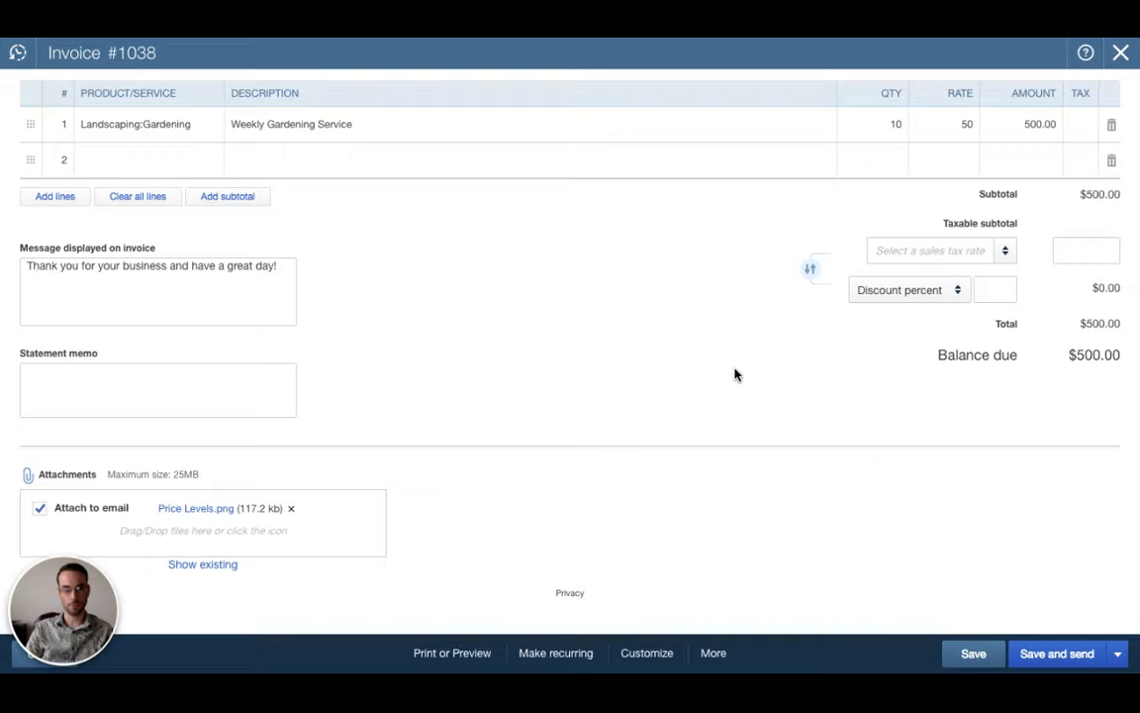
Leave invoice 1038 and return to Jeff's Jalopies' transaction list
left_click(1120, 51)
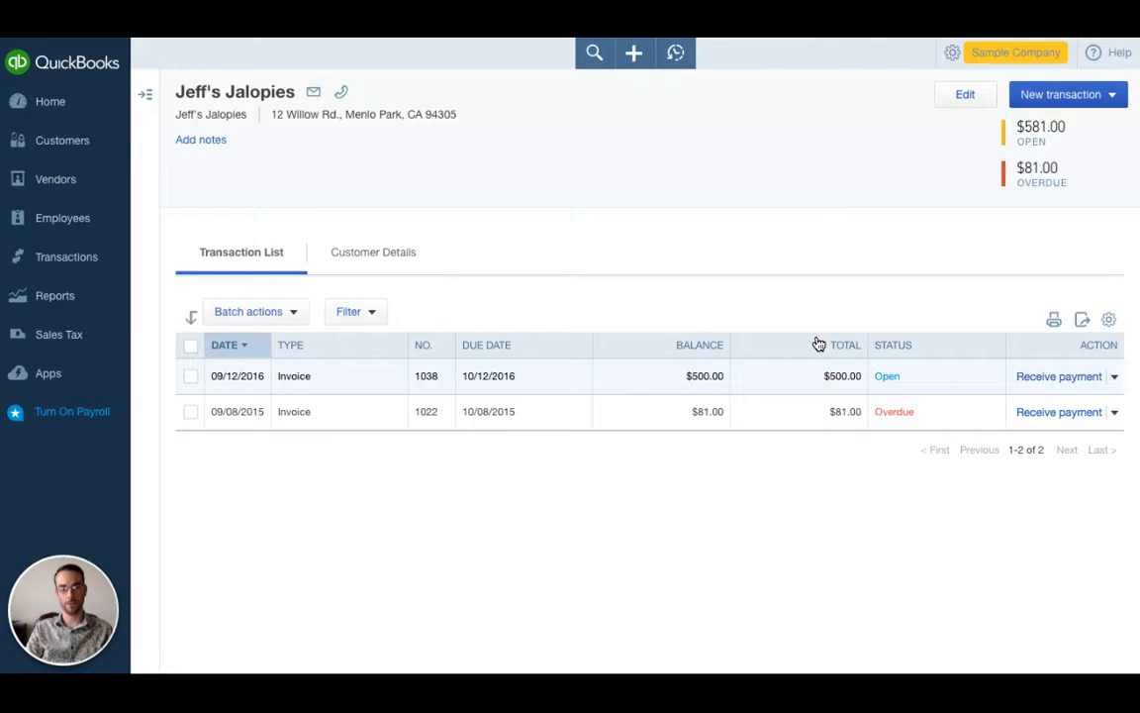
mouse_move(1057, 216)
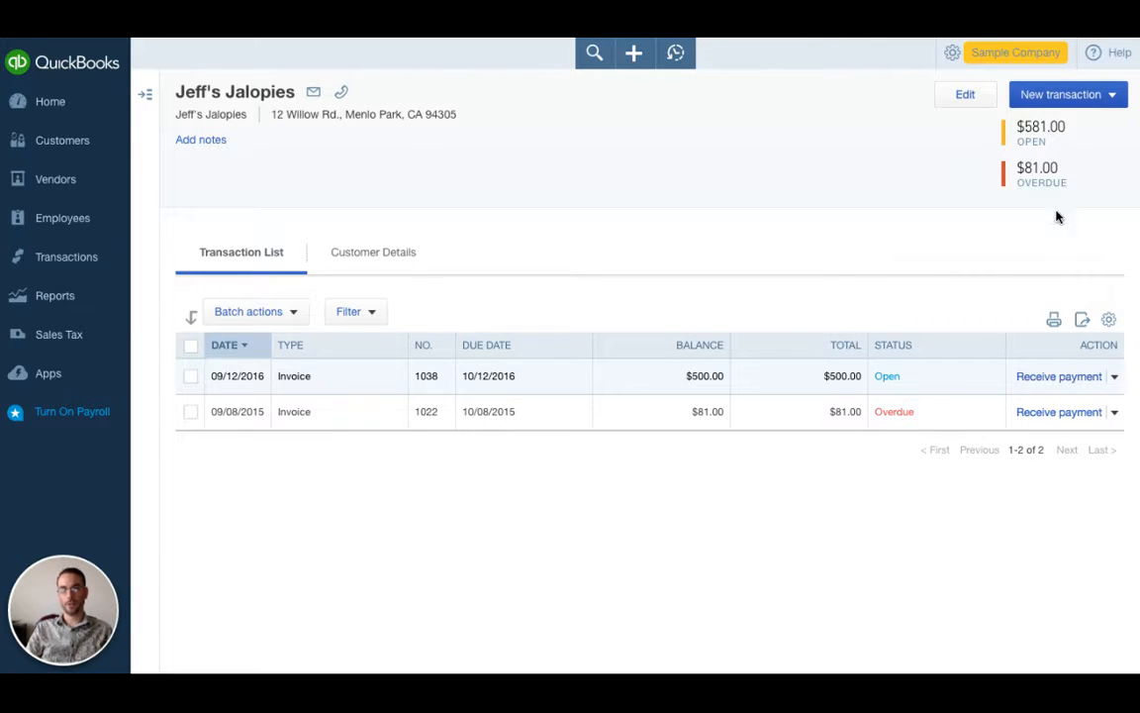
left_click(891, 345)
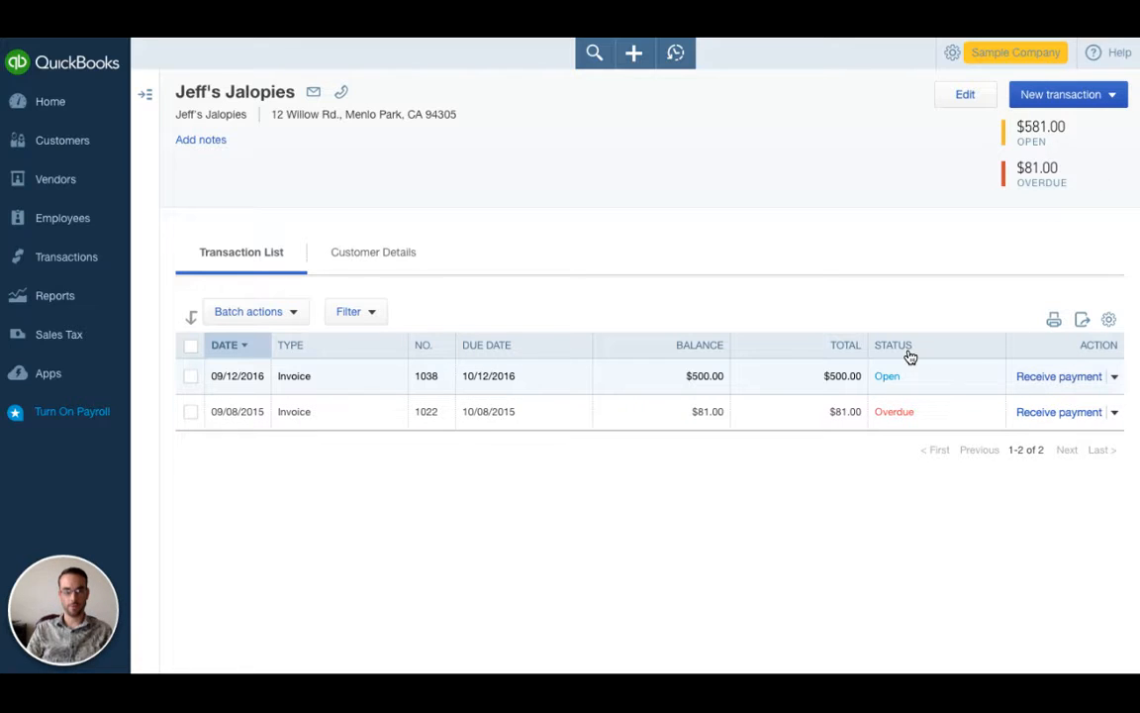
mouse_move(954, 257)
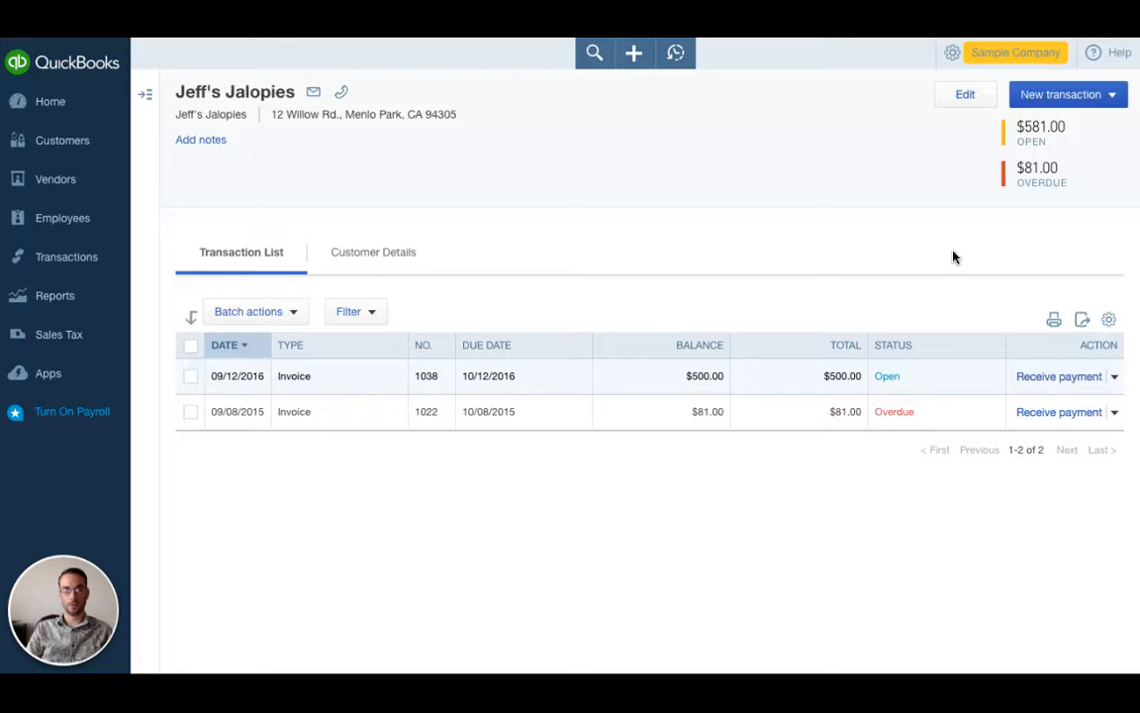
mouse_move(941, 198)
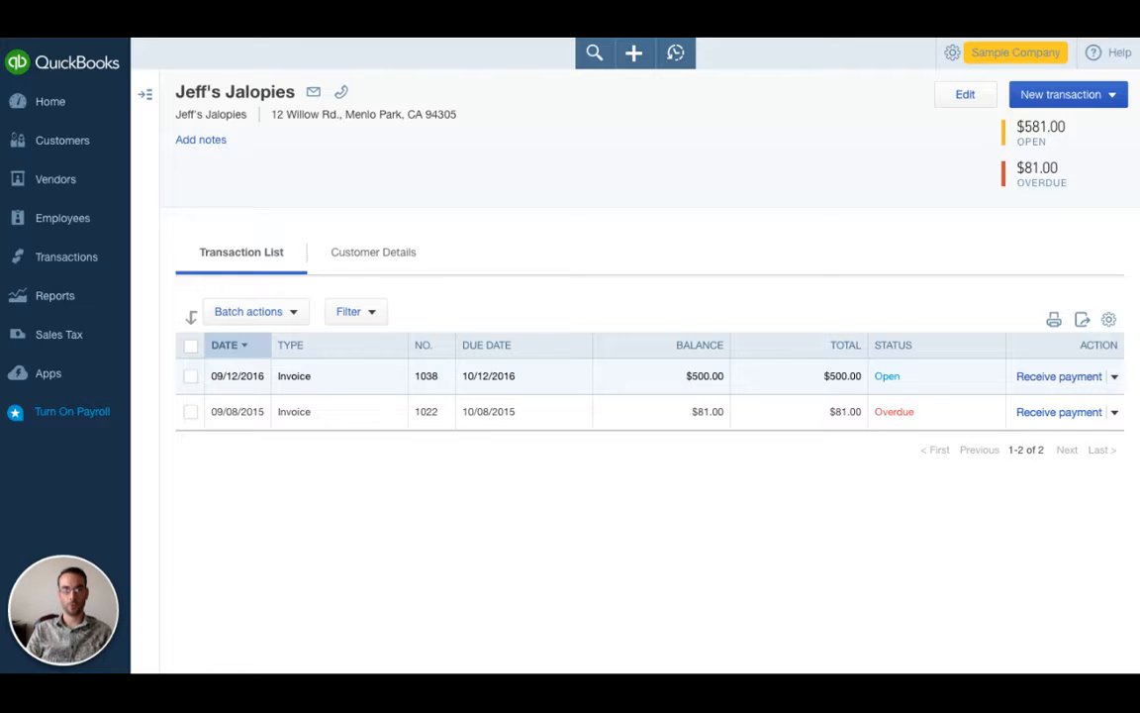
mouse_move(198, 71)
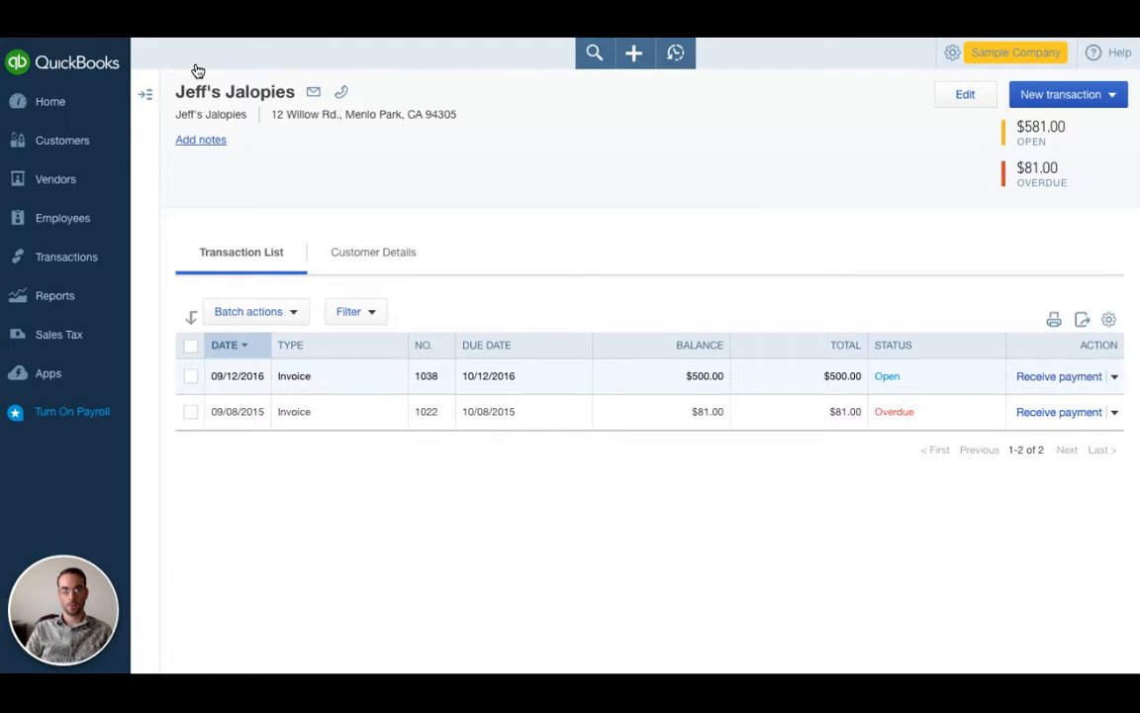
Start a blank Receive Payment from the Create menu under Customers
left_click(50, 101)
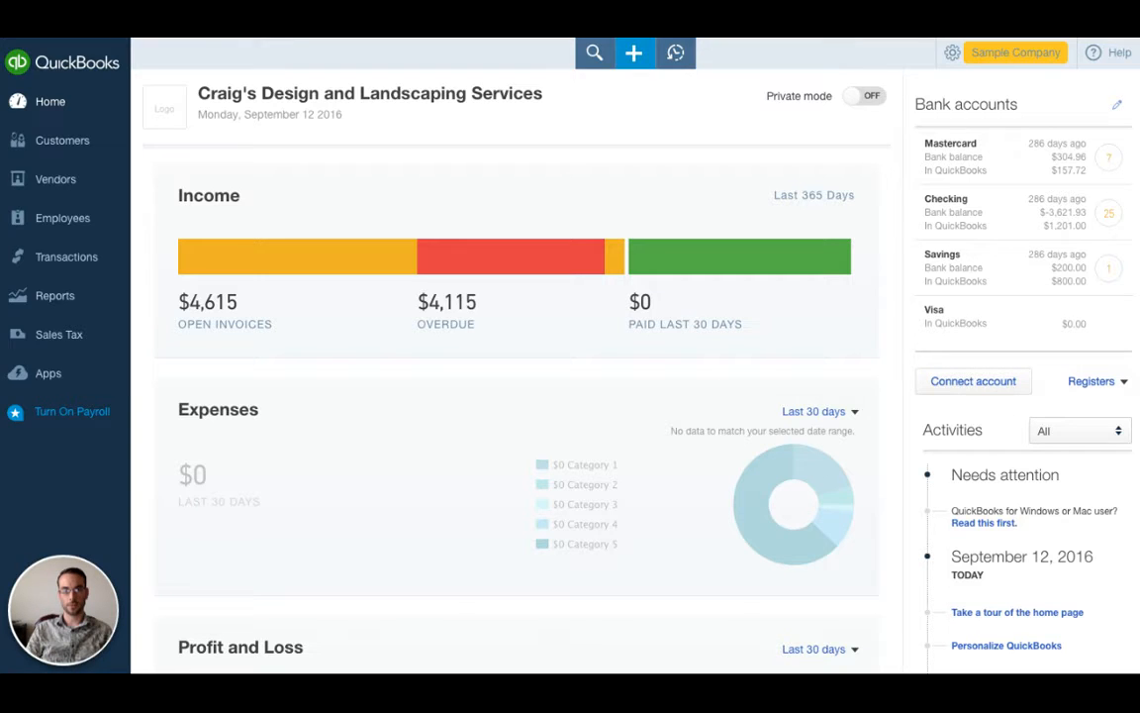
left_click(634, 52)
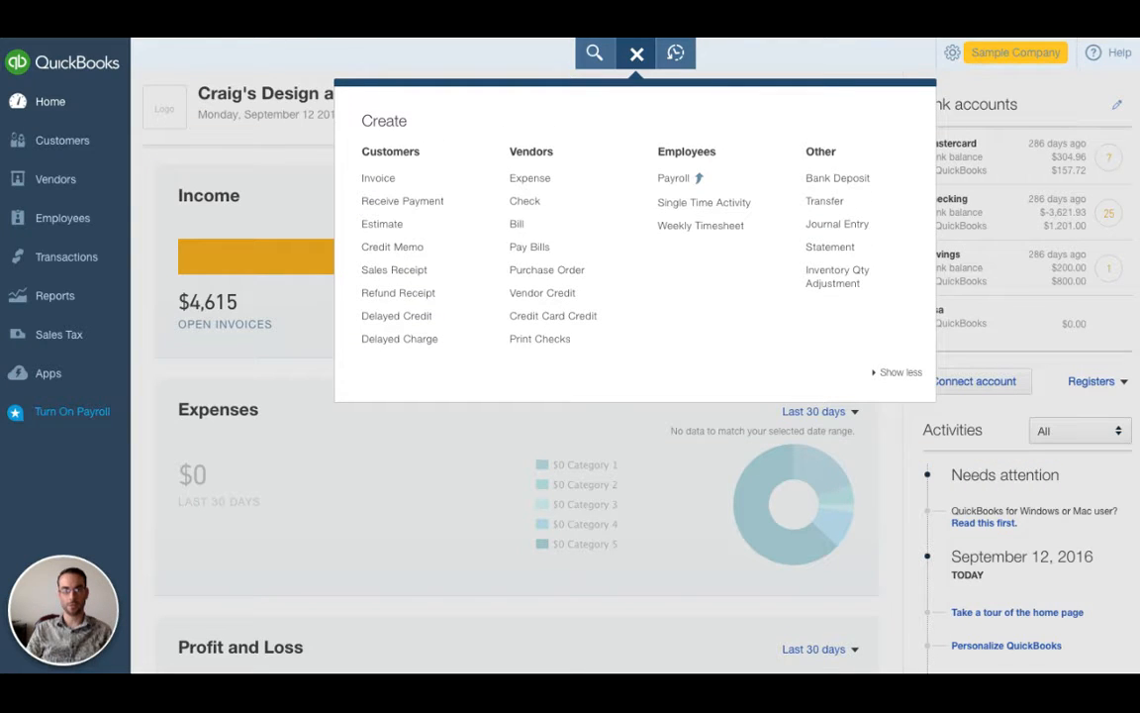
mouse_move(402, 202)
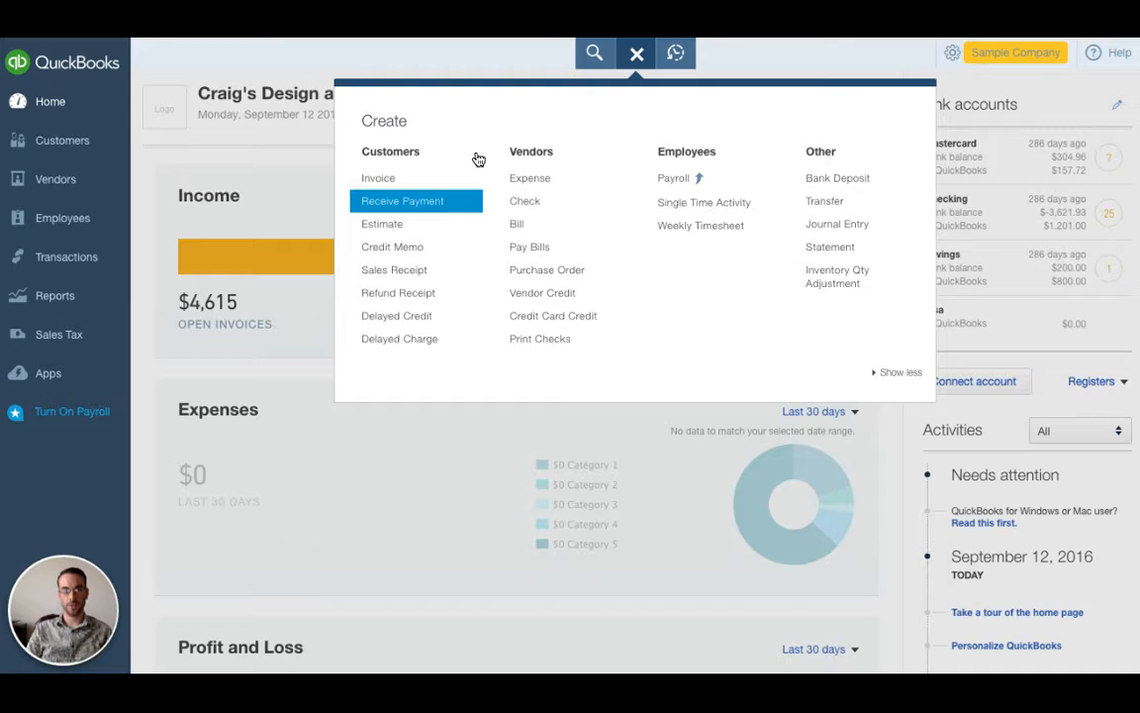
left_click(635, 52)
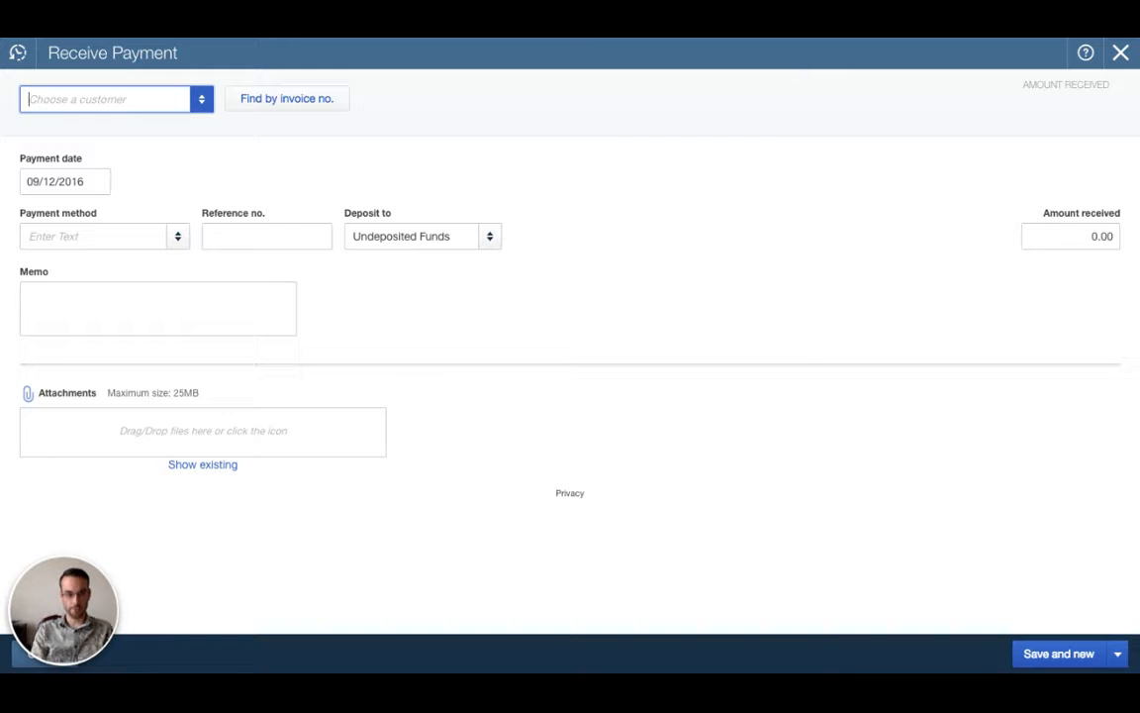
Record Jeff's Jalopies paying on 09/19/2016 by Check, reference 123
left_click(109, 99)
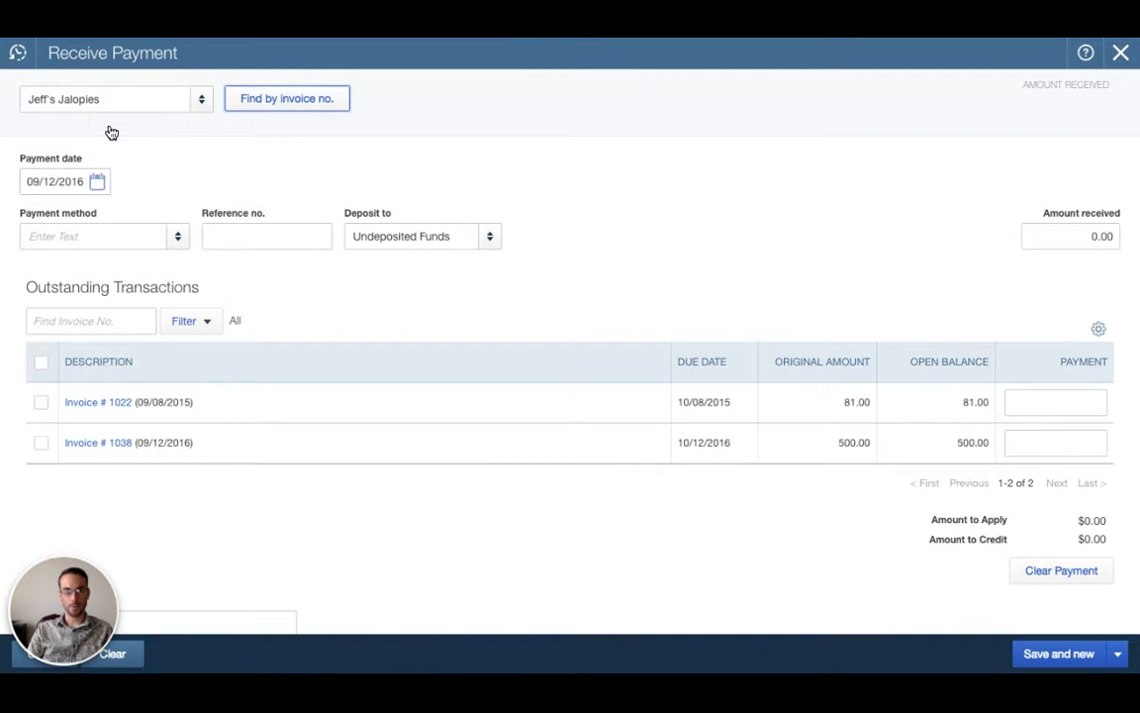
left_click(97, 182)
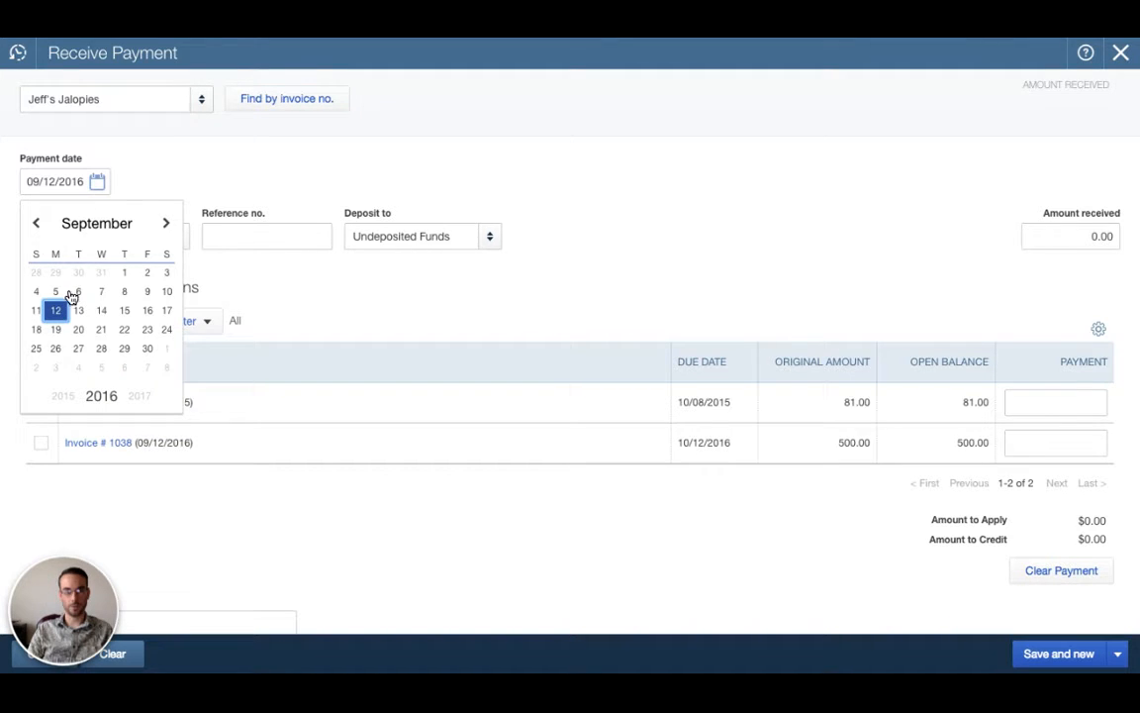
left_click(56, 329)
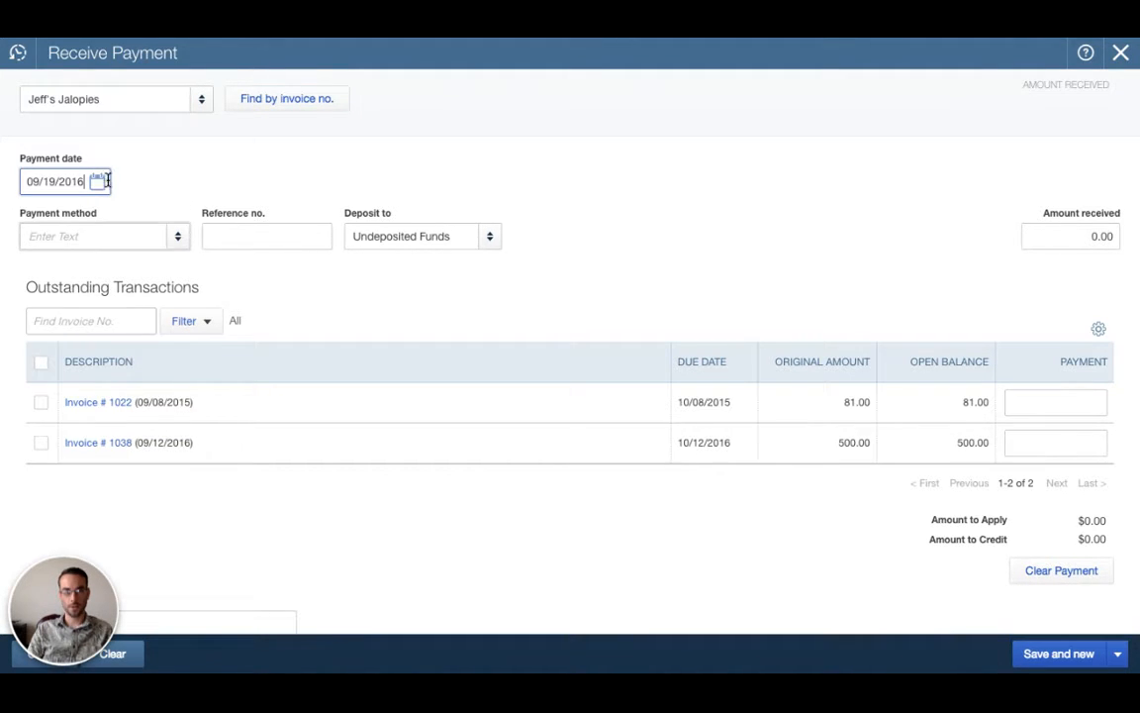
left_click(95, 236)
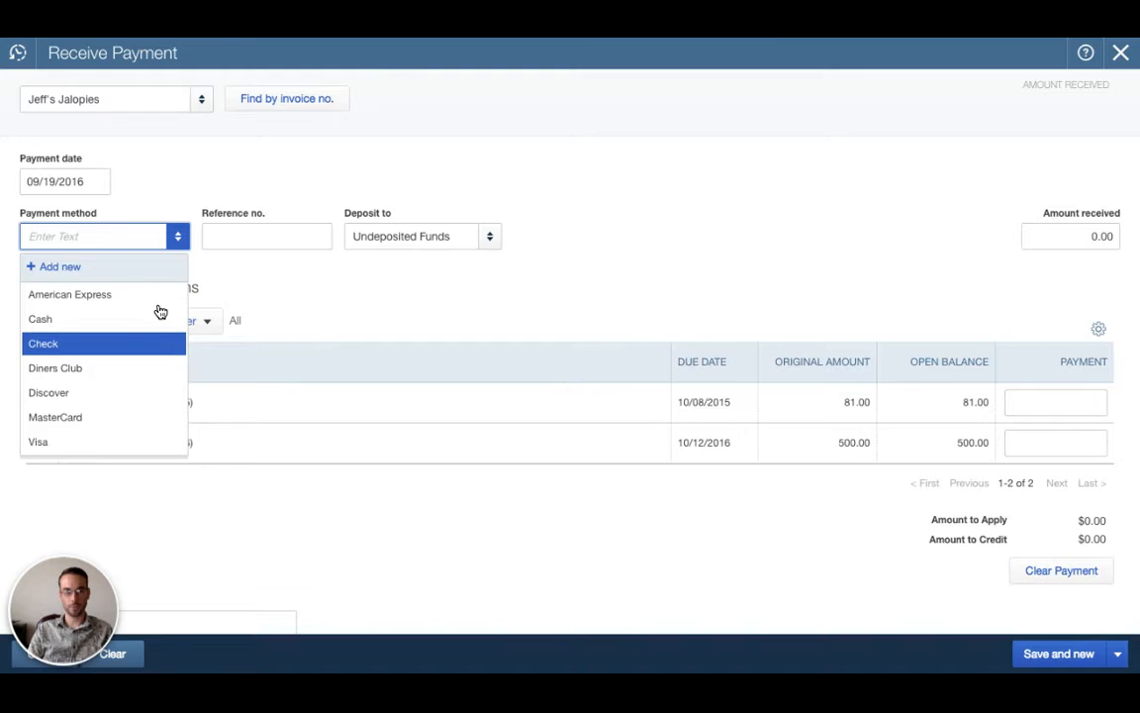
left_click(44, 345)
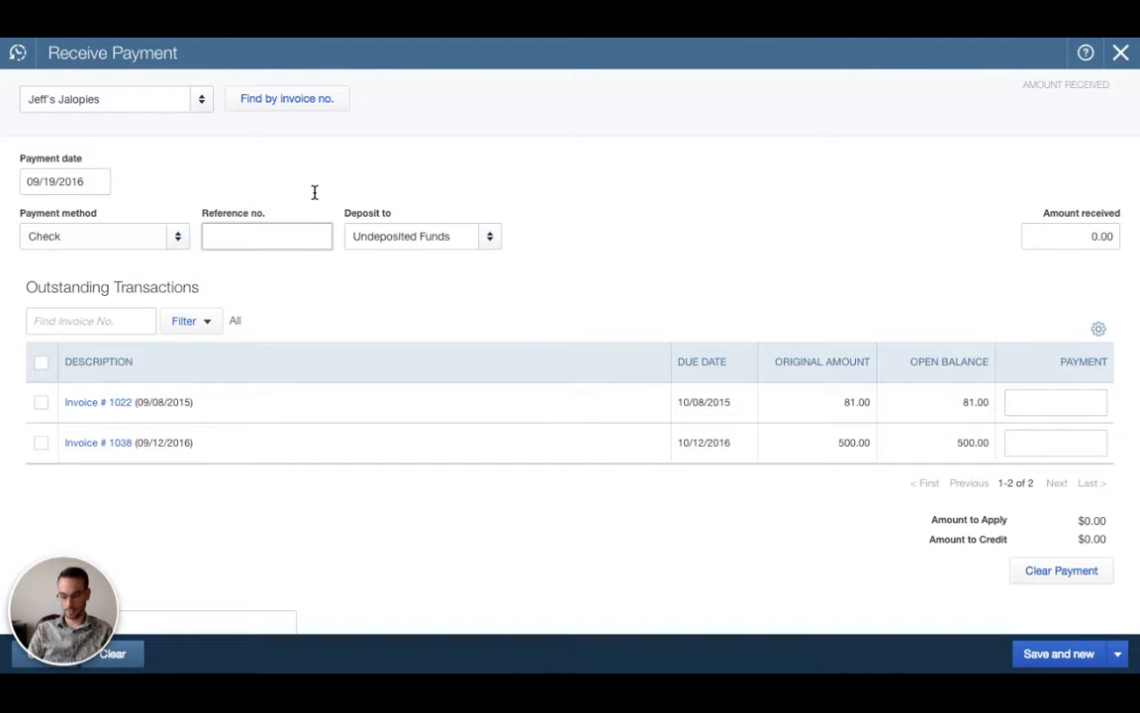
type("123")
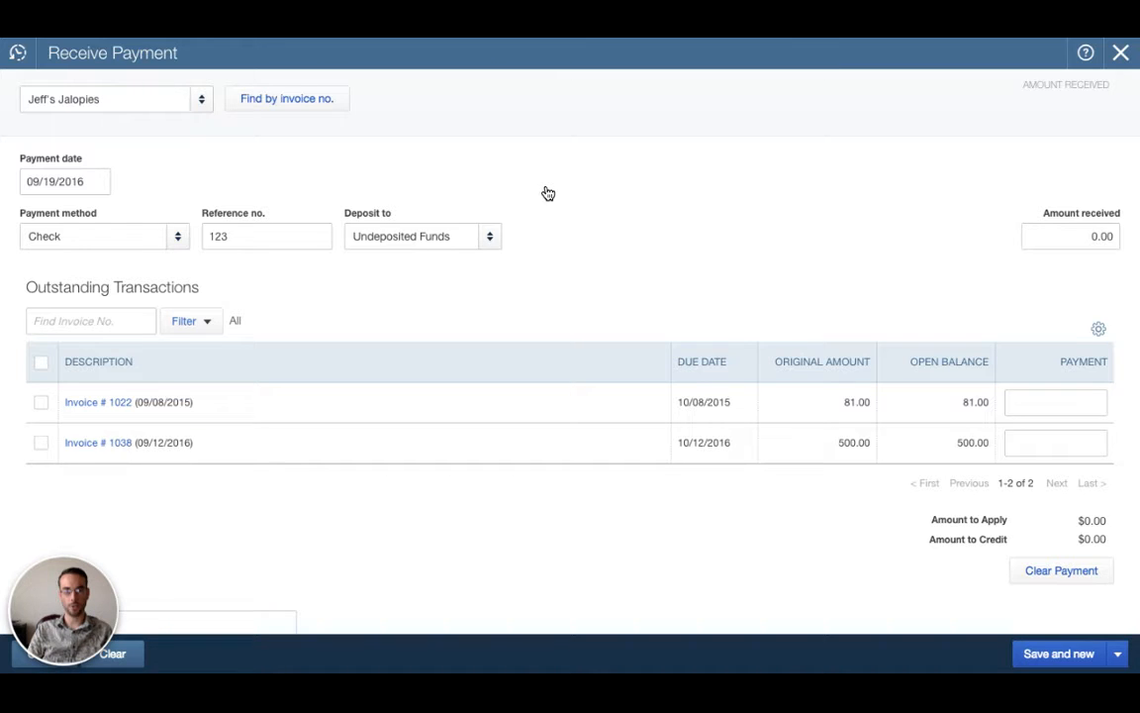
mouse_move(855, 188)
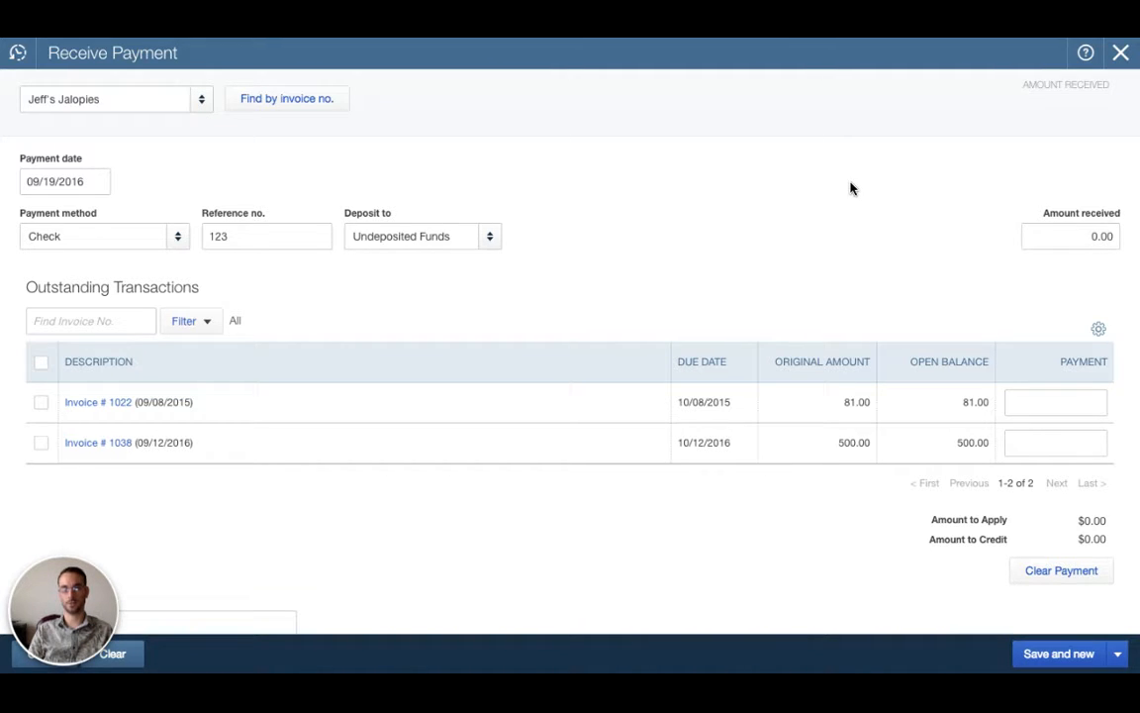
mouse_move(868, 192)
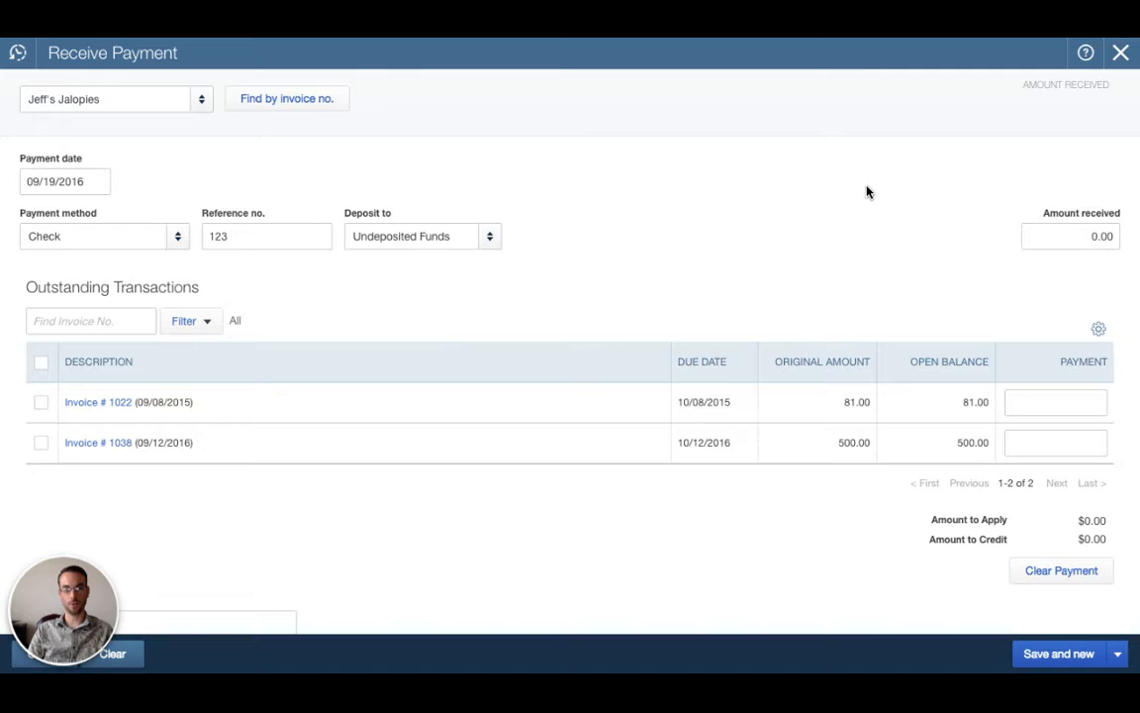
Enter $500.00 received and confirm it applies fully to invoice 1038, not 1022
left_click(1069, 235)
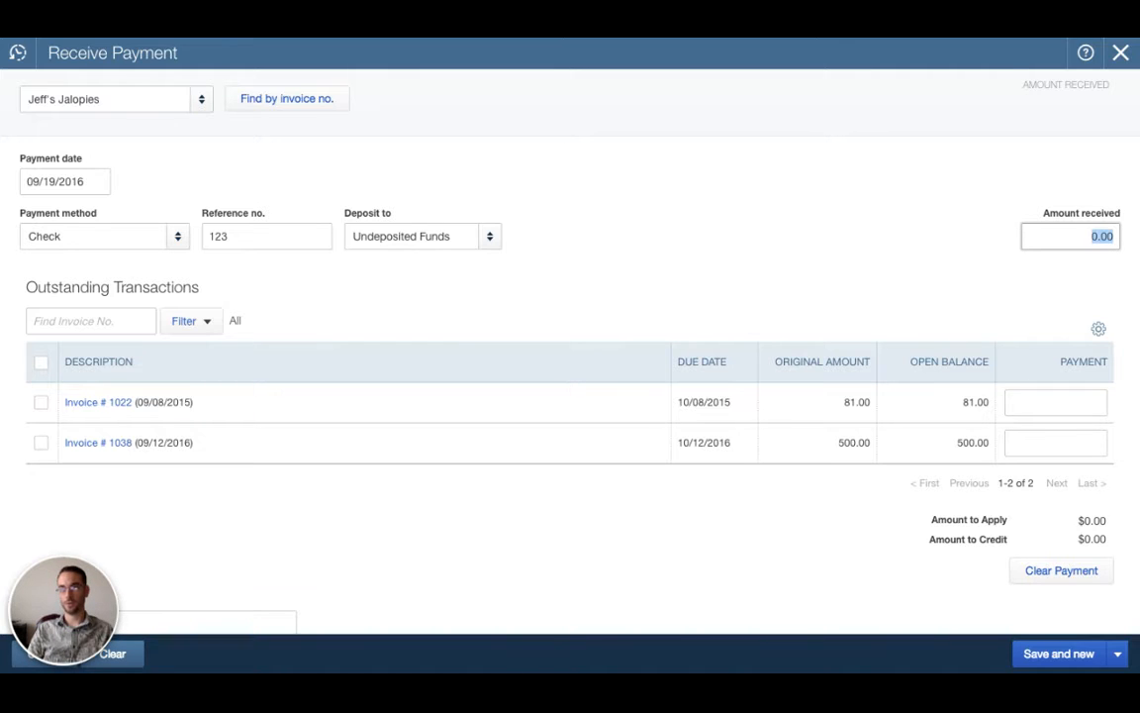
left_click(40, 453)
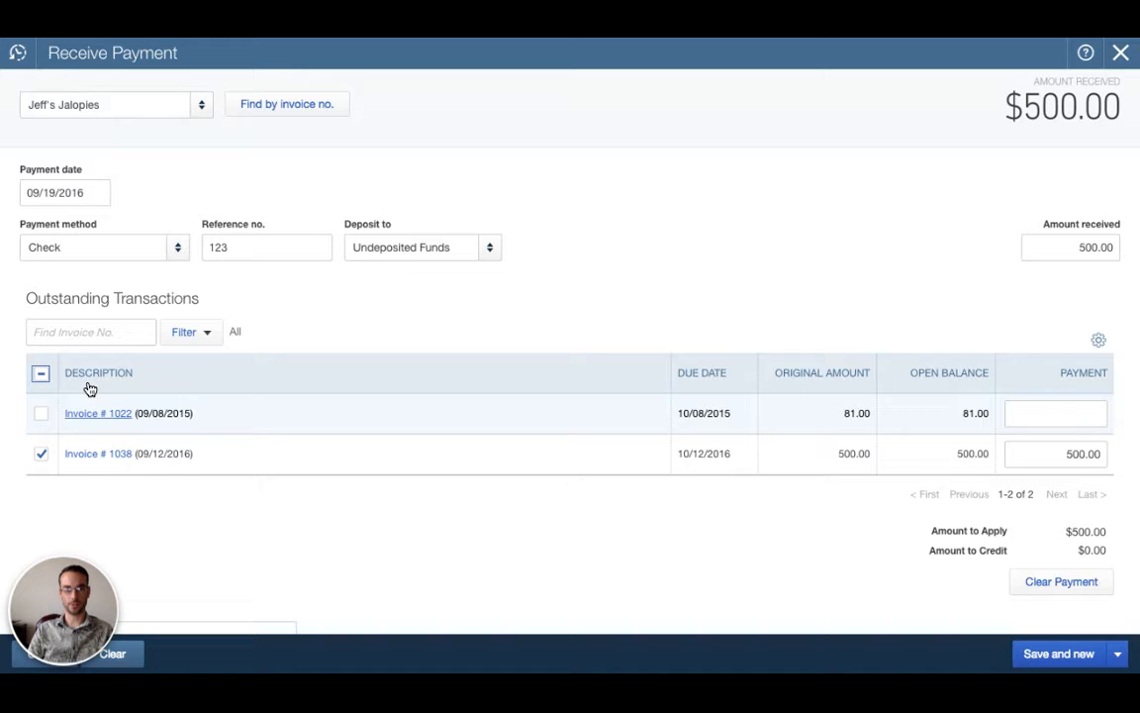
mouse_move(610, 380)
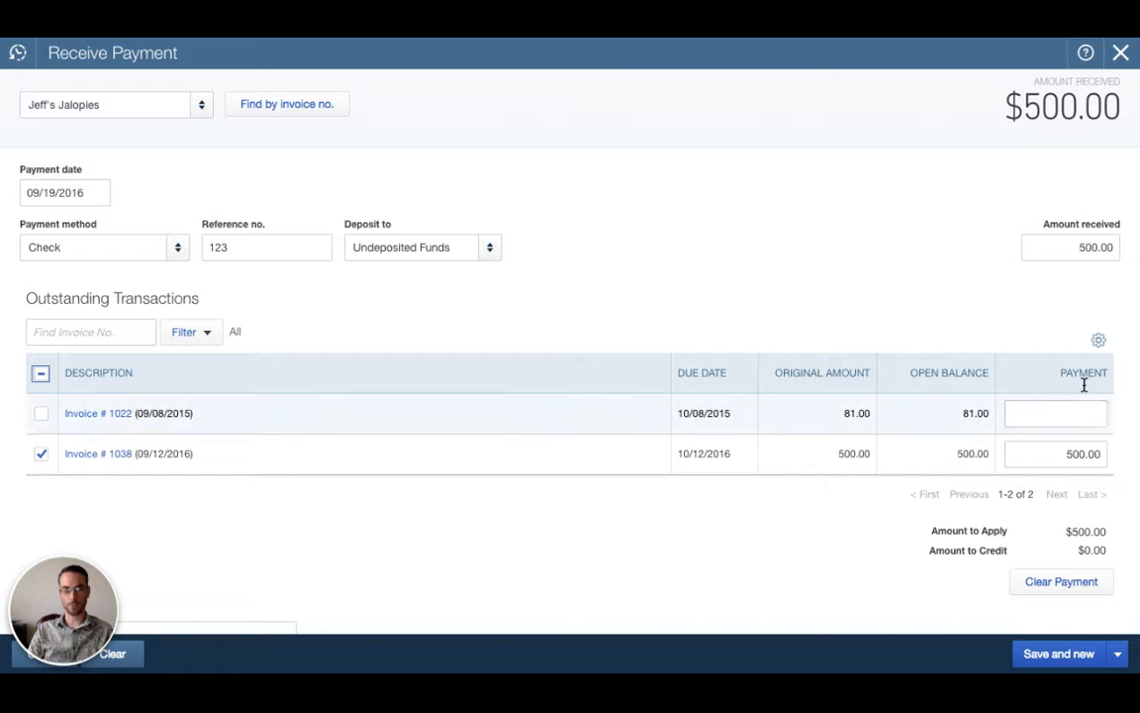
mouse_move(95, 443)
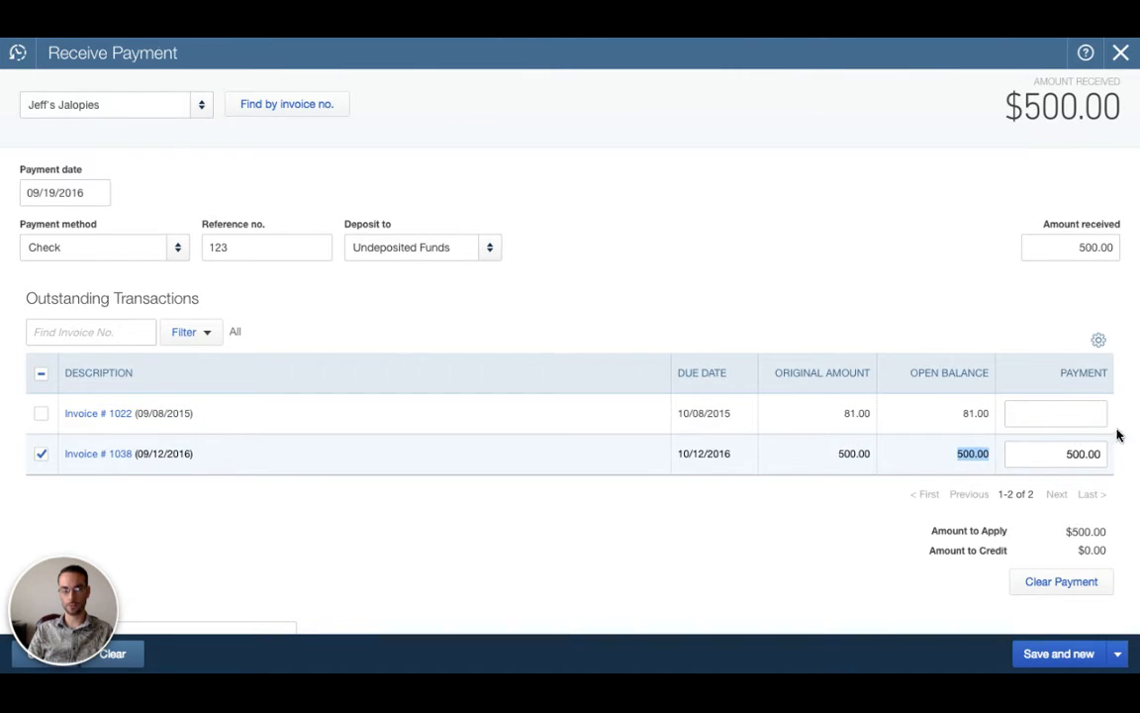
left_click(1055, 454)
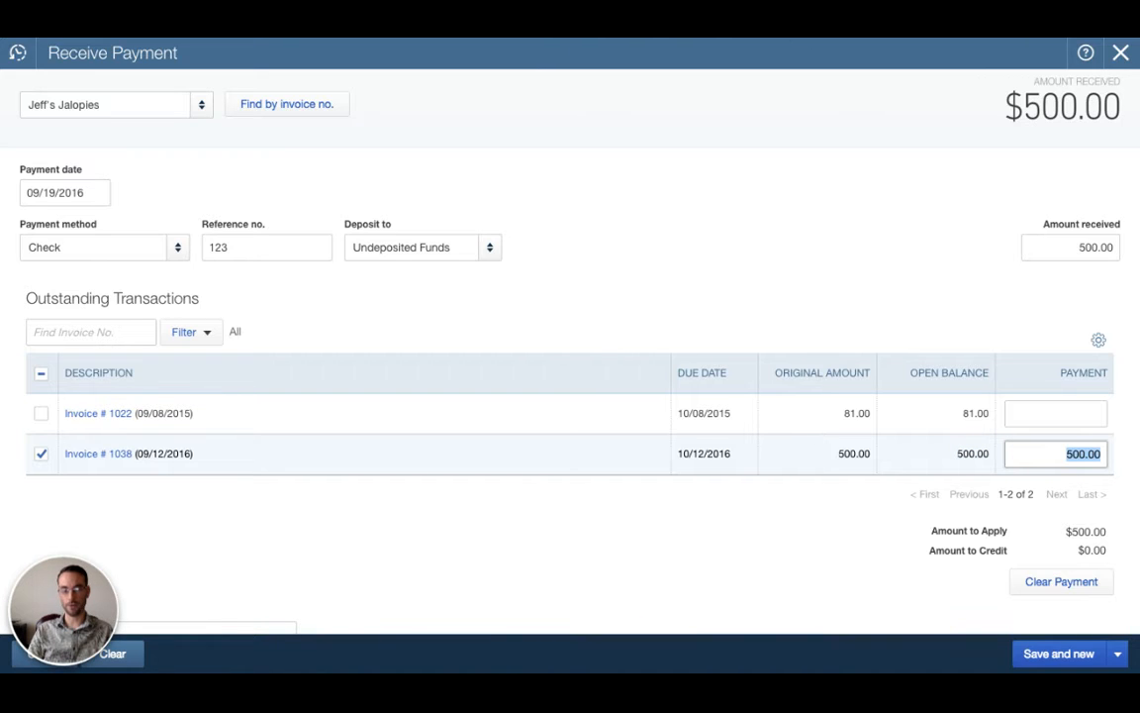
scroll("down", 3)
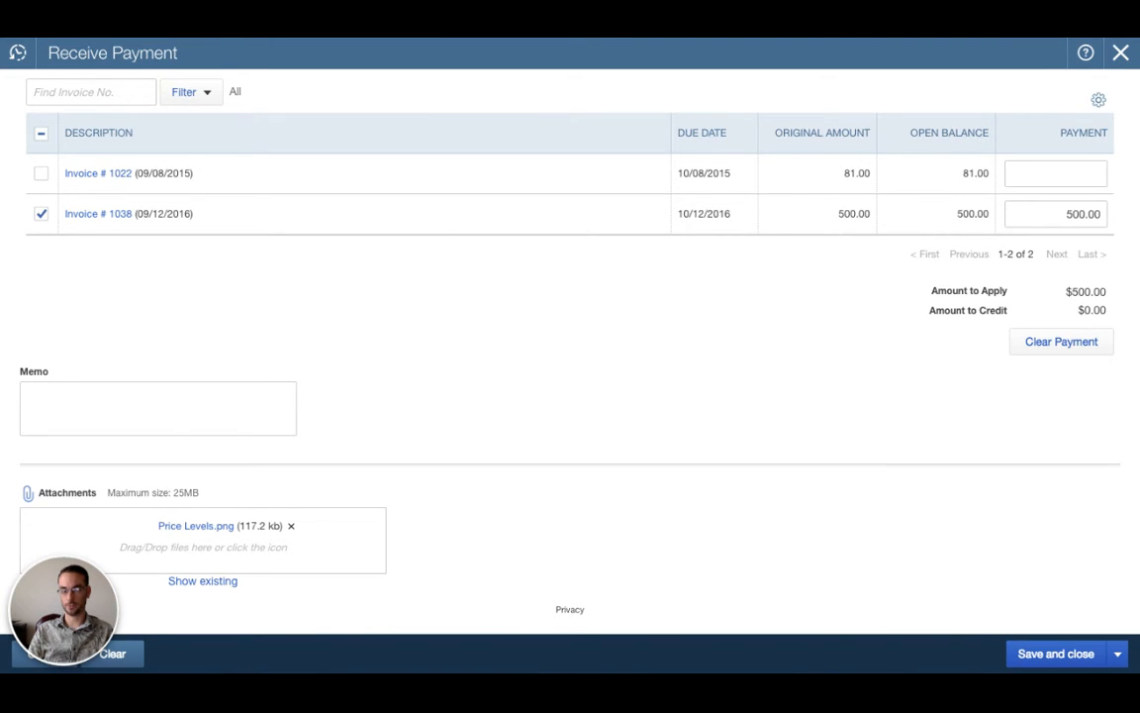
Save the $500.00 check 123 payment and return to Jeff's Jalopies' transactions showing it Closed and invoice 1038 Paid
left_click(1055, 653)
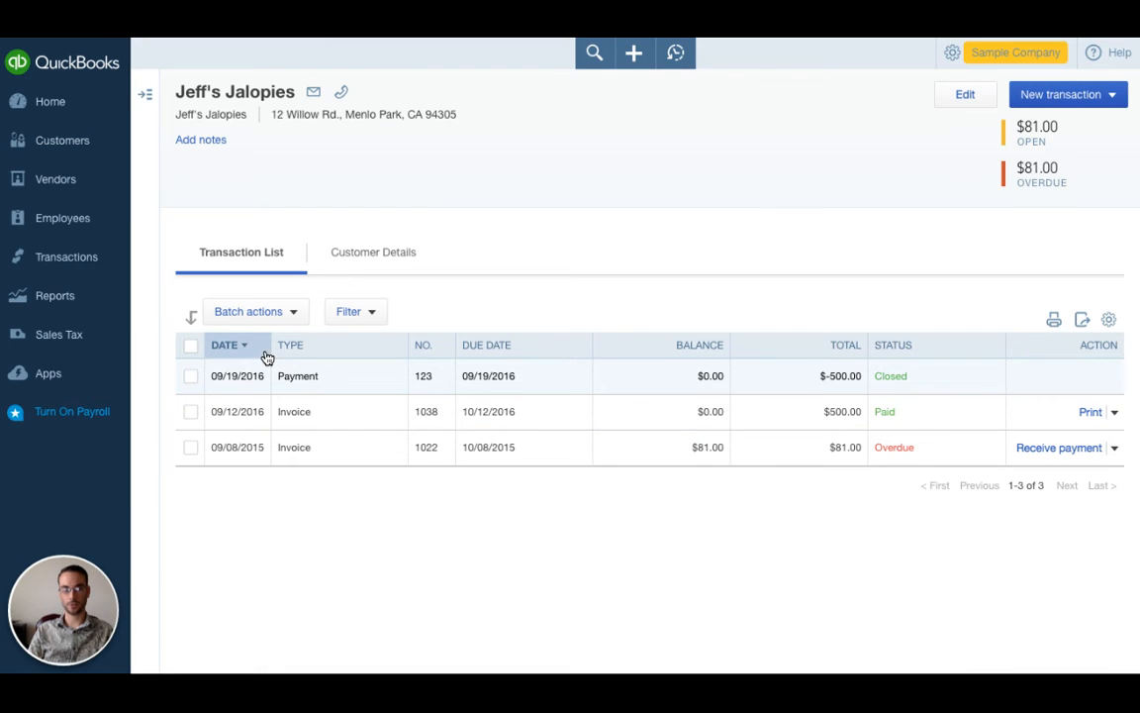
mouse_move(473, 348)
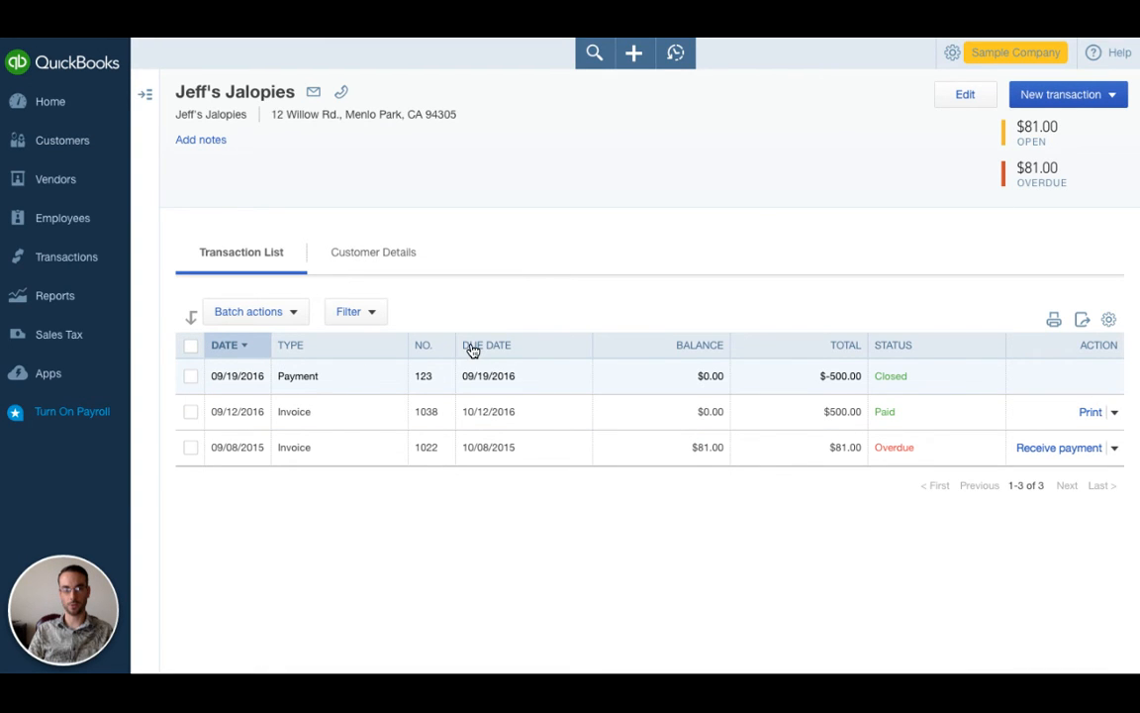
mouse_move(804, 345)
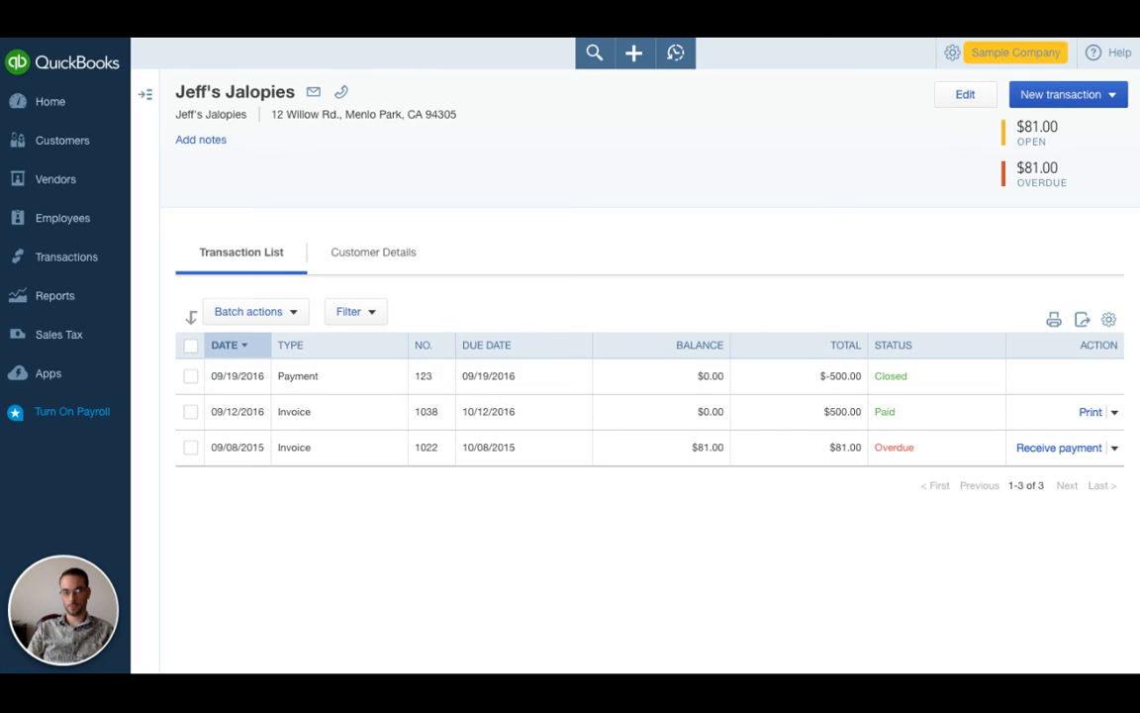
mouse_move(1115, 208)
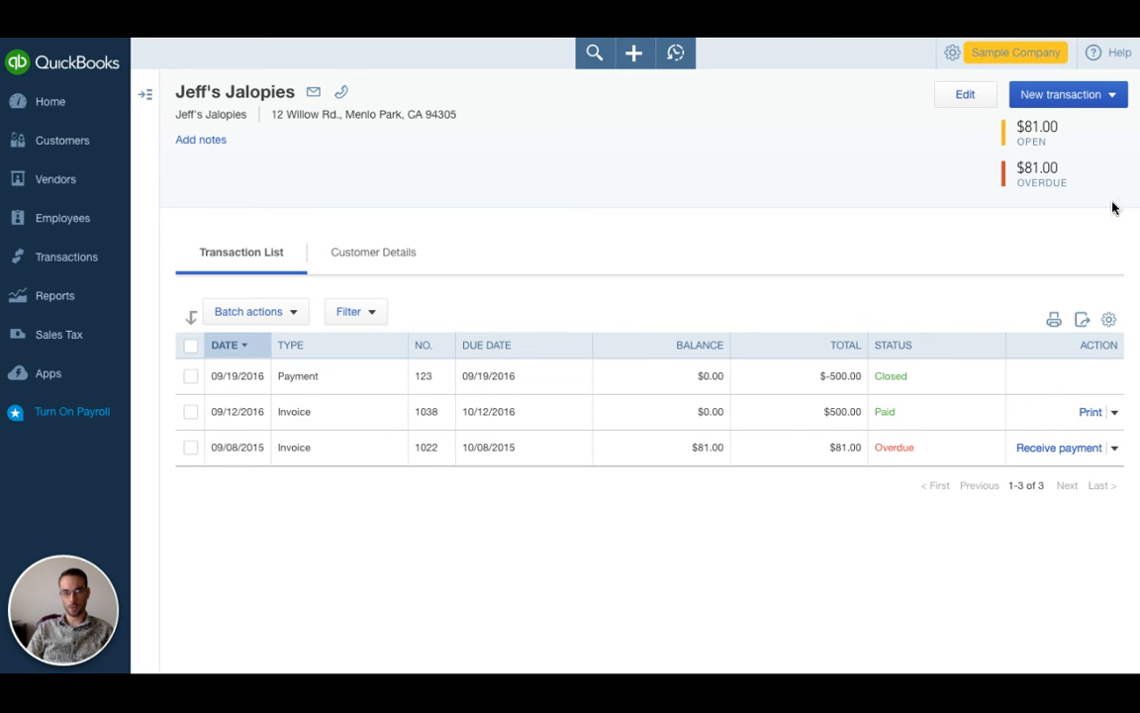
mouse_move(887, 455)
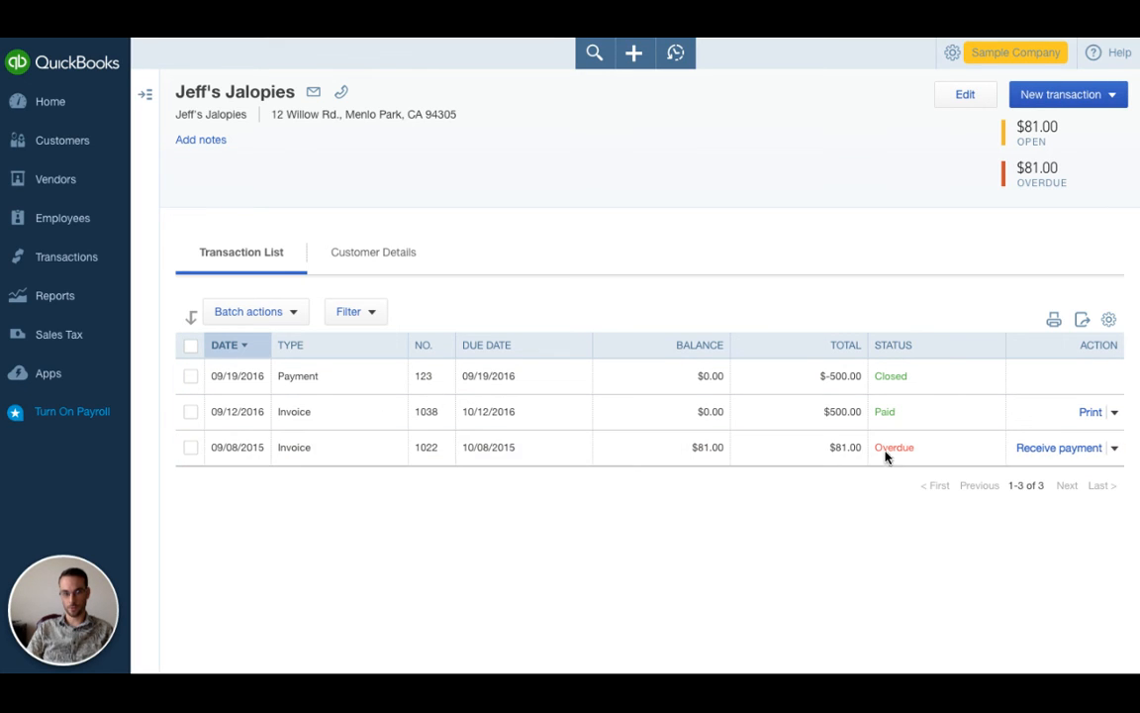
mouse_move(982, 416)
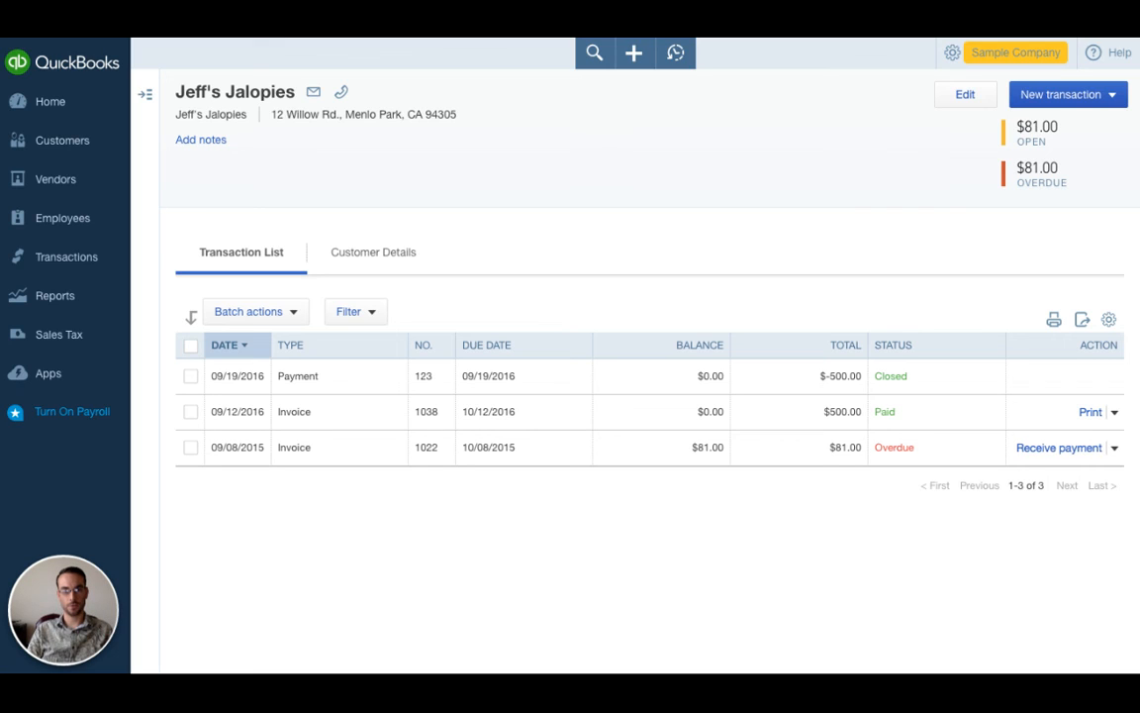
mouse_move(808, 215)
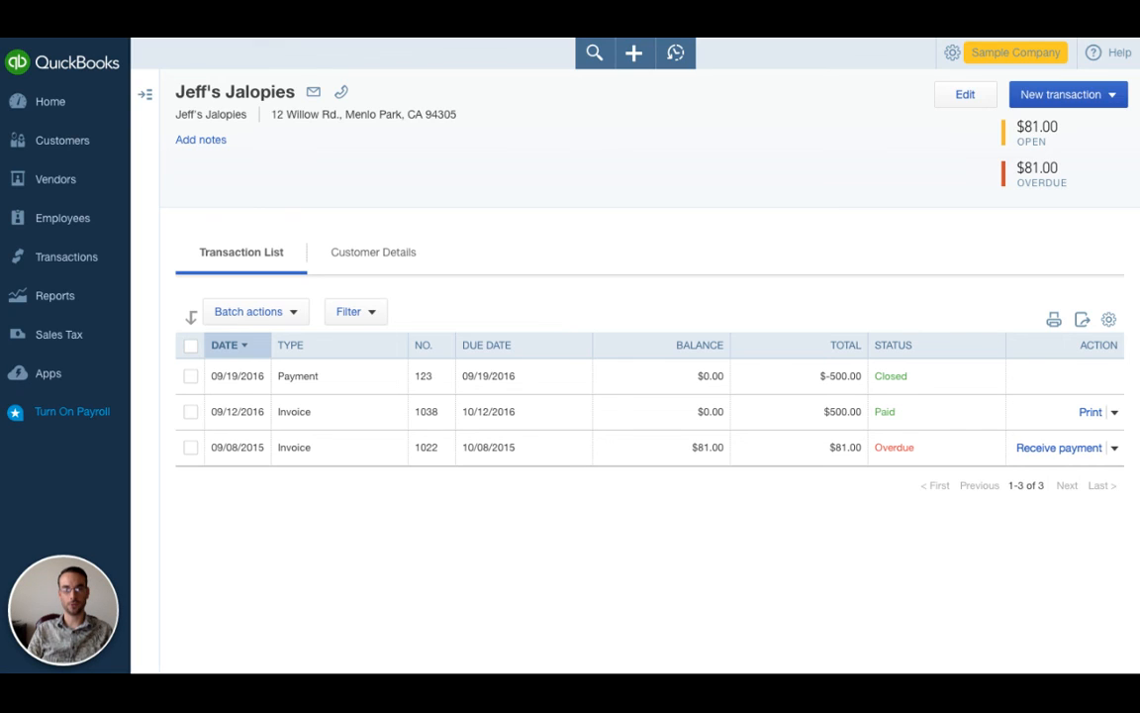
mouse_move(840, 208)
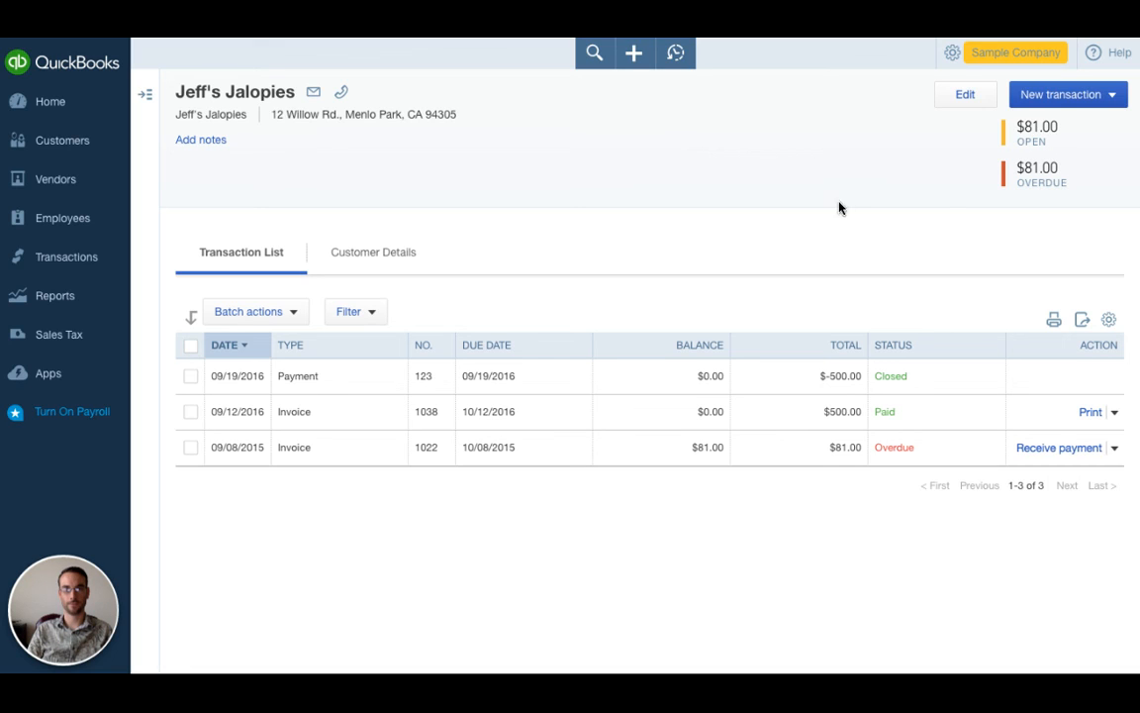